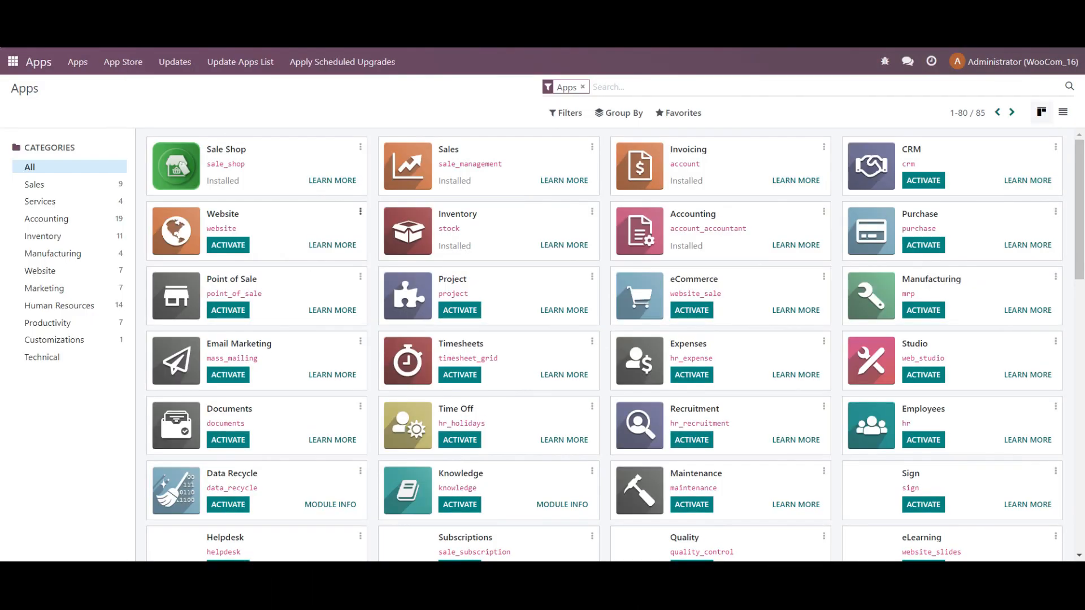
- Search the Apps list for 'wooco' to find the installed Odoo Woocommerce Connector
left_click(582, 86)
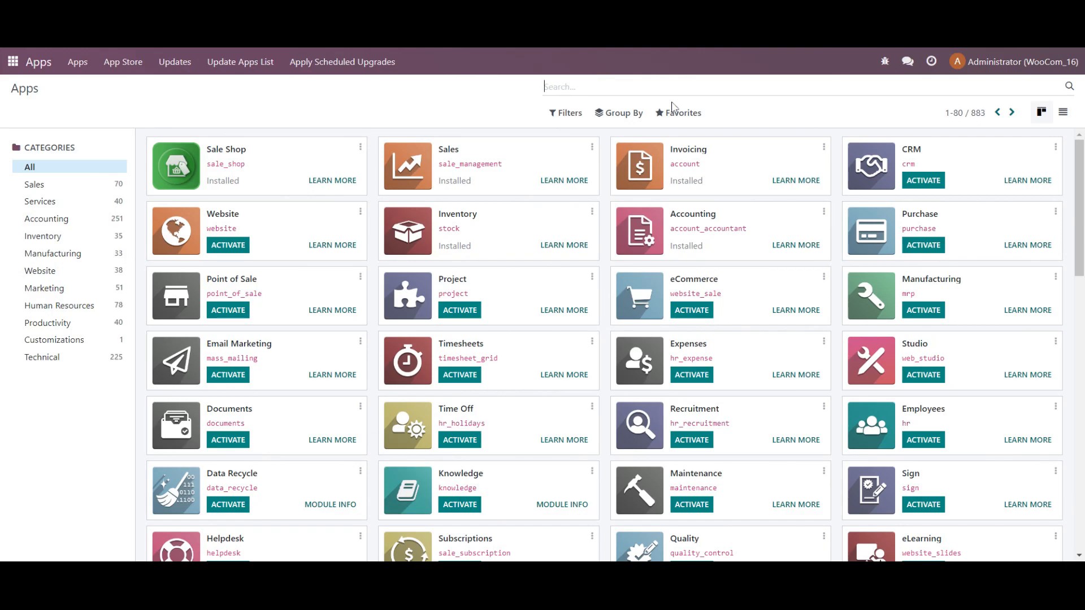
type("wooco")
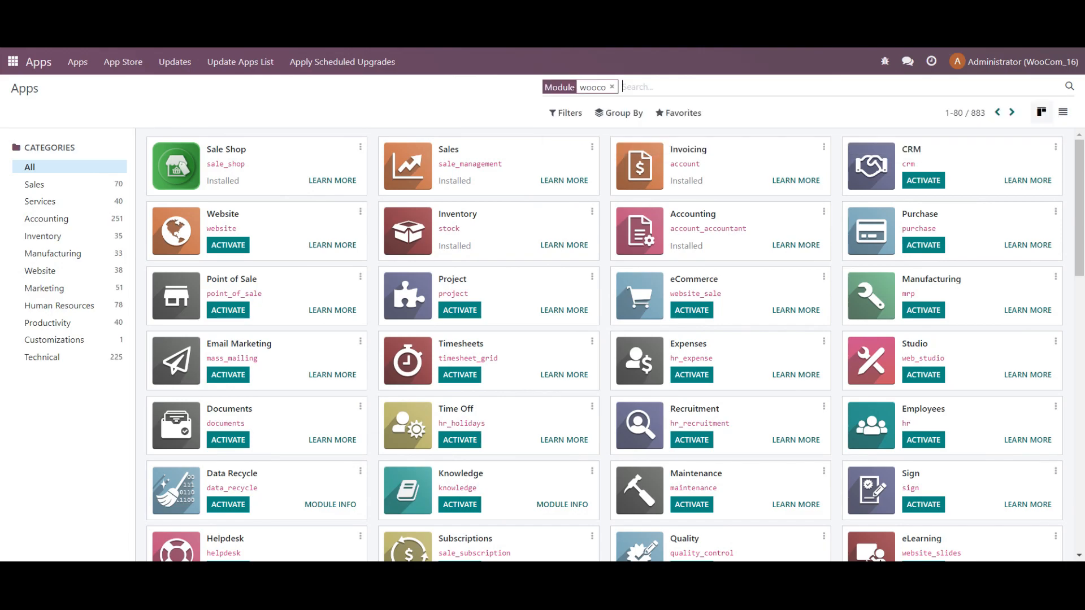
key("Enter")
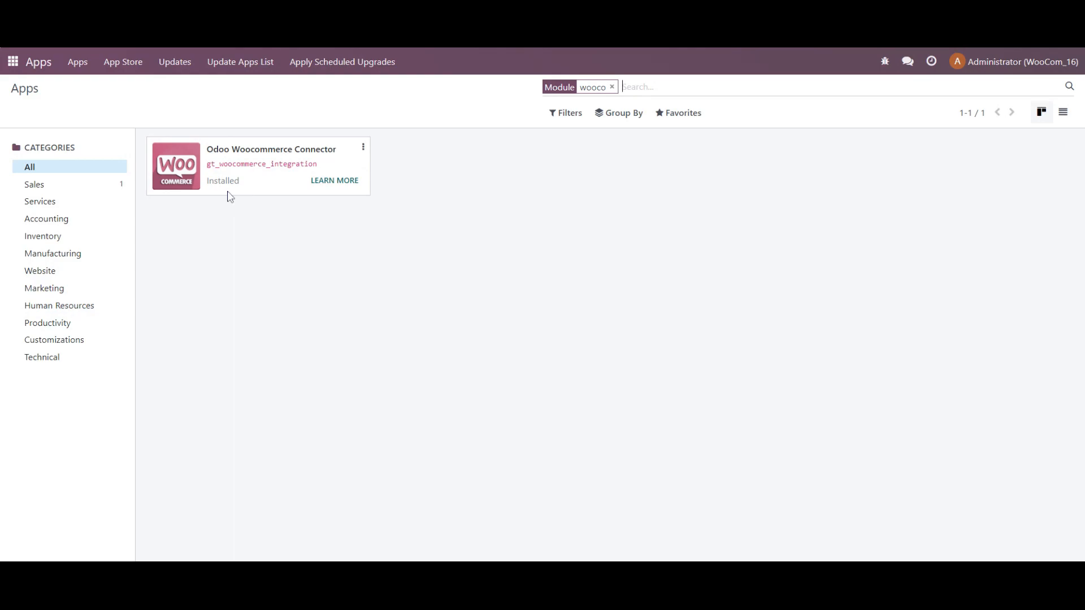
mouse_move(232, 192)
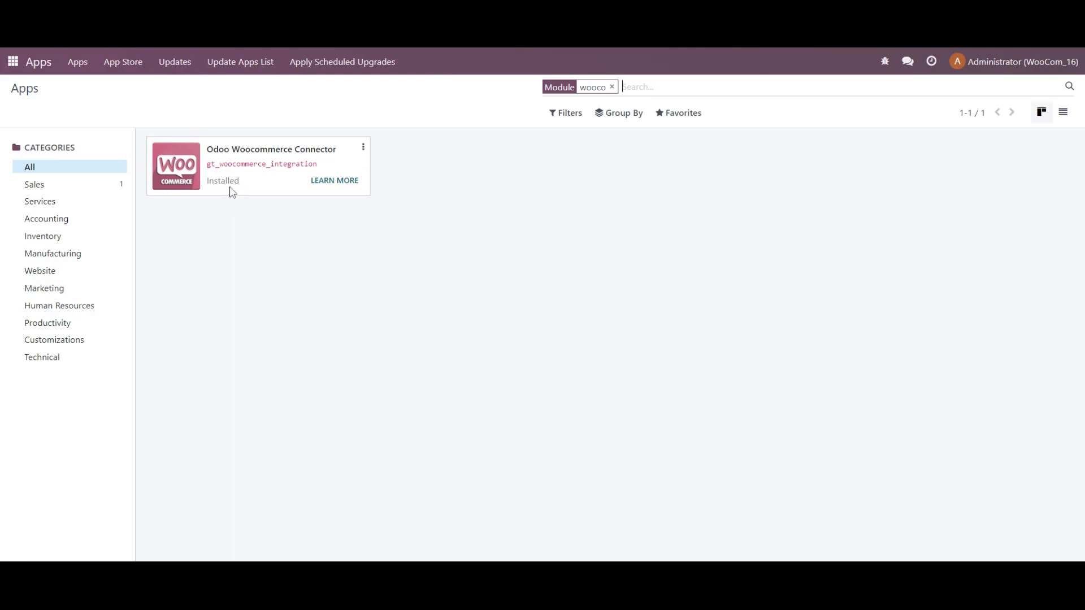
mouse_move(17, 70)
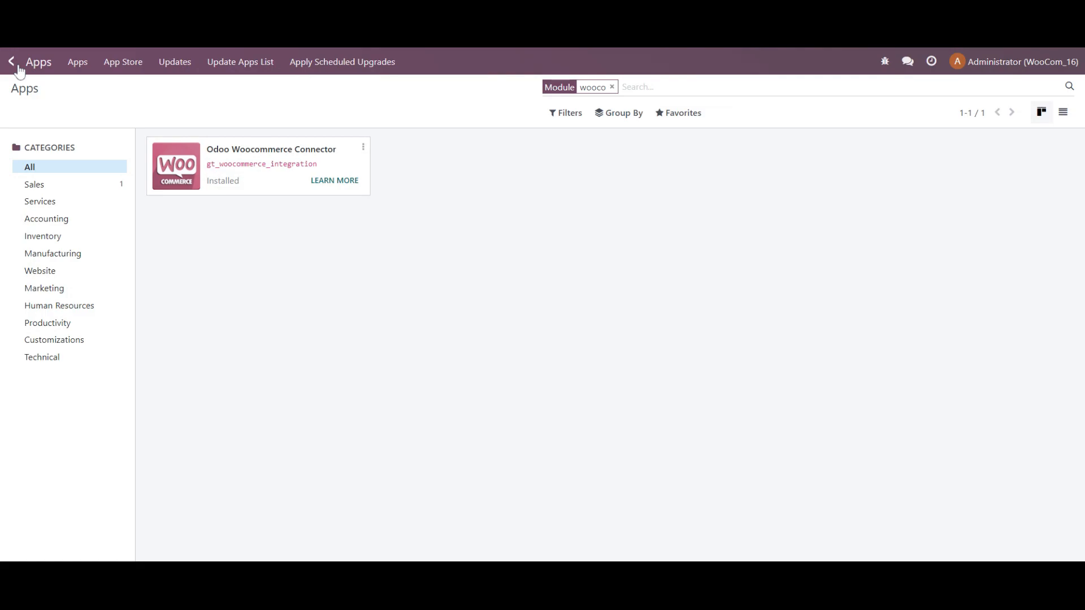
- Grant the Administrator user the Woocommerce Connector Users access right and save the record
left_click(11, 61)
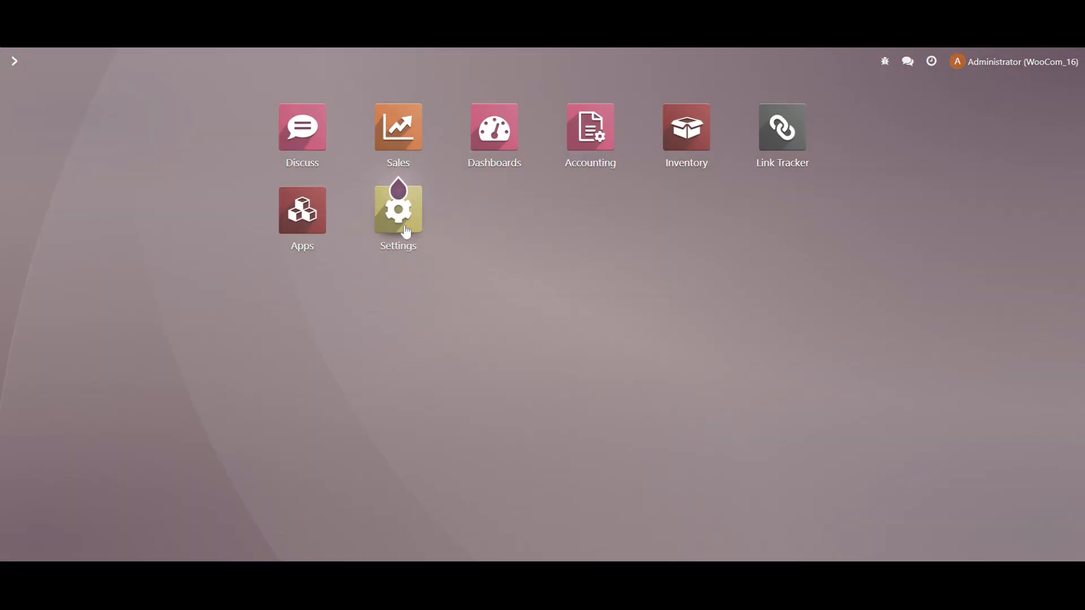
left_click(398, 209)
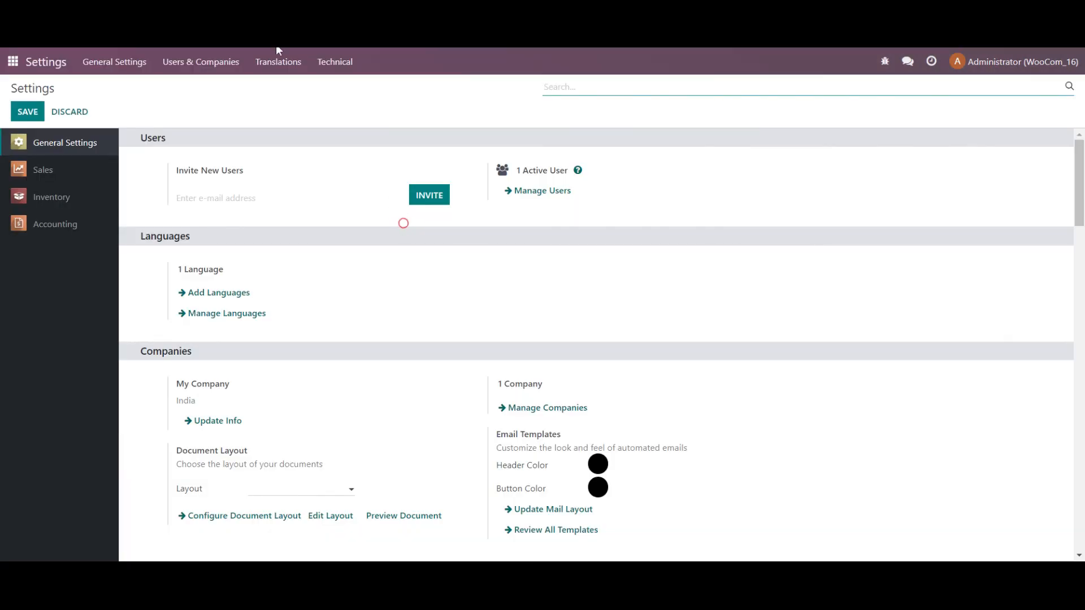
left_click(201, 62)
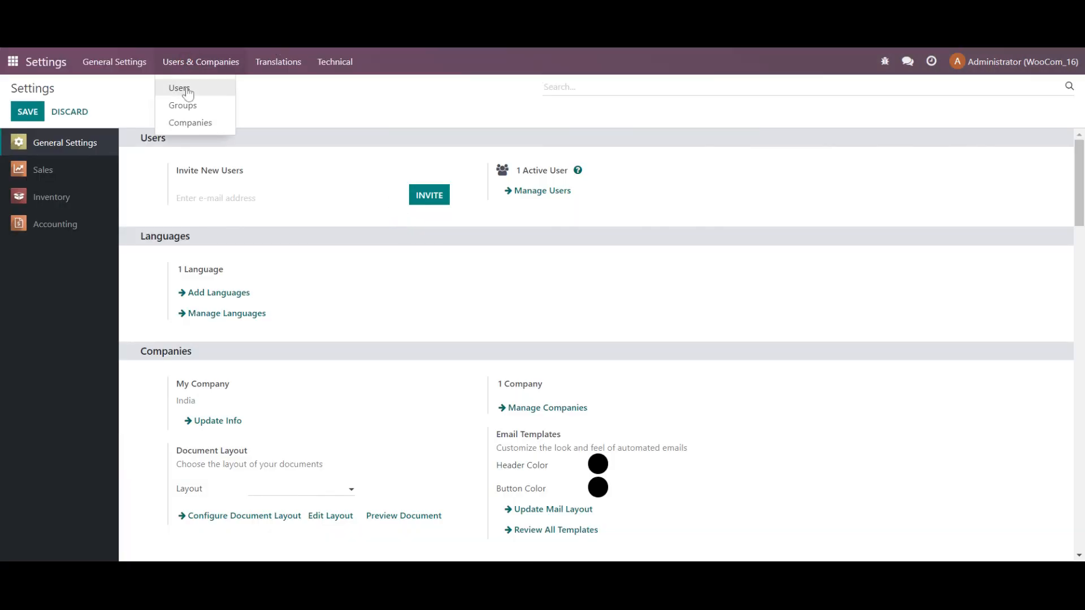
left_click(180, 89)
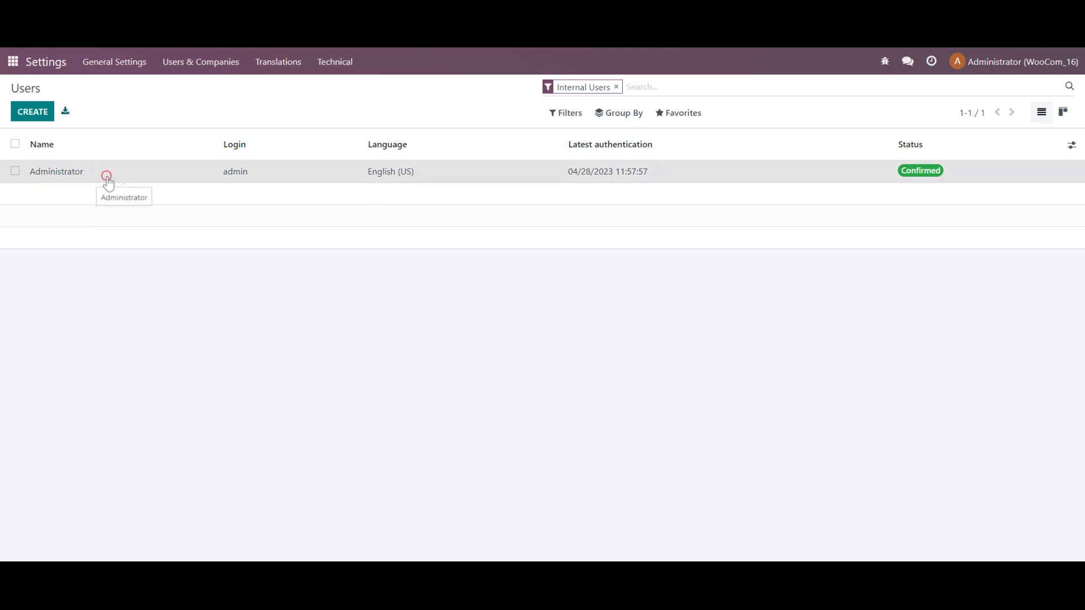
left_click(54, 171)
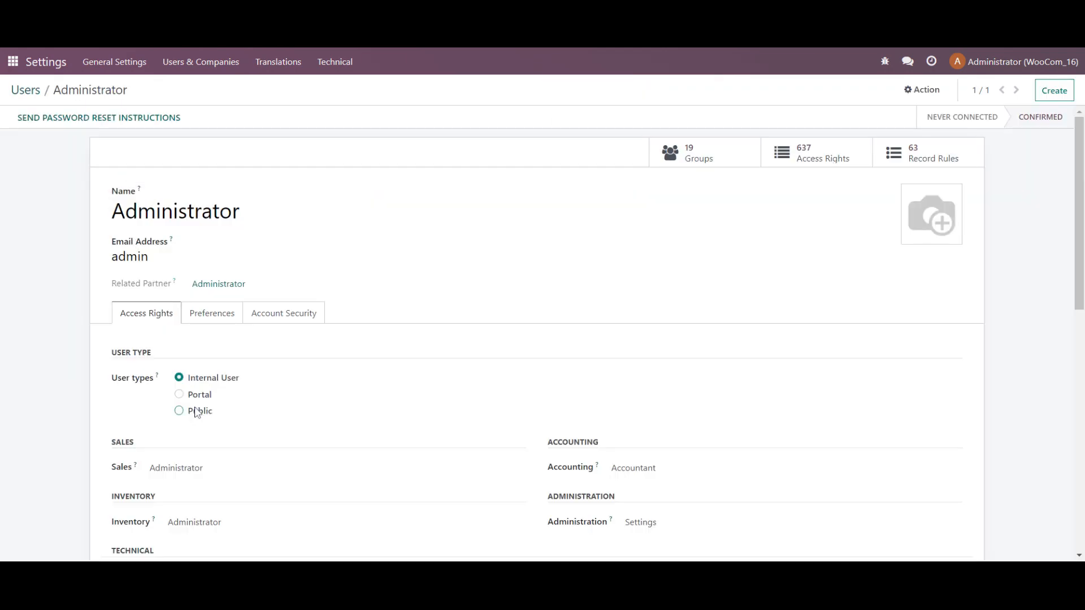
scroll("down", 3)
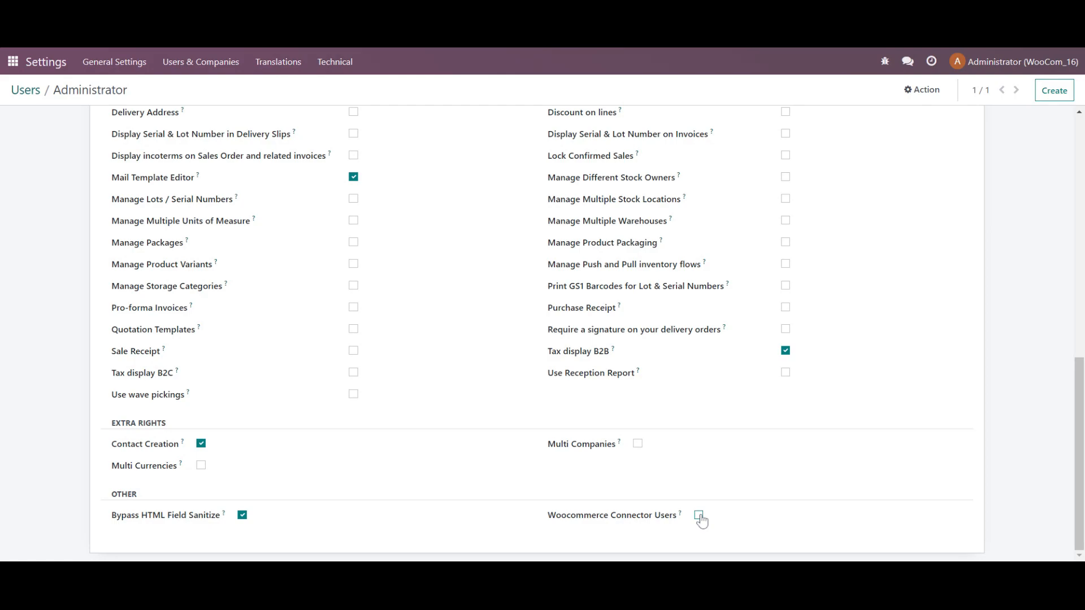
left_click(698, 515)
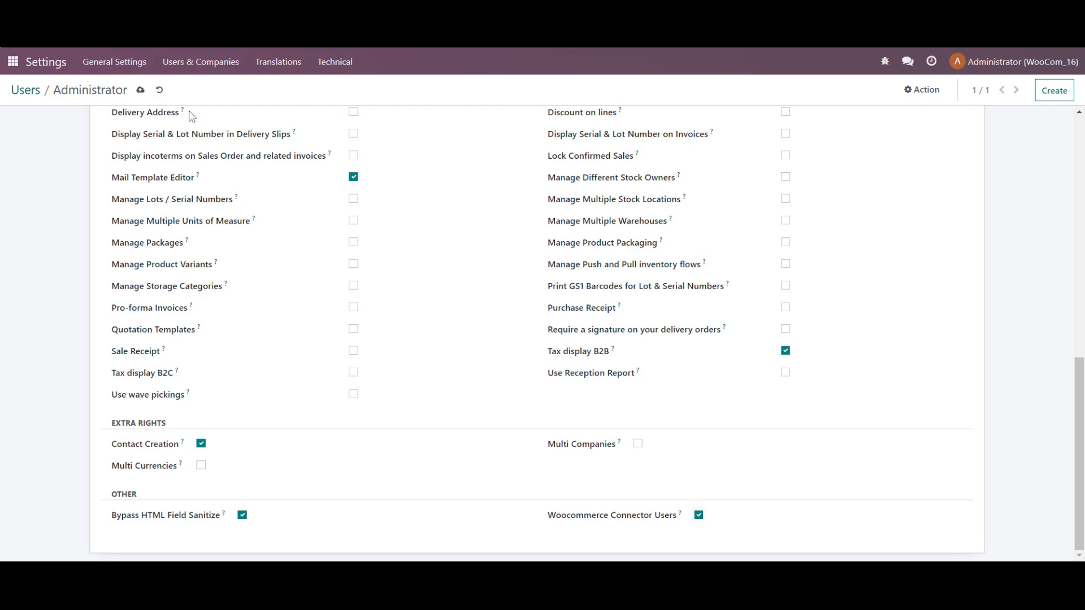
left_click(141, 90)
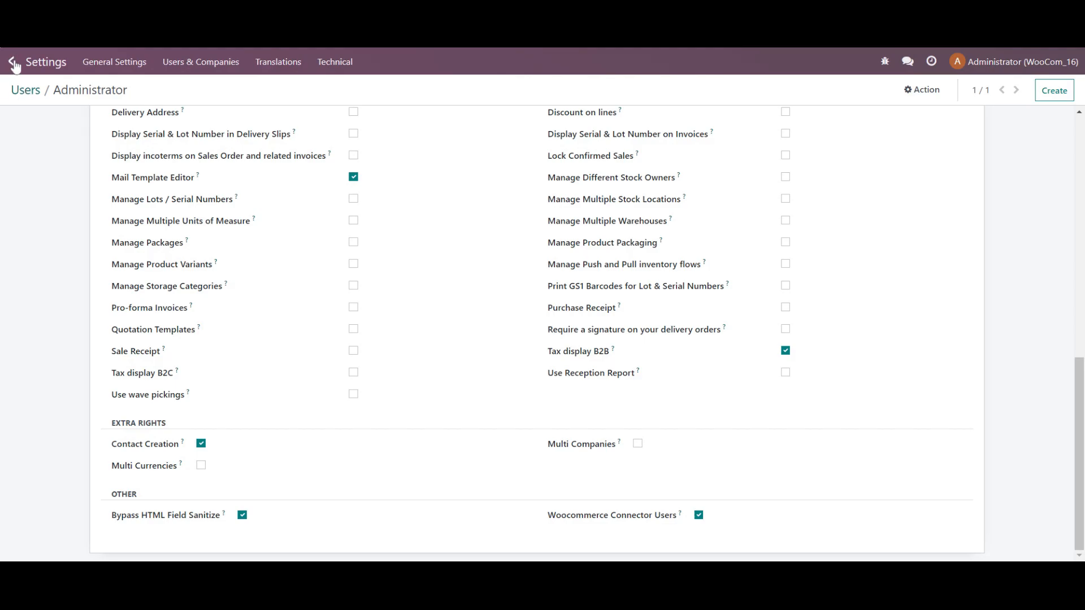
- Reload Odoo from the home menu so the new Woocommerce app is listed
left_click(14, 62)
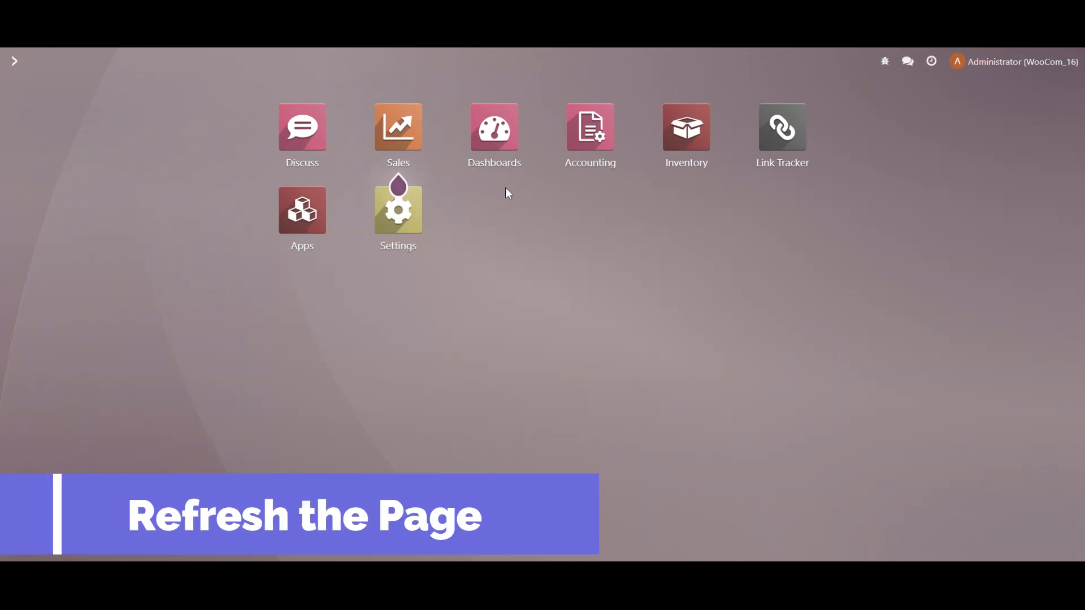
key("F5")
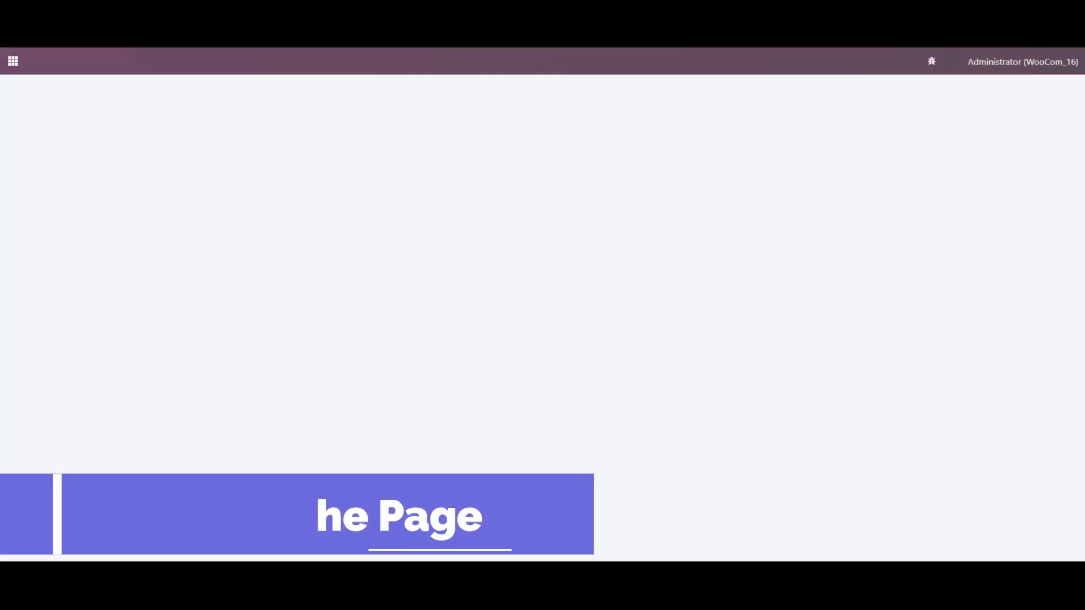
left_click(13, 60)
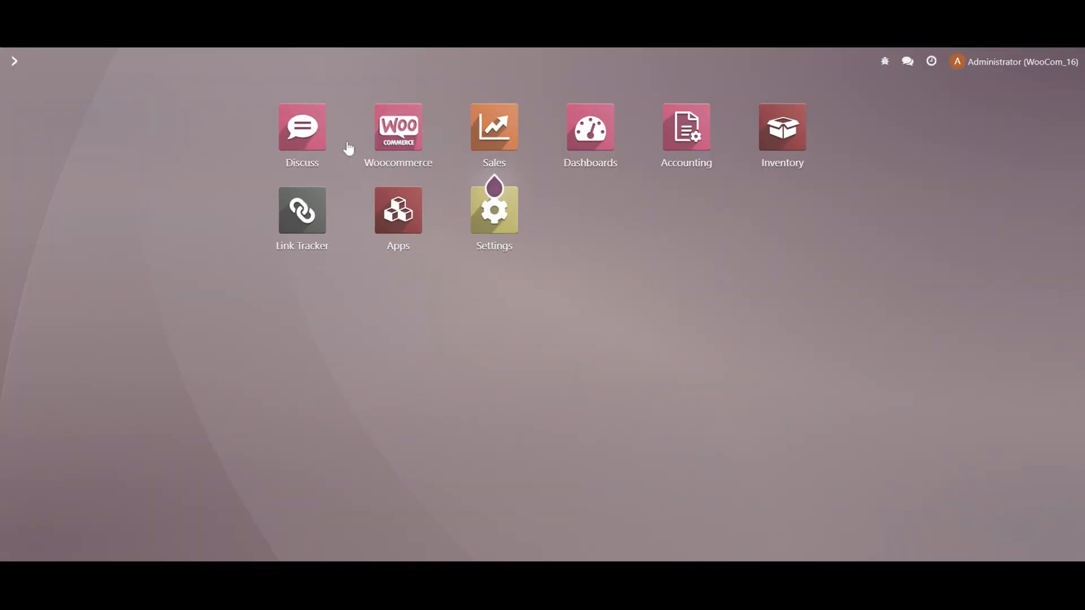
left_click(398, 127)
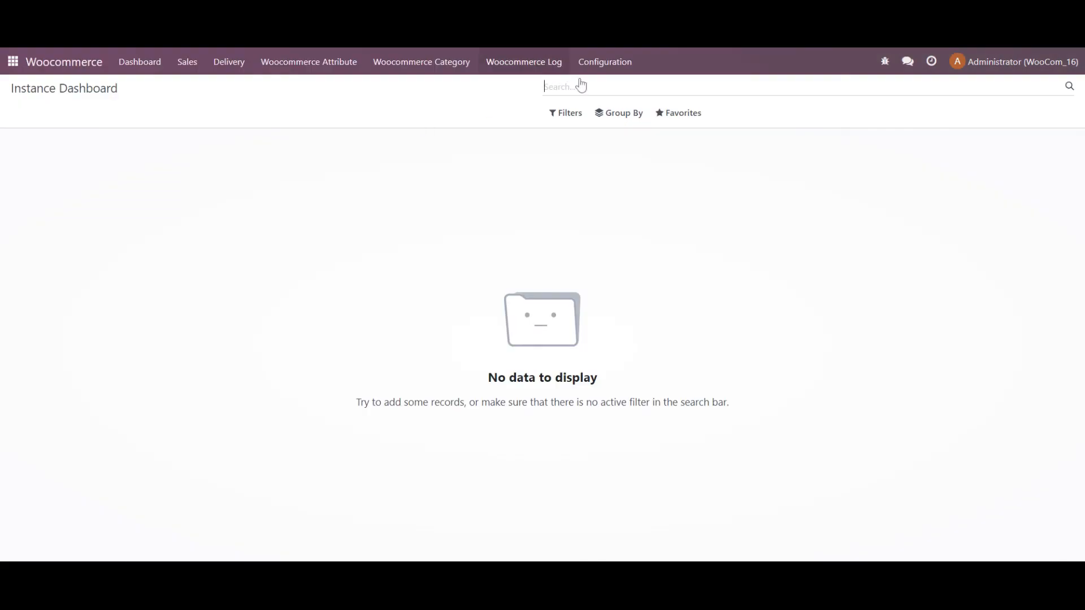
mouse_move(591, 72)
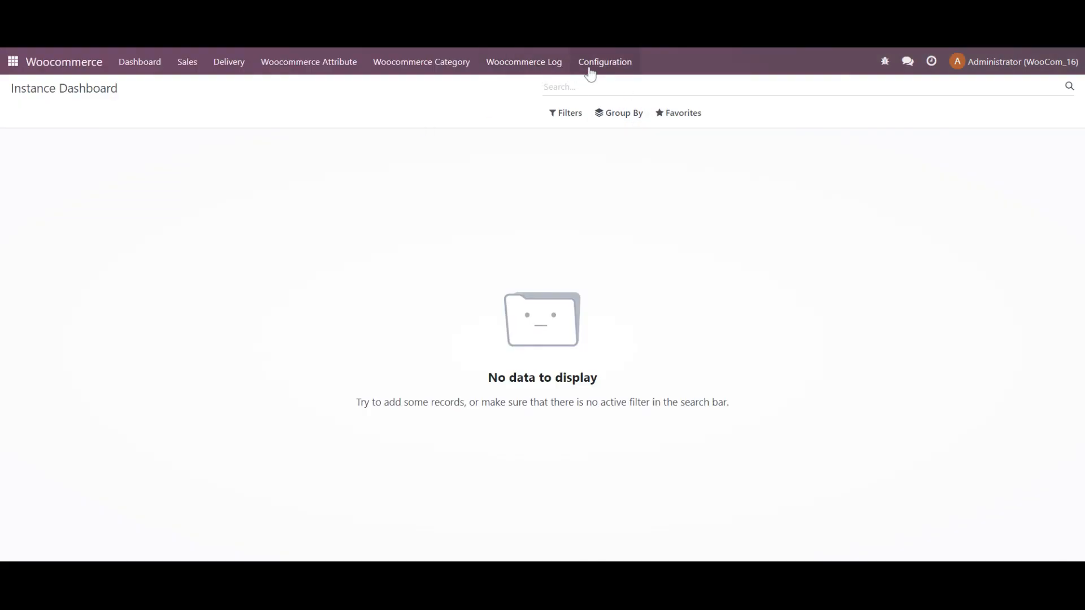
left_click(605, 61)
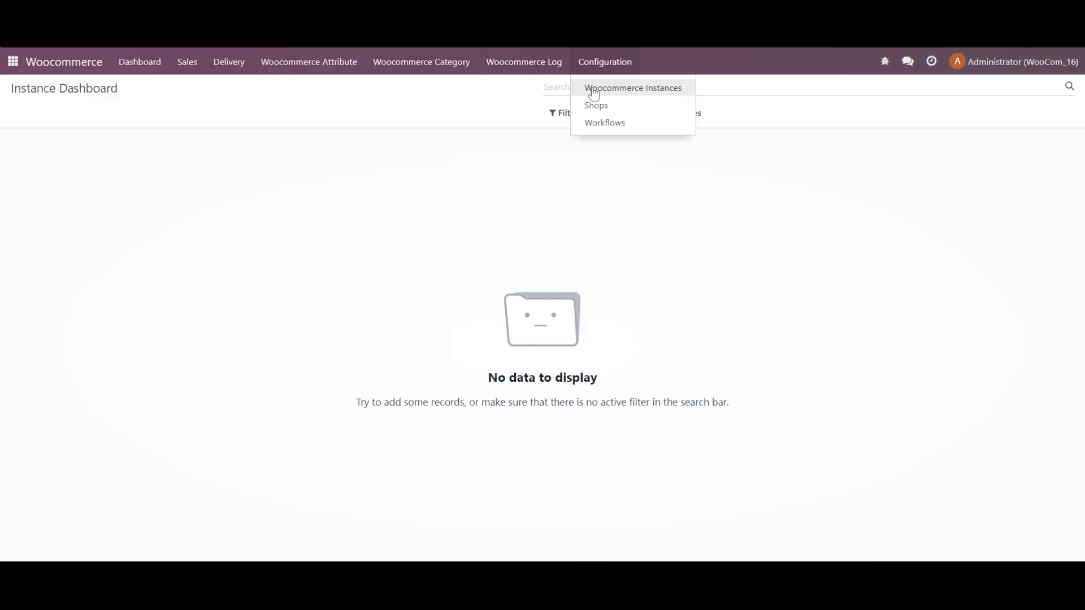
left_click(634, 88)
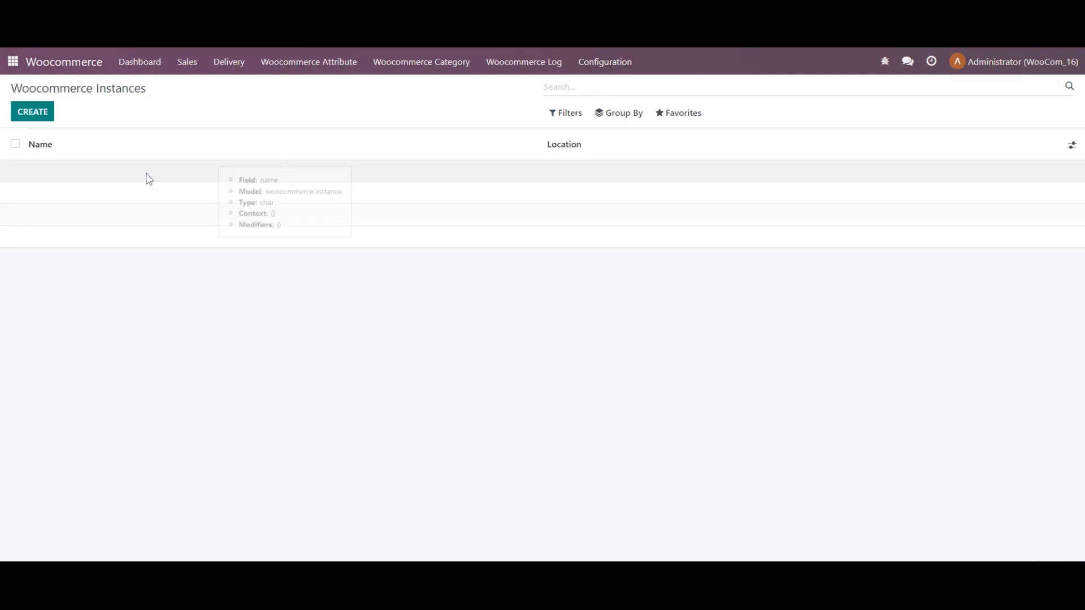
left_click(32, 112)
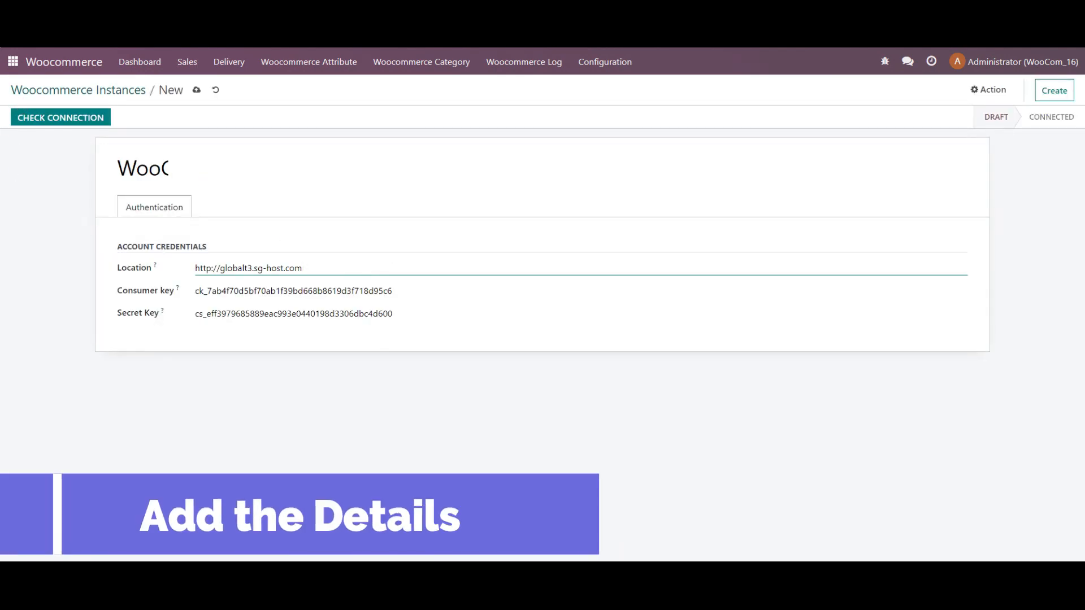
mouse_move(86, 117)
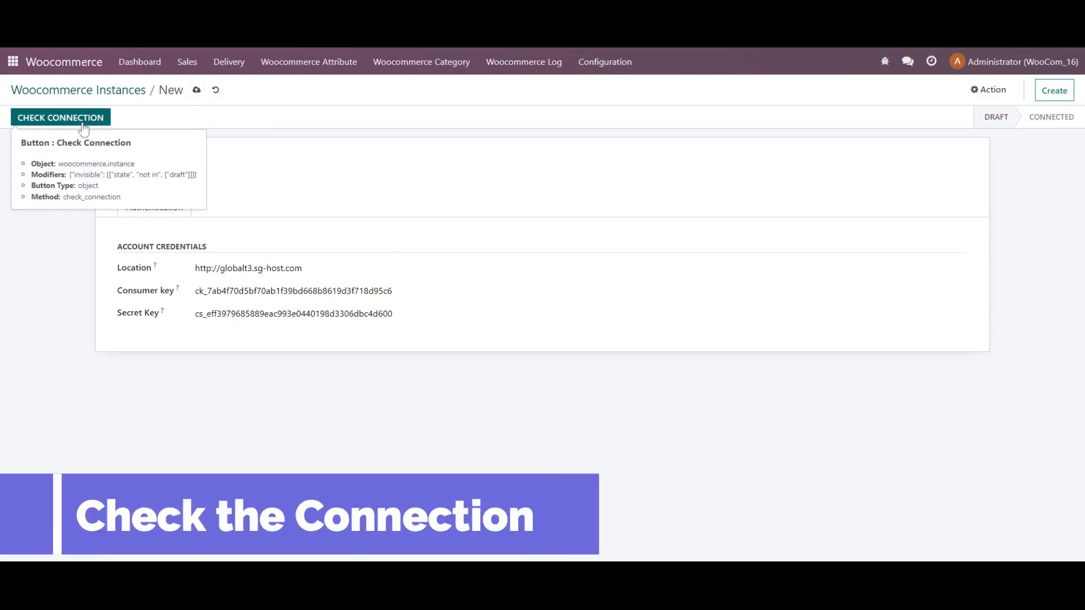
left_click(61, 117)
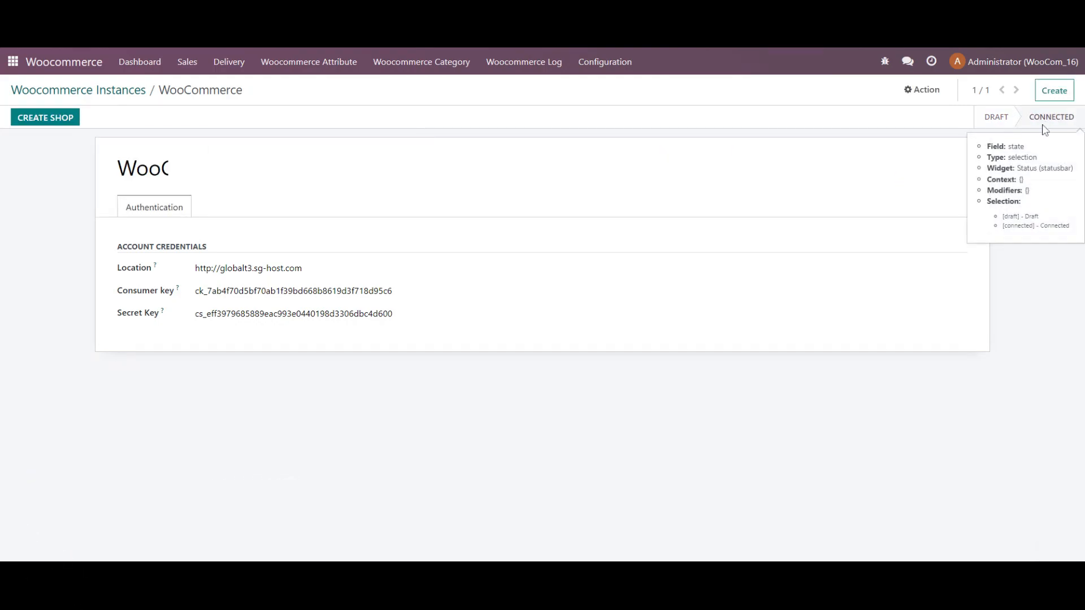
mouse_move(1043, 124)
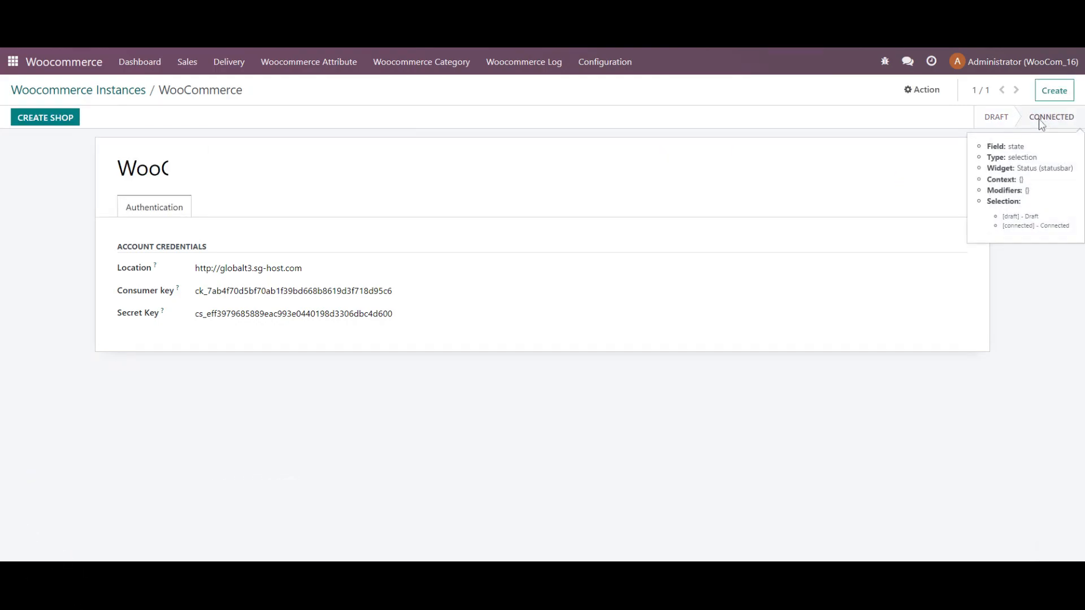
mouse_move(379, 79)
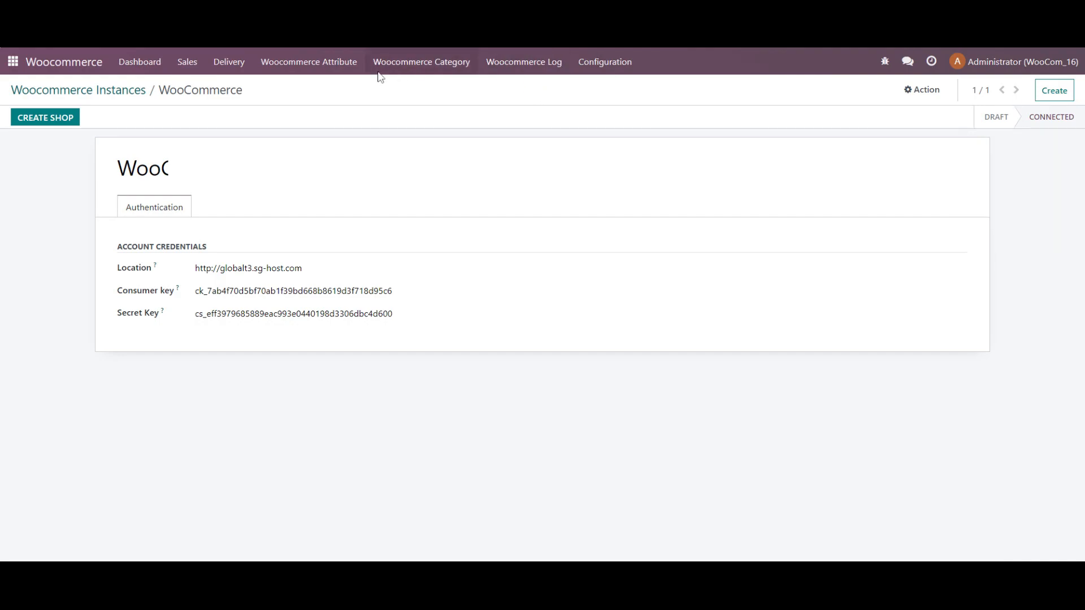
- Create a shop for the connected instance and view the Shops list showing WooCommerce_shop
left_click(421, 62)
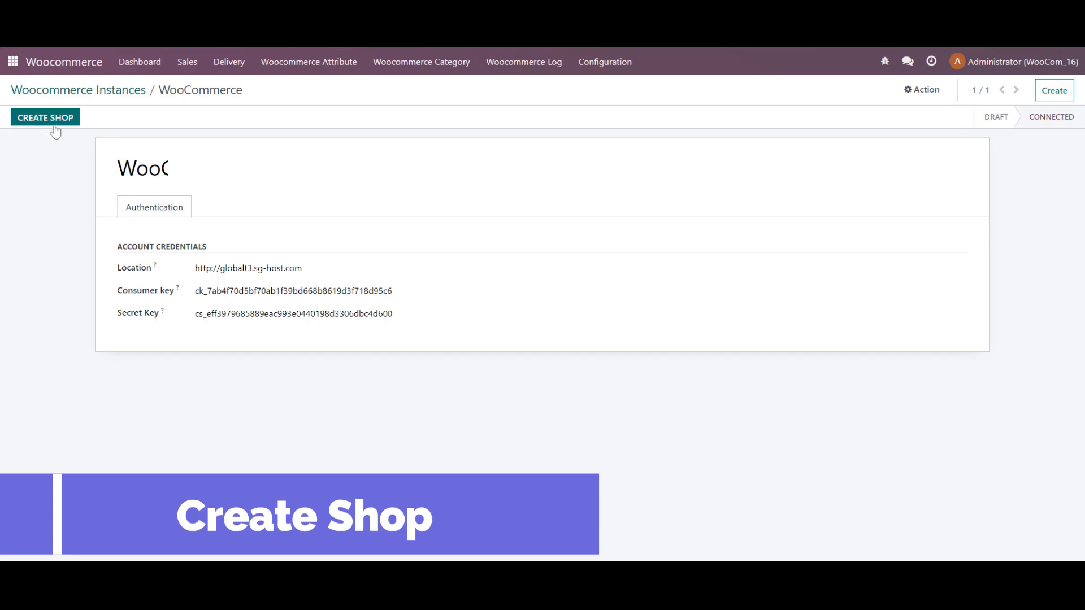
left_click(45, 118)
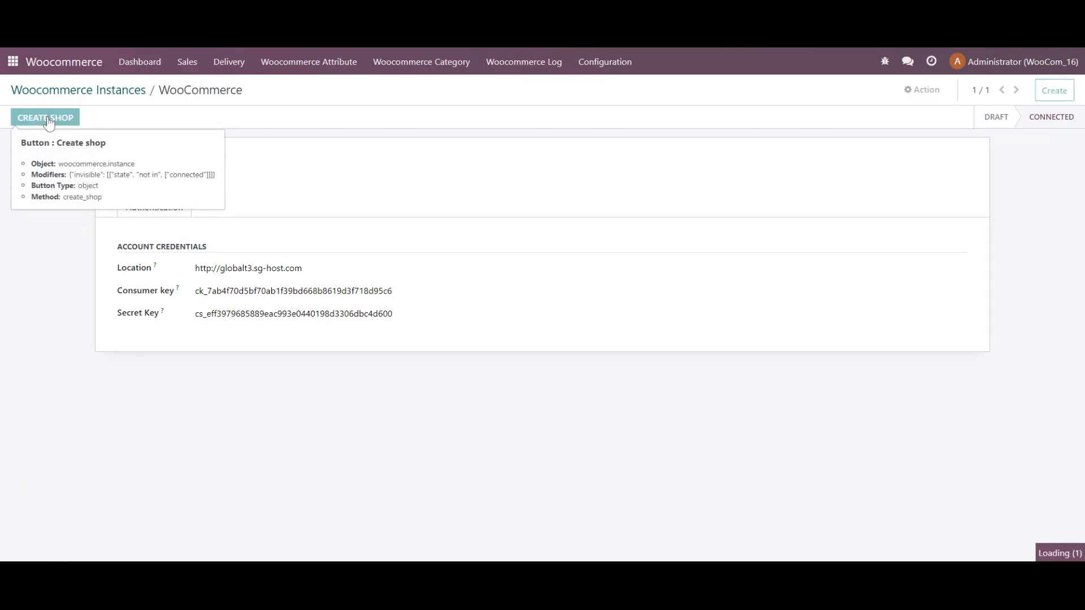
mouse_move(582, 50)
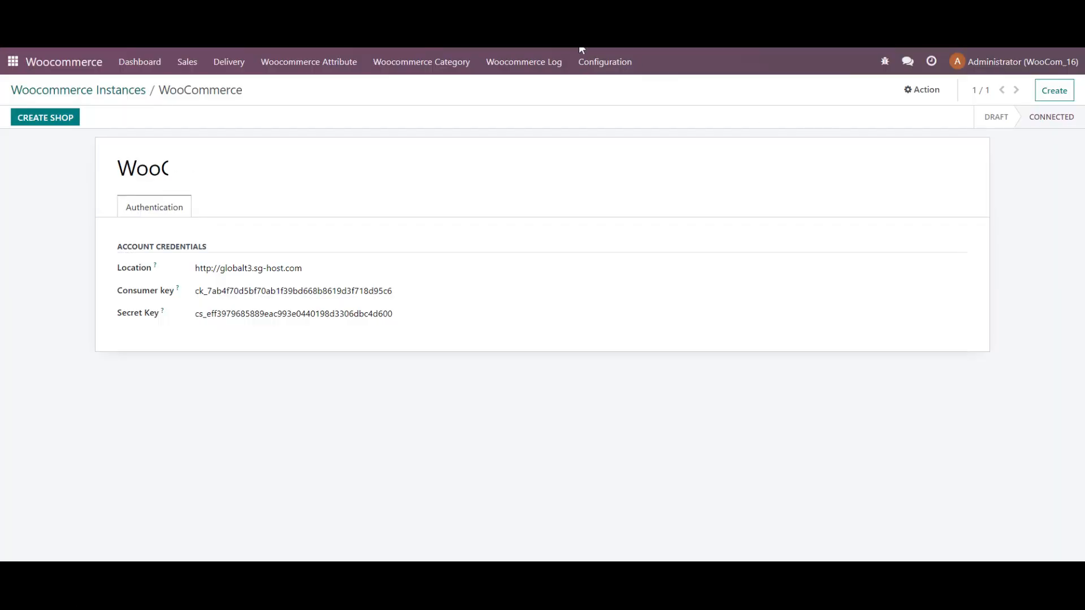
left_click(604, 62)
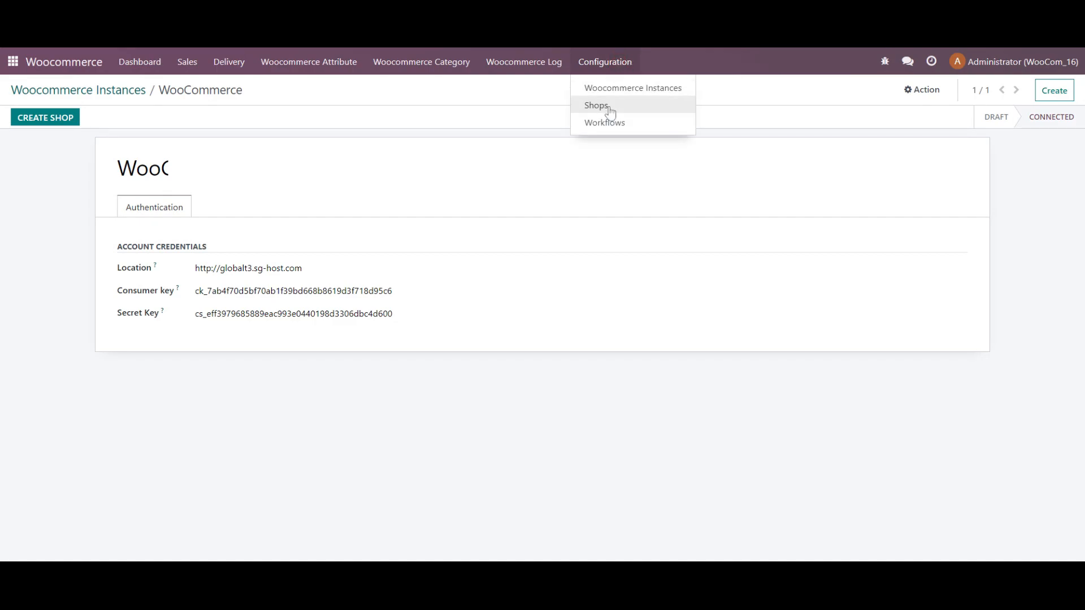
left_click(596, 106)
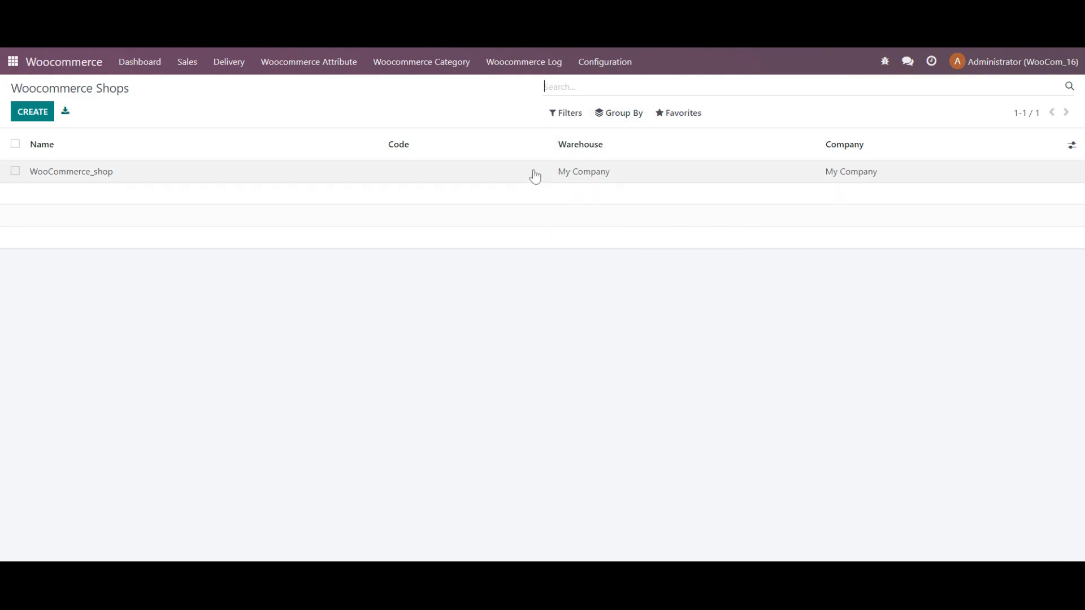
- Review WooCommerce_shop's product, stock, order and scheduler settings, ending on Initial Synchronization
left_click(70, 171)
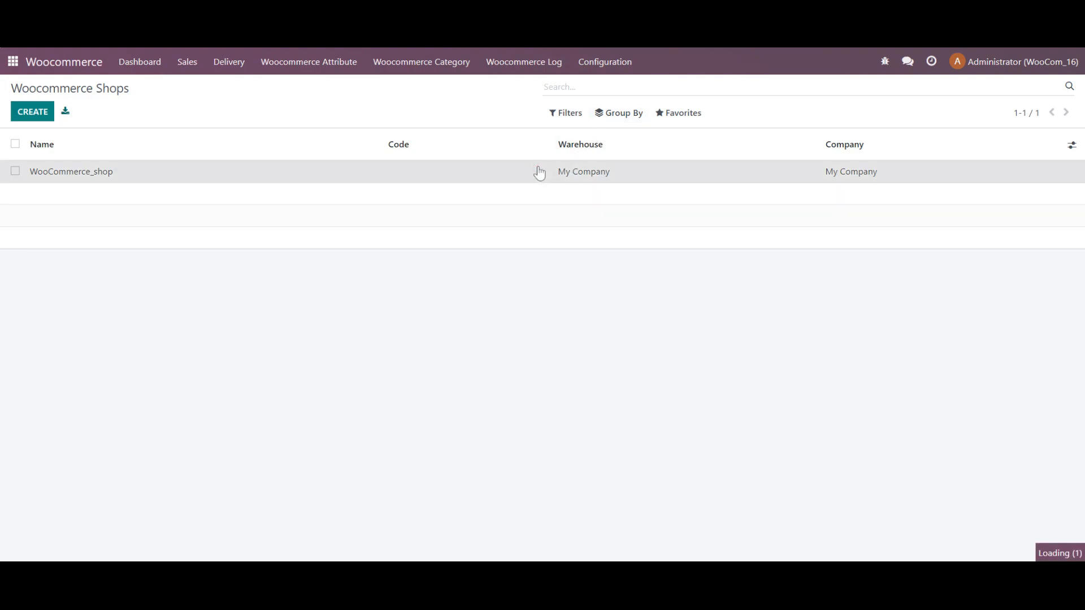
left_click(71, 171)
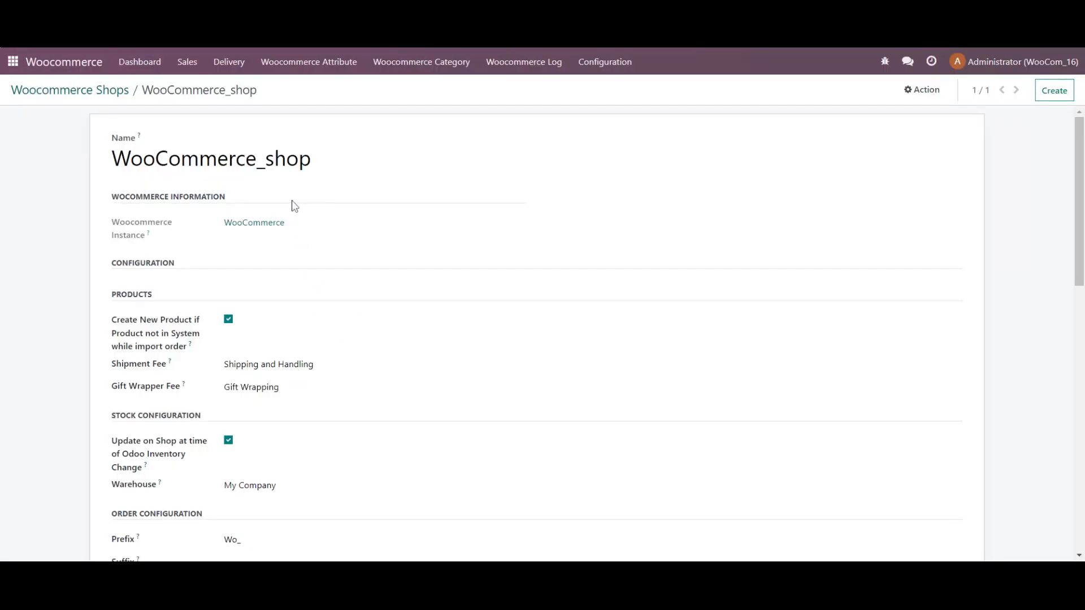
mouse_move(266, 317)
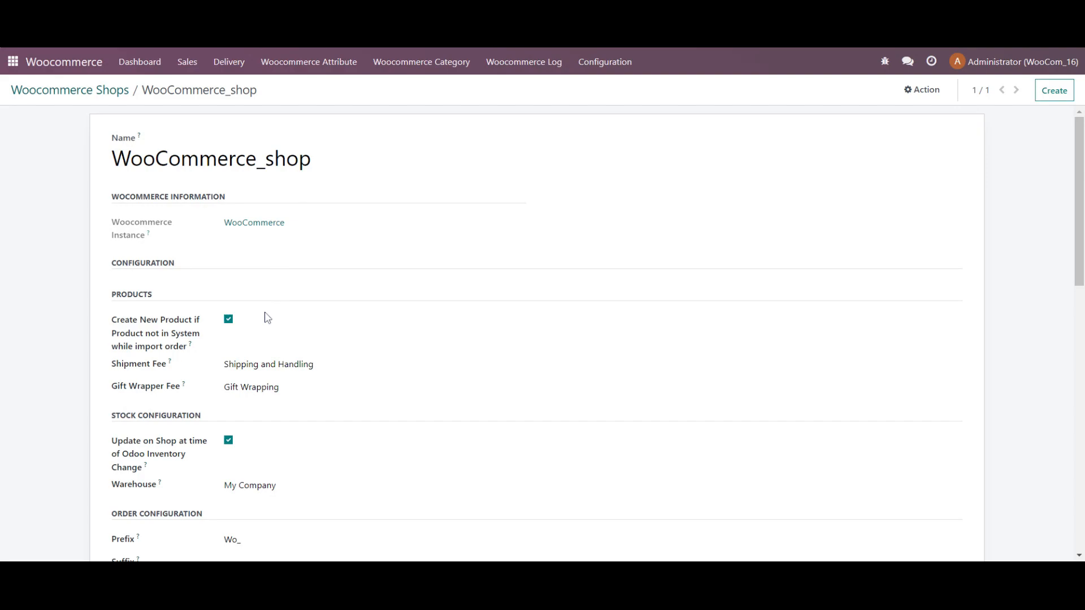
scroll("down", 3)
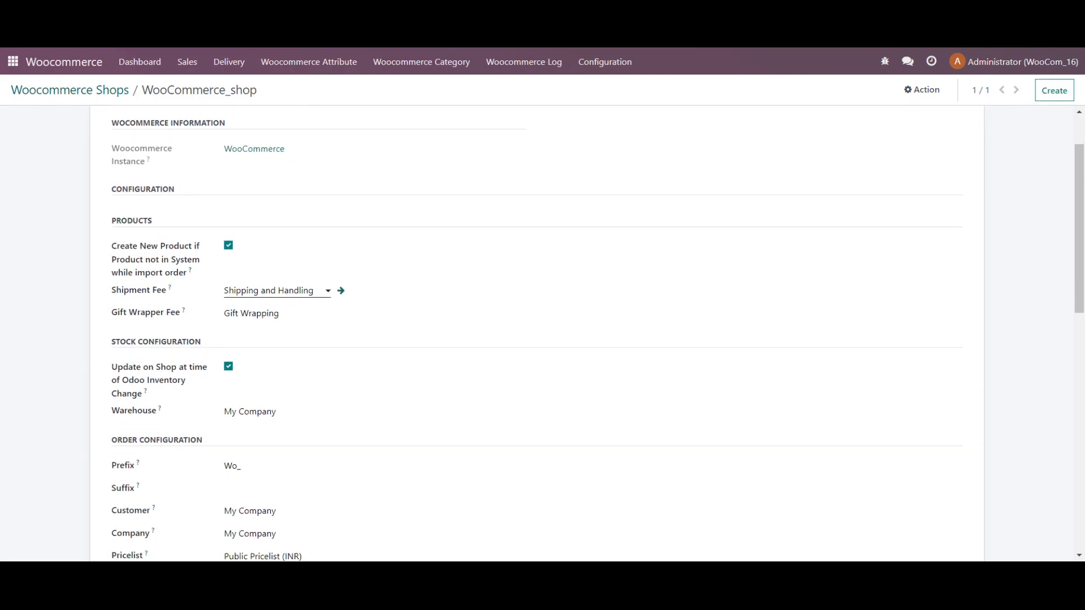
scroll("down", 3)
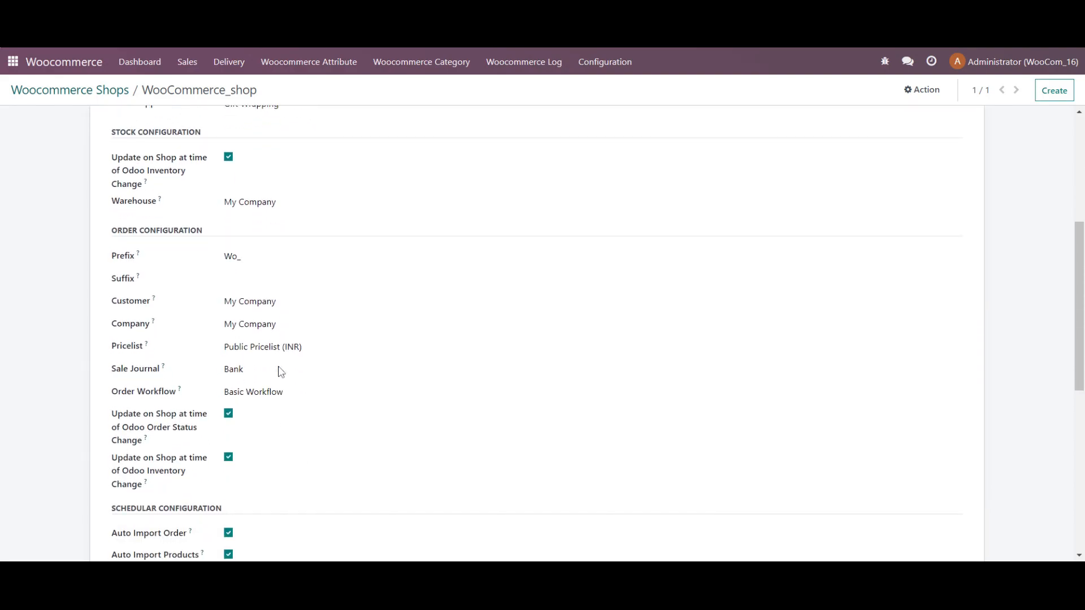
left_click(263, 301)
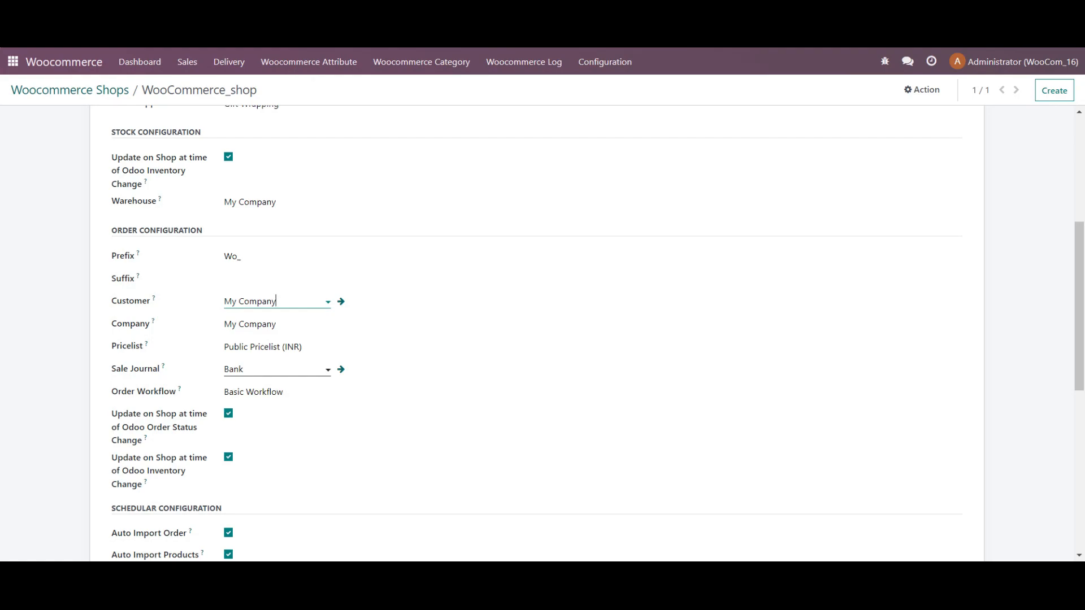
scroll("down", 3)
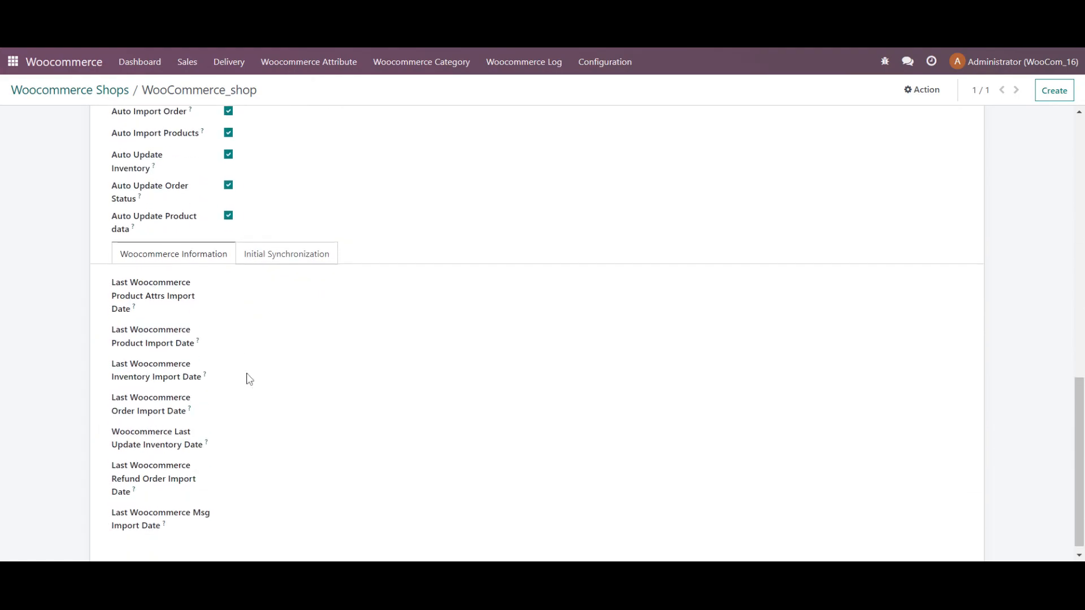
scroll("down", 3)
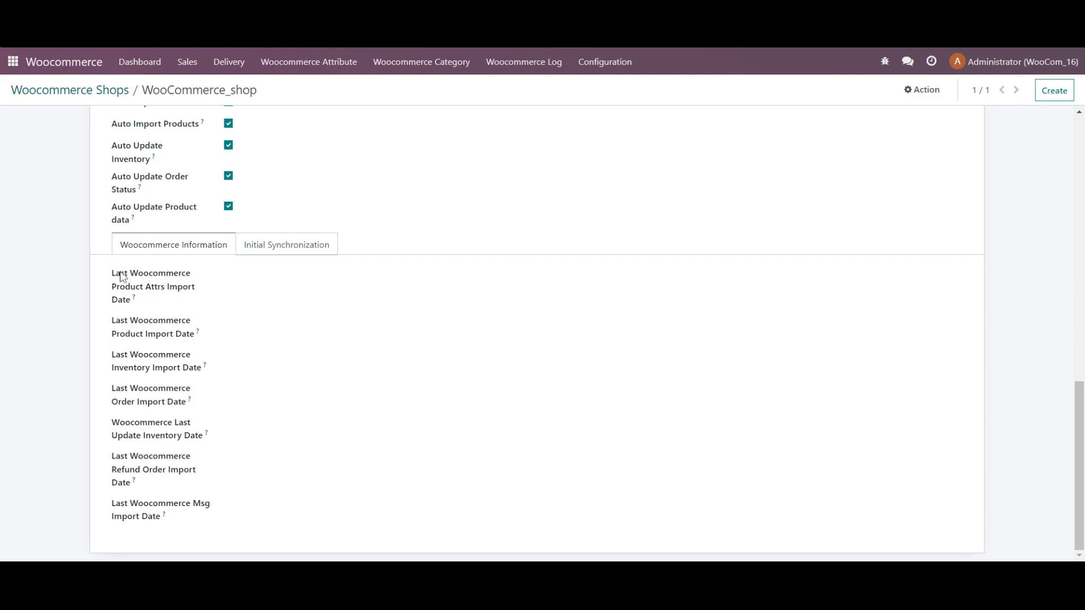
mouse_move(92, 499)
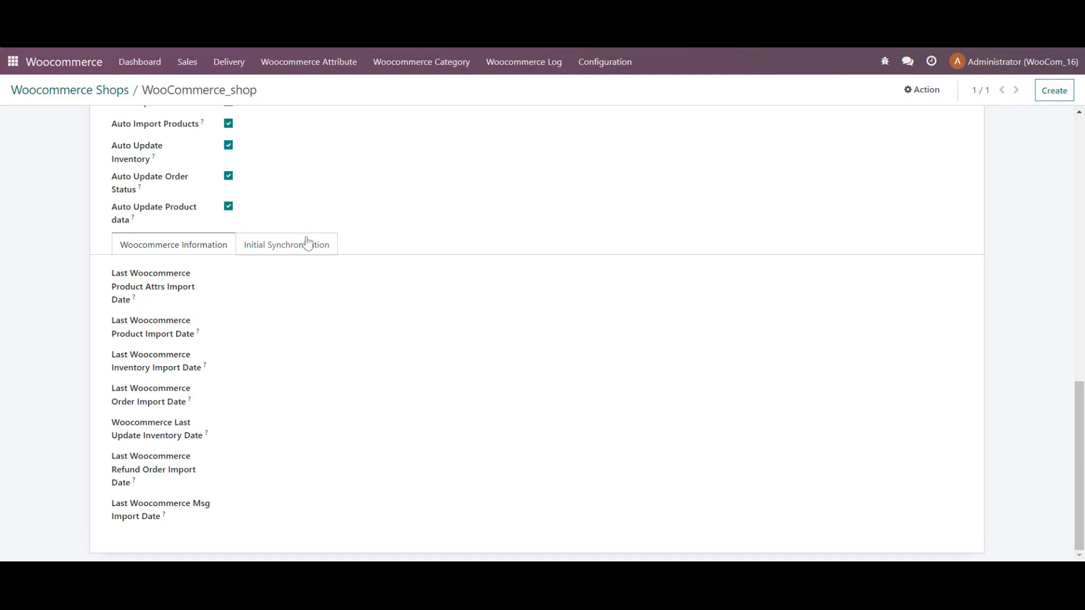
left_click(286, 244)
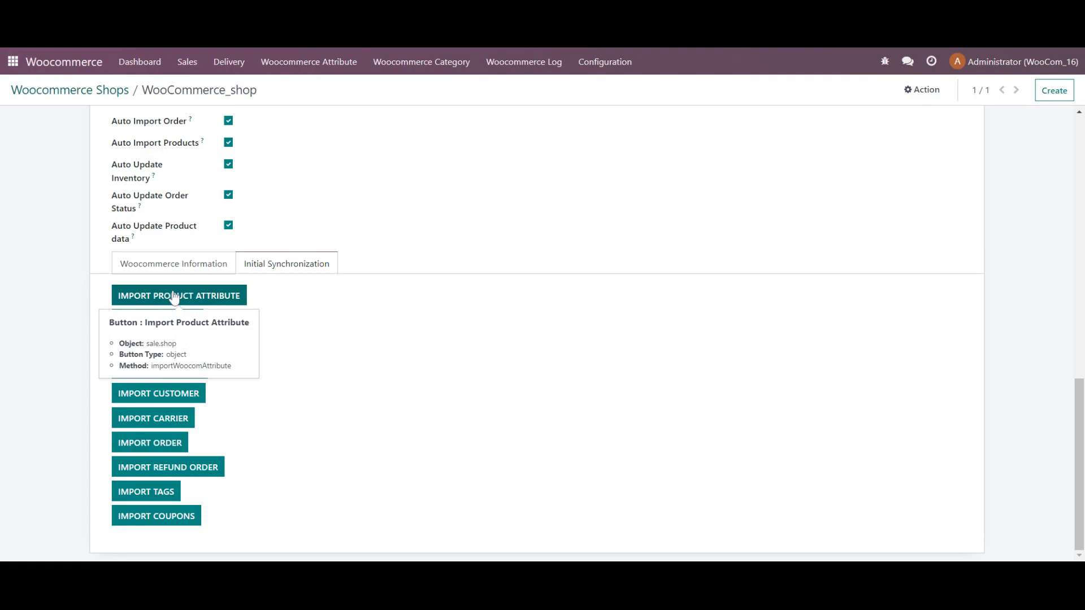
- Import product attributes and open the imported Attribute-Size record with WooCommerce Id 1
left_click(175, 295)
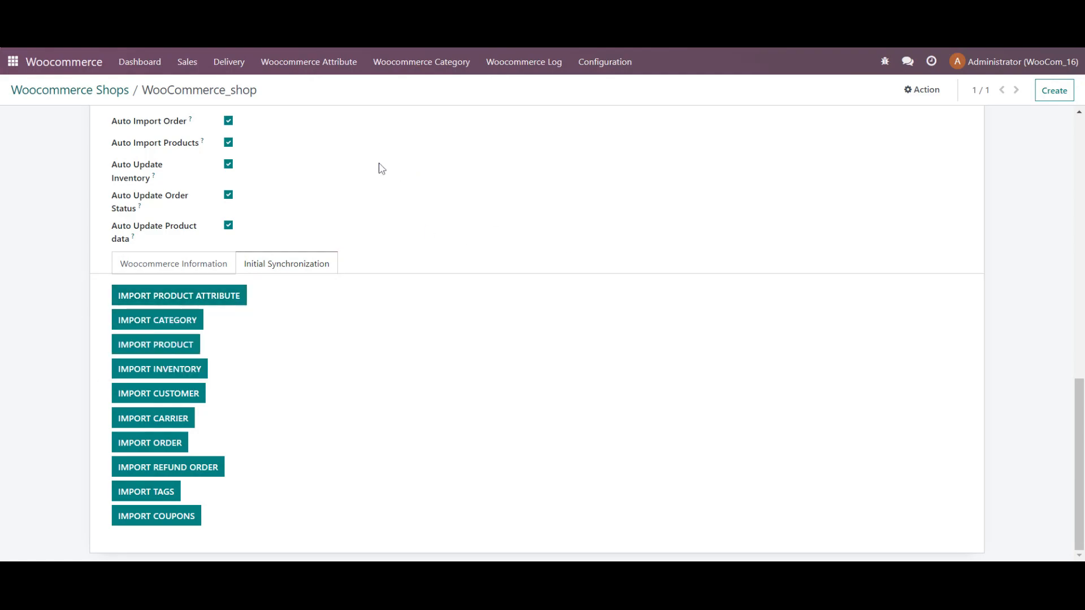
left_click(309, 62)
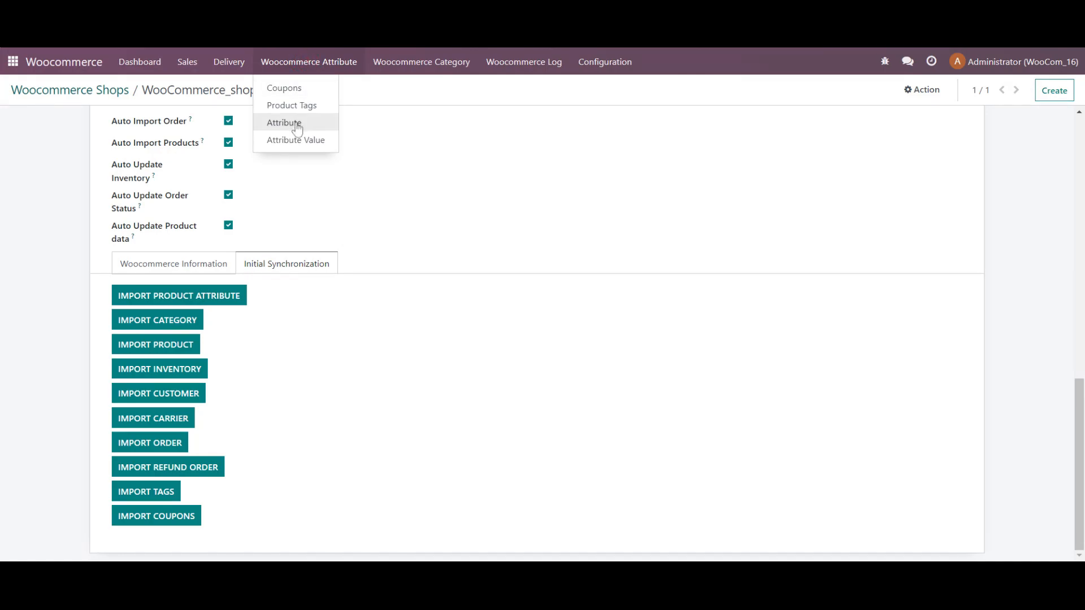
left_click(284, 123)
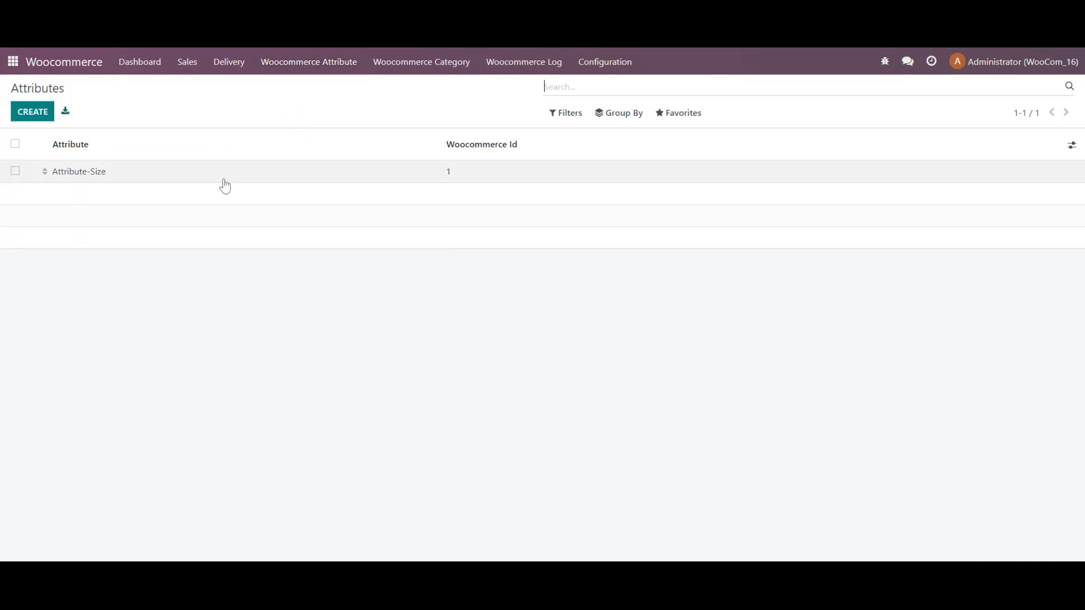
left_click(72, 172)
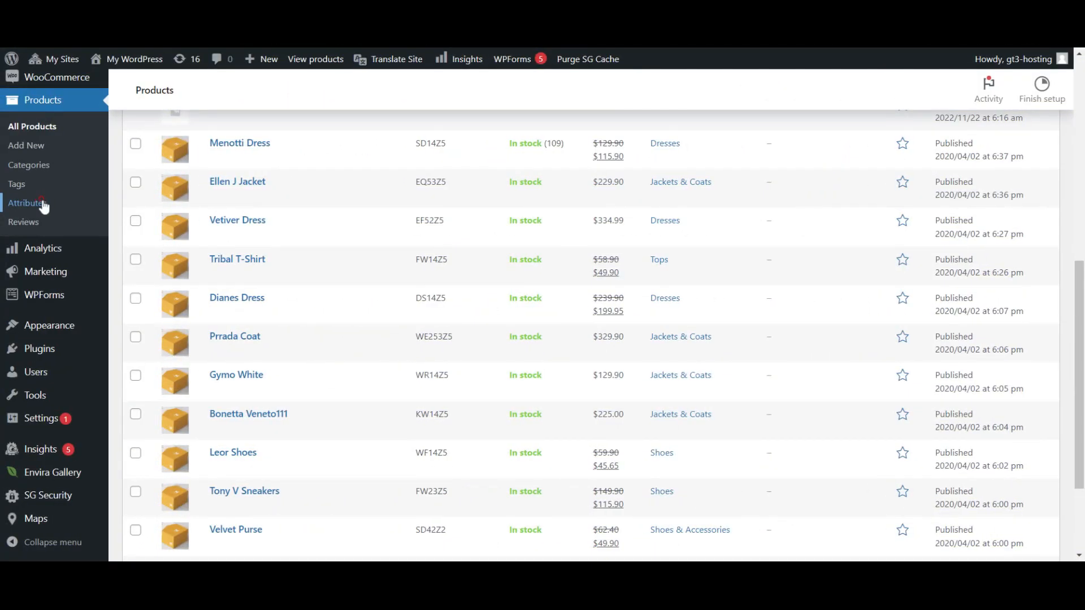
- View the store's Products > Attributes page listing Attribute-Size with term XL
left_click(25, 202)
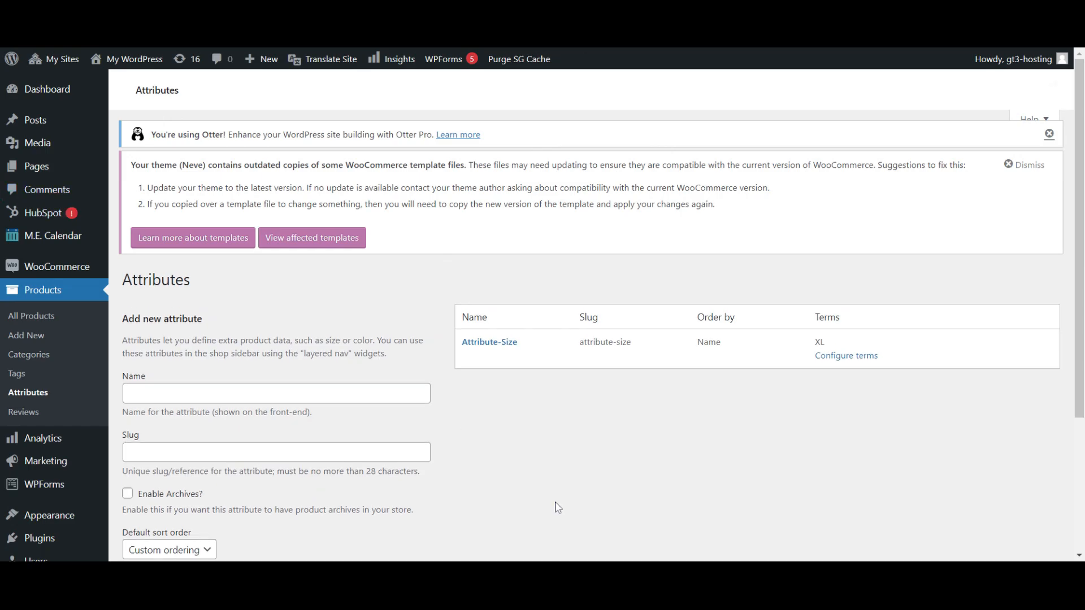
scroll("down", 3)
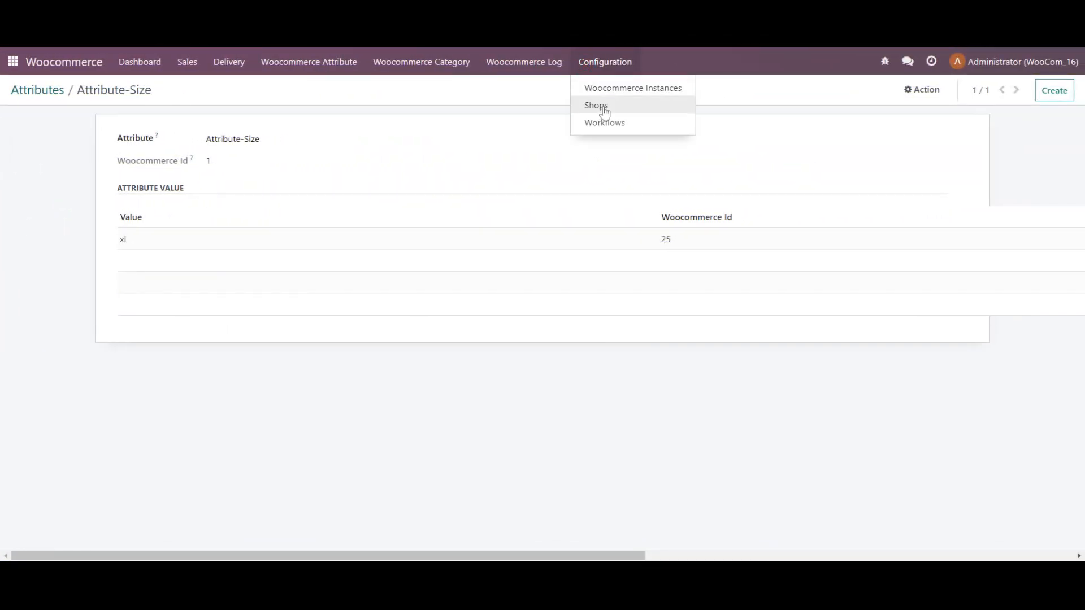
- Run Import Category from WooCommerce_shop's Initial Synchronization and open the Woocommerce Categories list
left_click(595, 105)
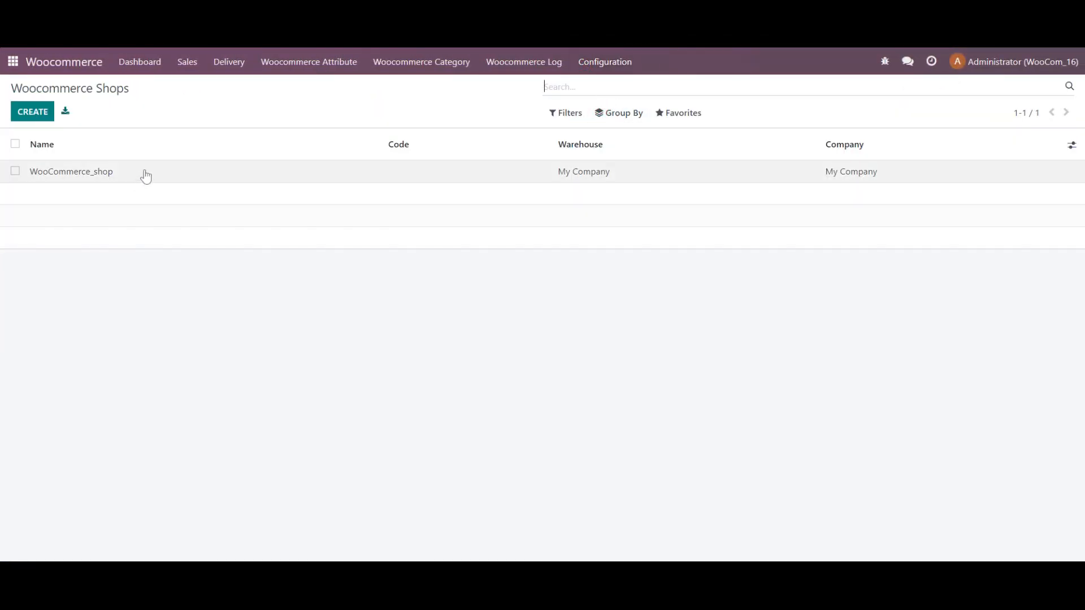
left_click(71, 171)
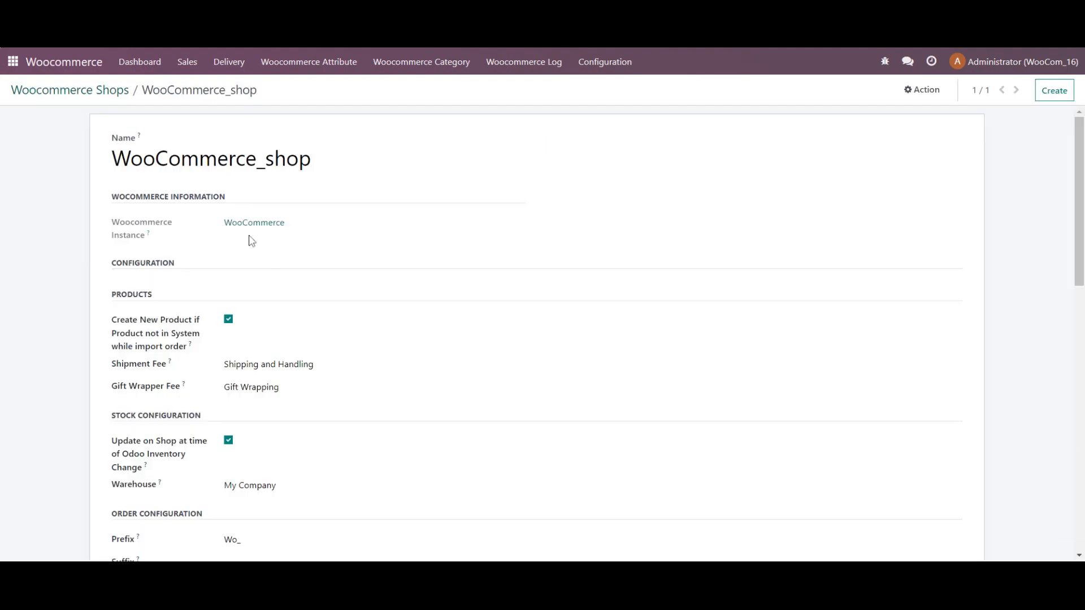
scroll("down", 3)
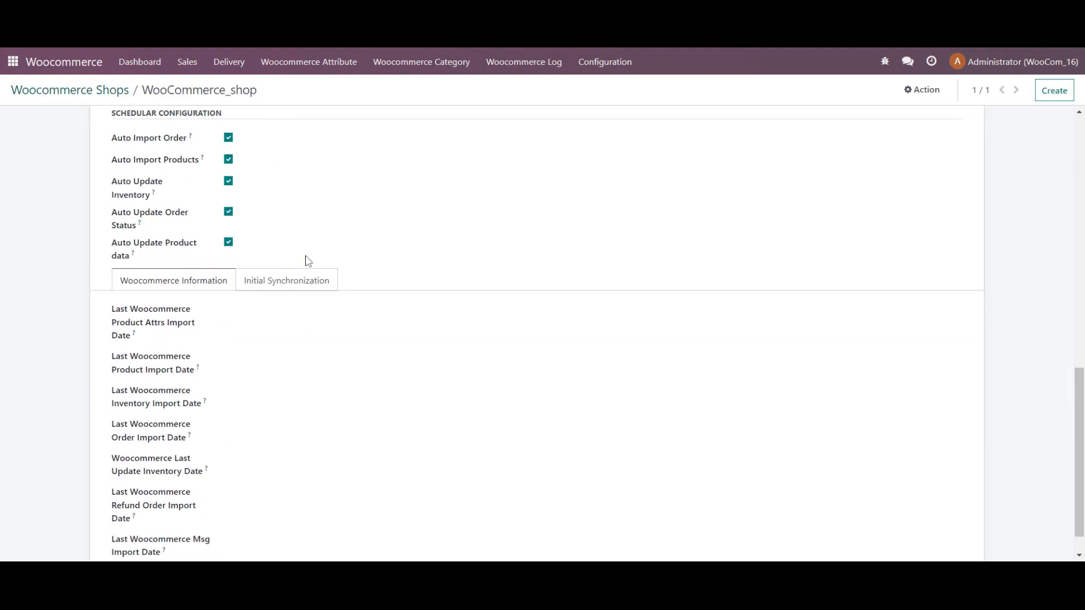
left_click(286, 280)
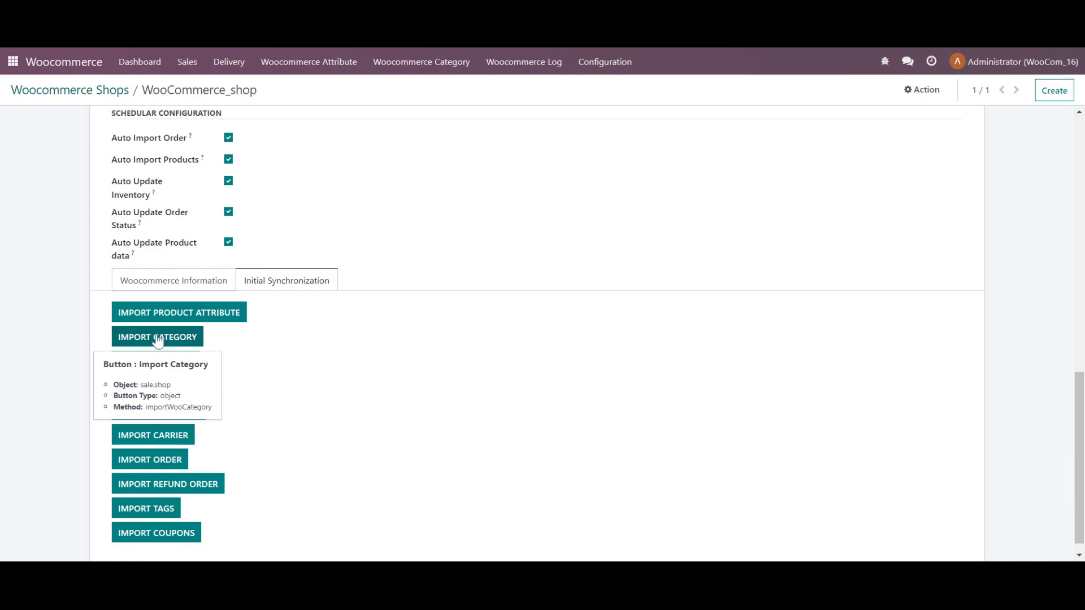
left_click(157, 336)
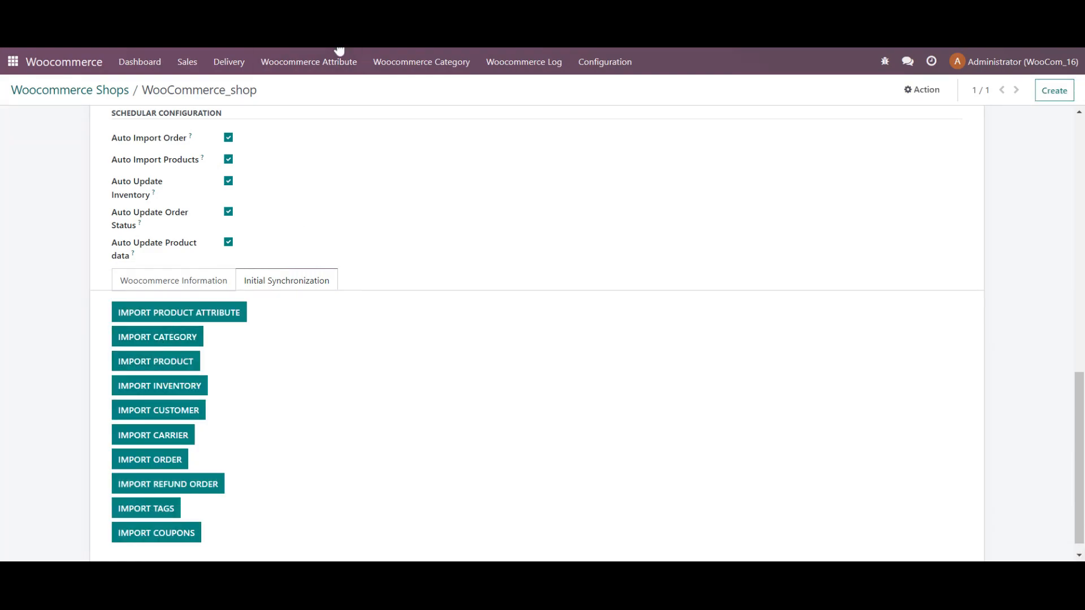
left_click(421, 61)
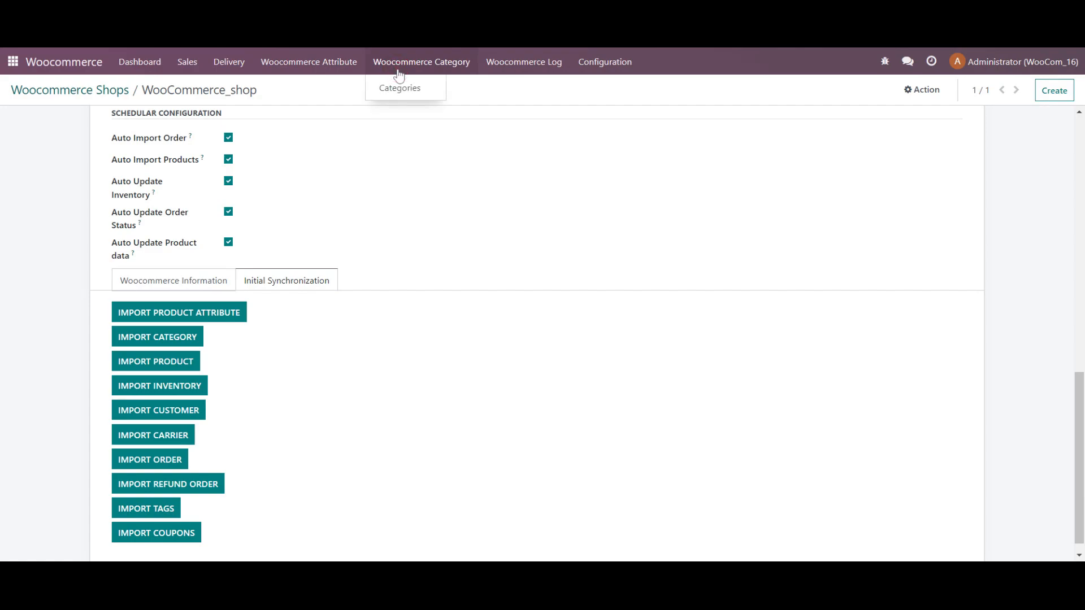
left_click(399, 87)
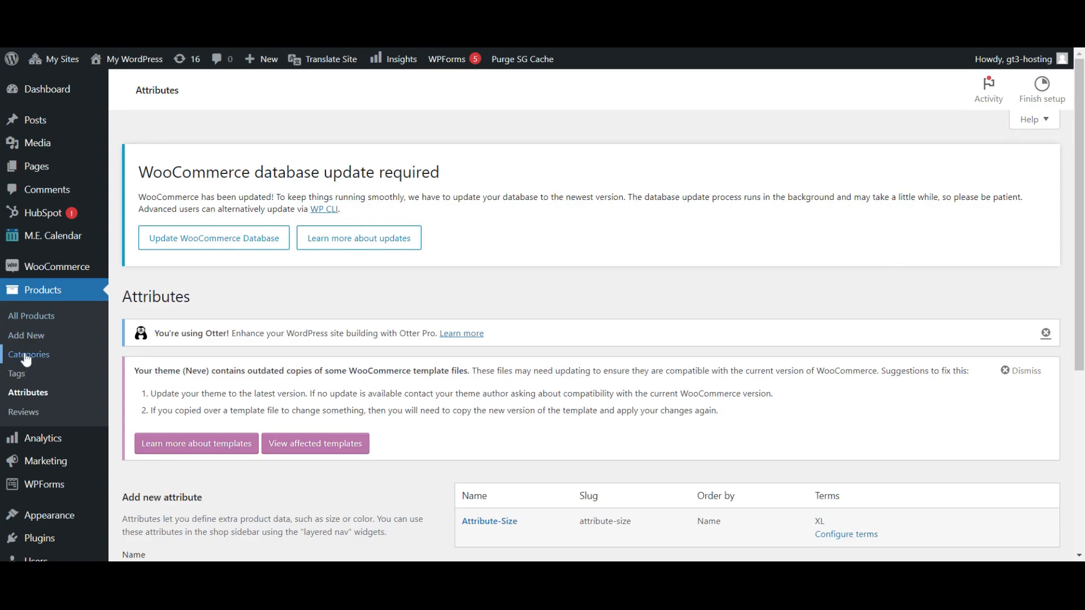
- Open the store's Products > Categories page to compare with Odoo's imported categories
left_click(29, 354)
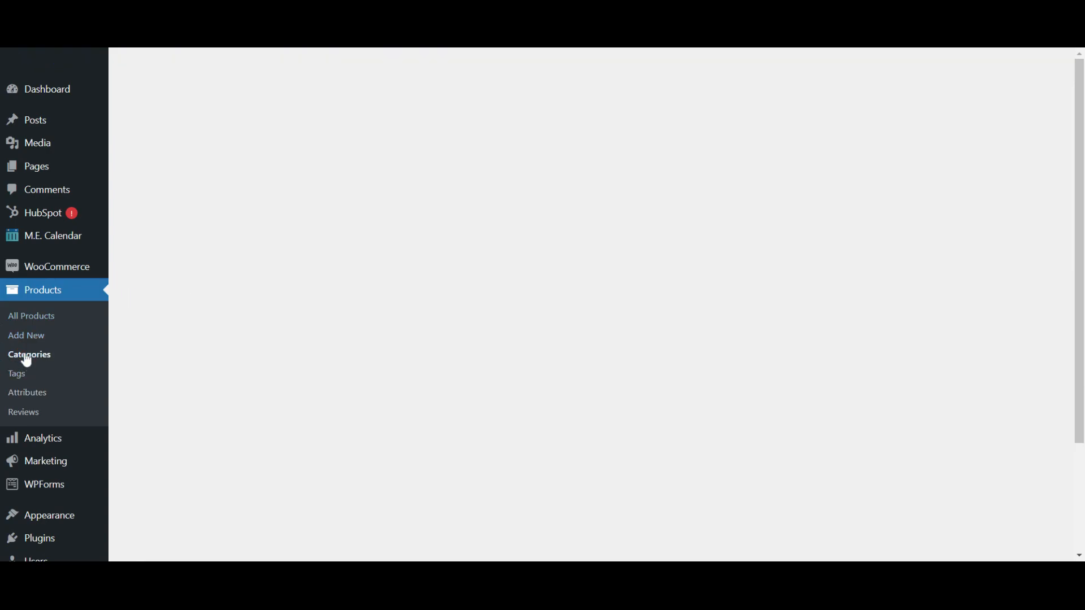
left_click(29, 355)
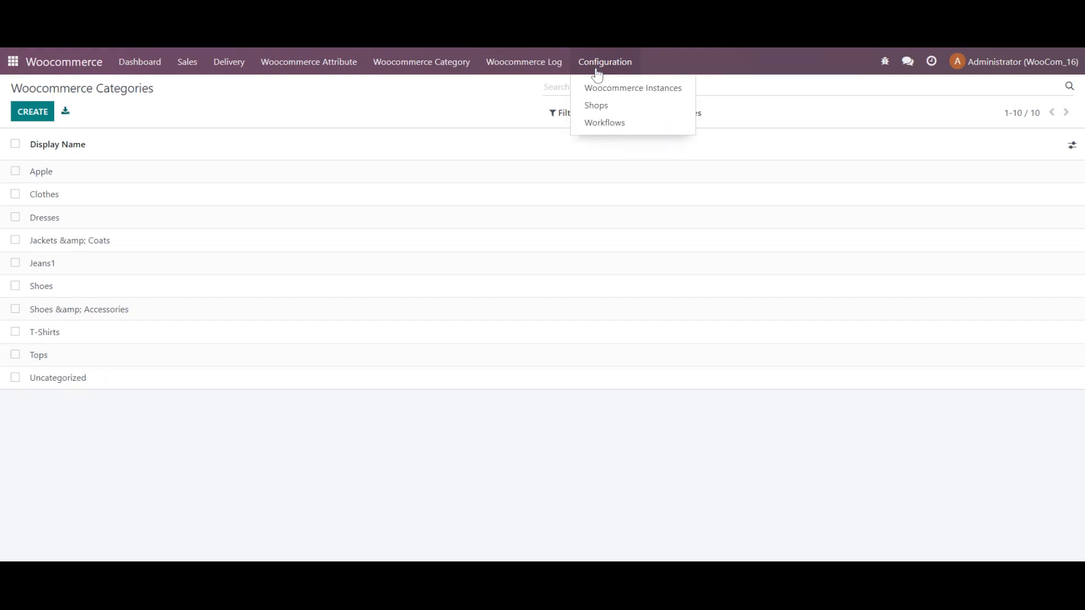
- Import products from WooCommerce_shop's Initial Synchronization, then open the Sales > Product list
left_click(596, 105)
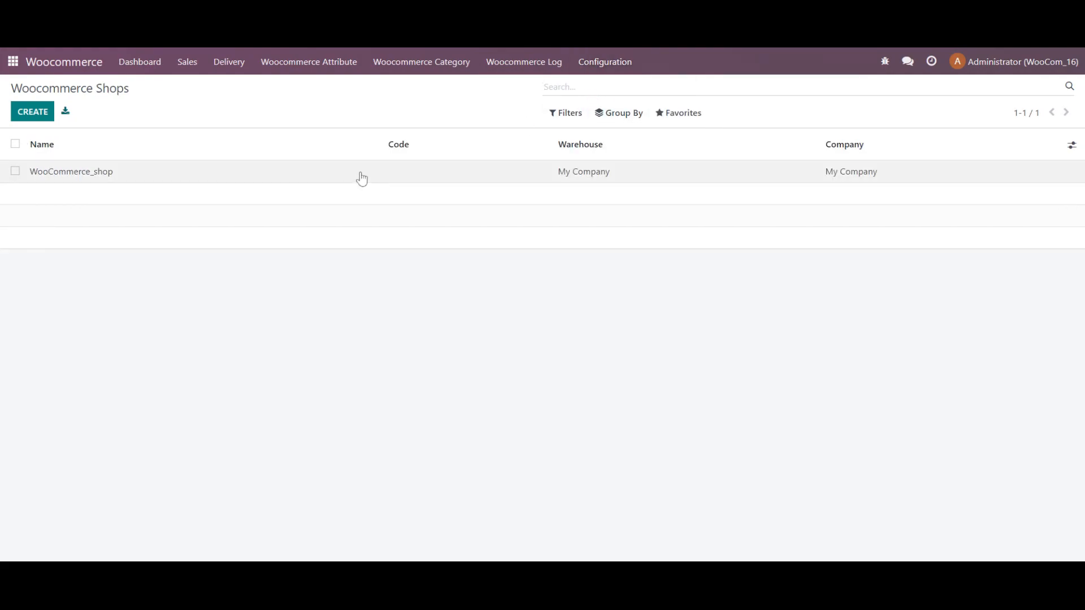
left_click(70, 171)
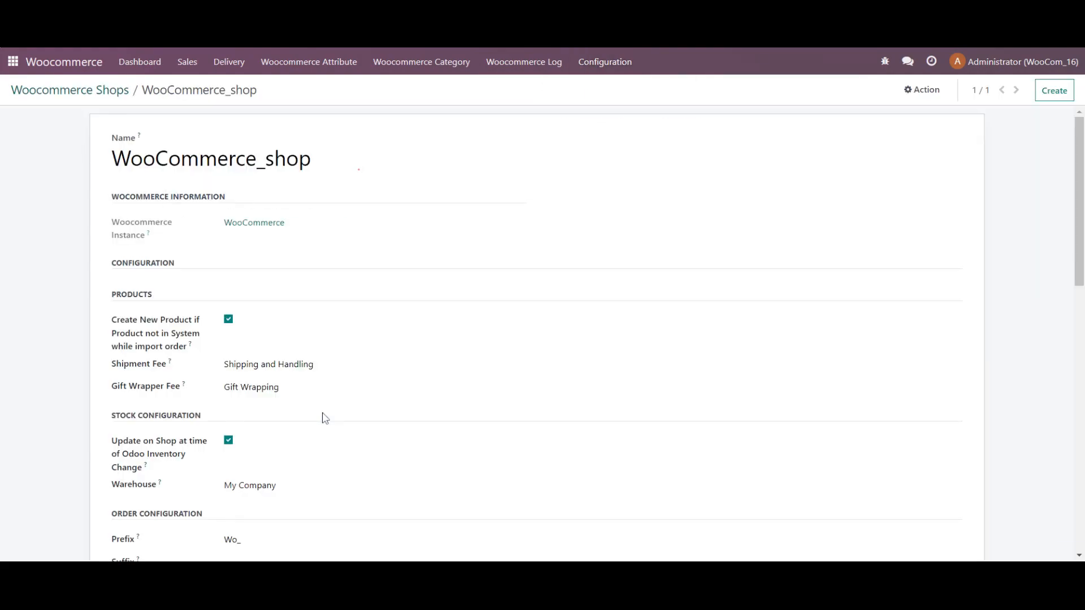
scroll("down", 3)
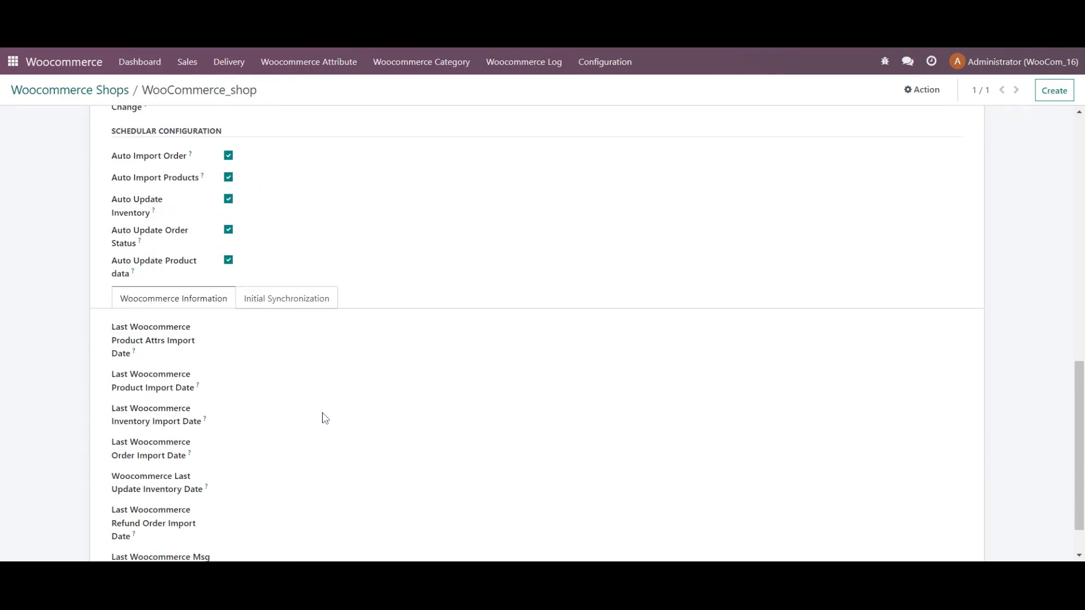
left_click(286, 298)
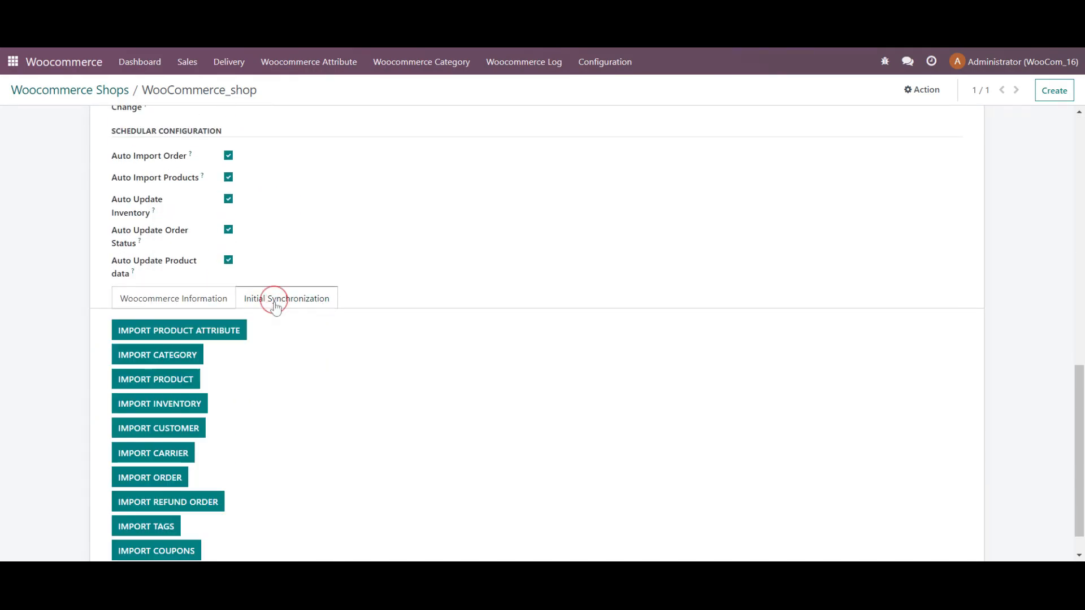
mouse_move(170, 379)
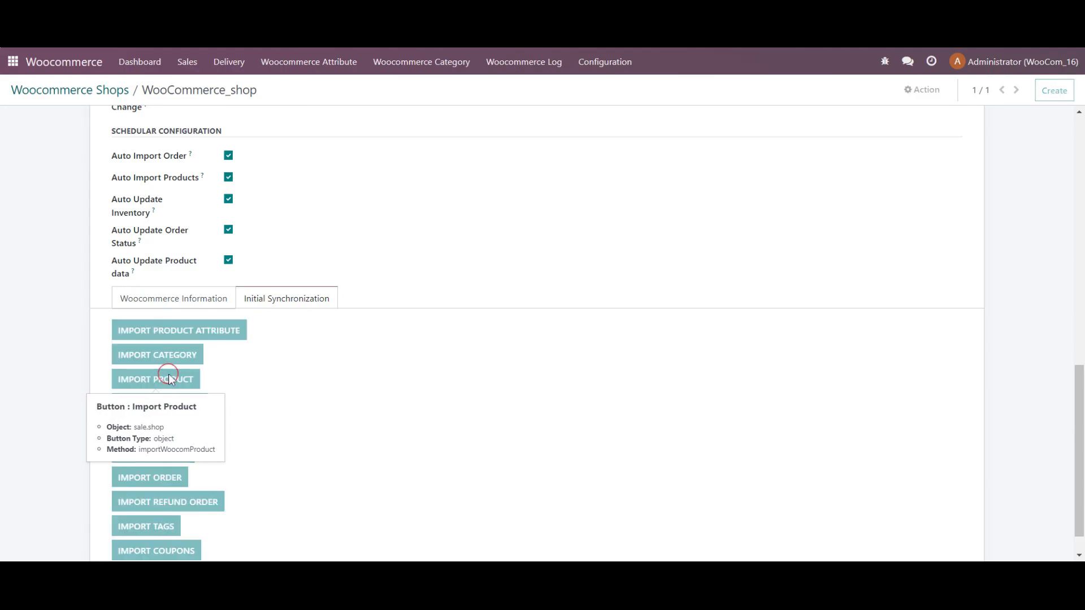
left_click(156, 379)
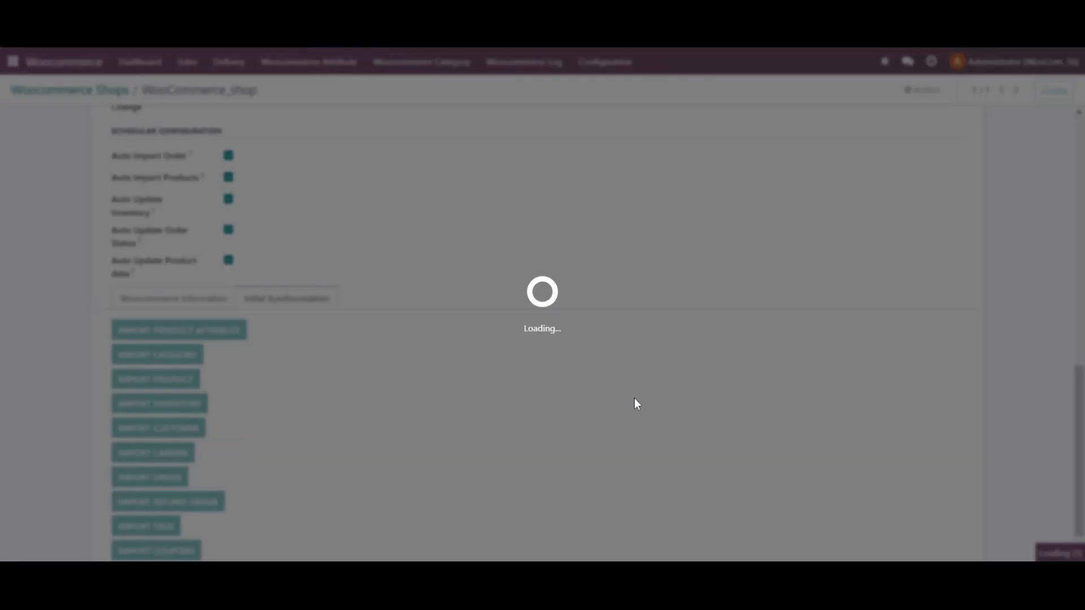
left_click(187, 62)
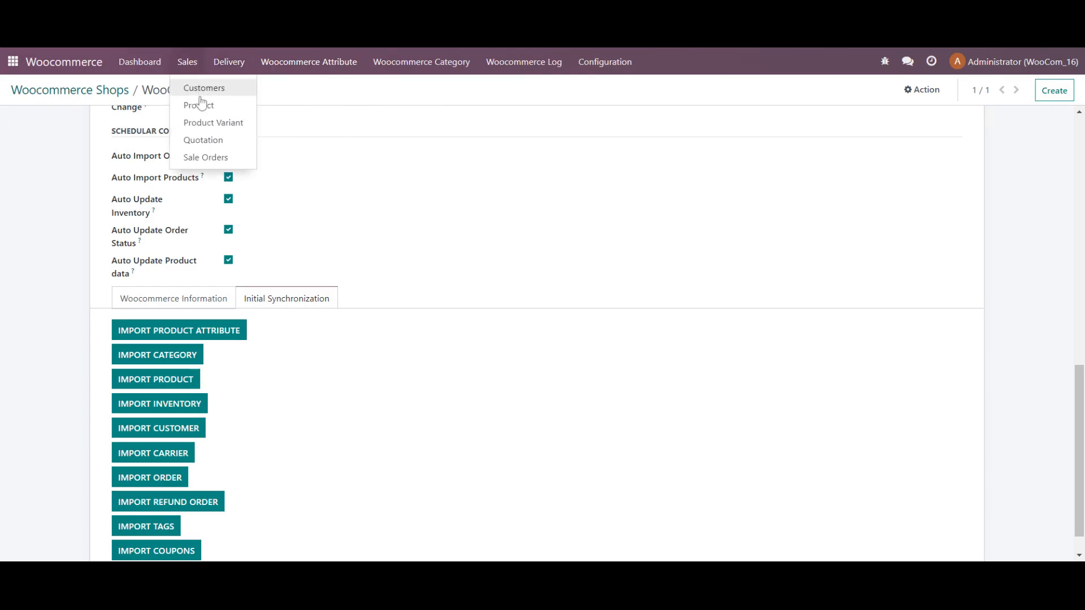
left_click(199, 105)
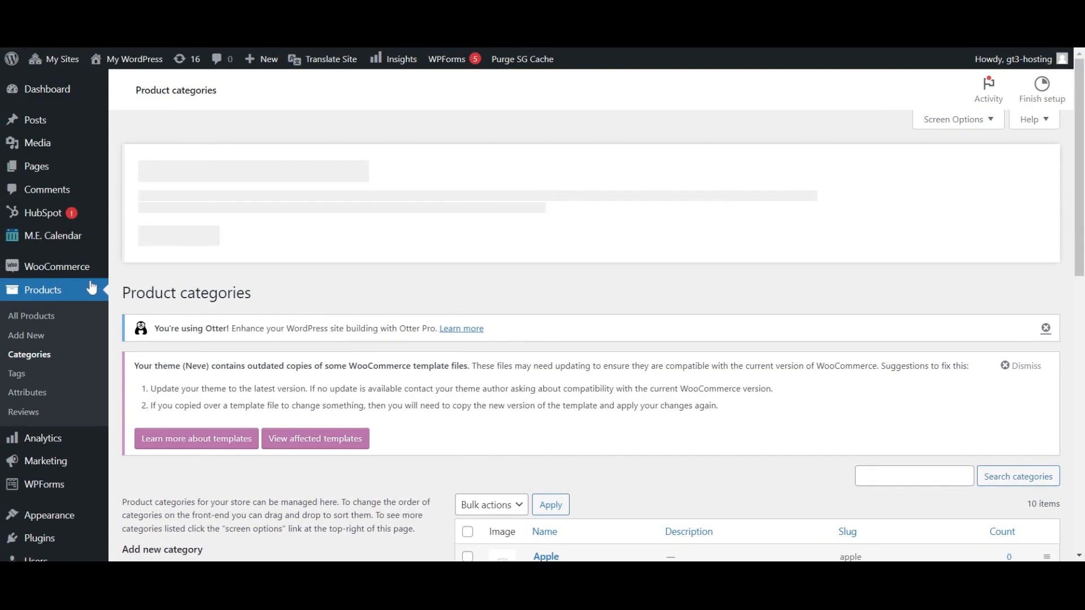
- Browse the WordPress store's product list, including Mango Product 1, Menotti Dress and Velvet Purse
left_click(31, 316)
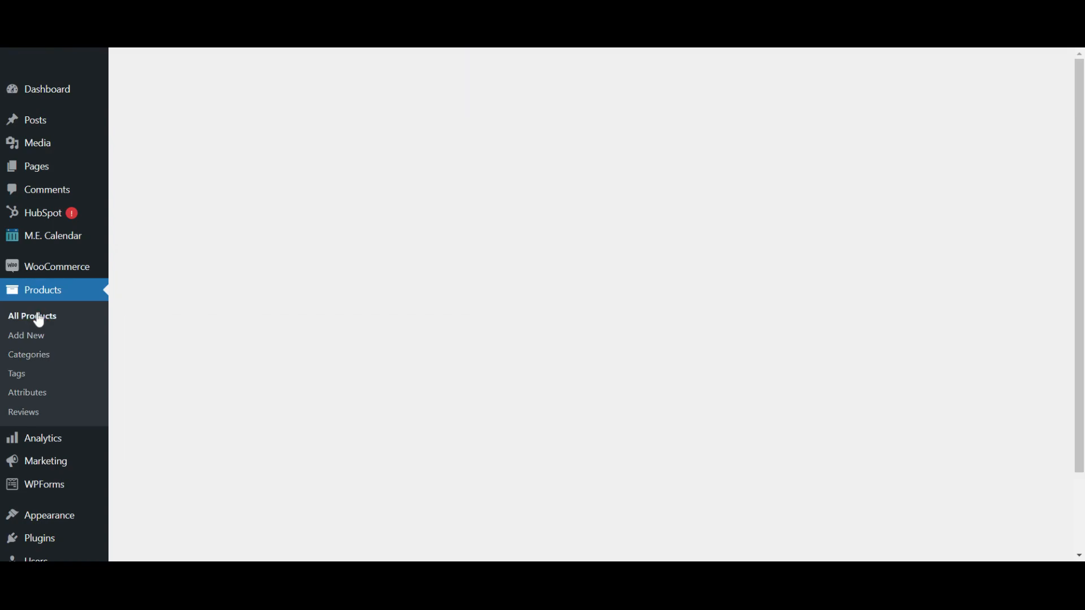
left_click(32, 316)
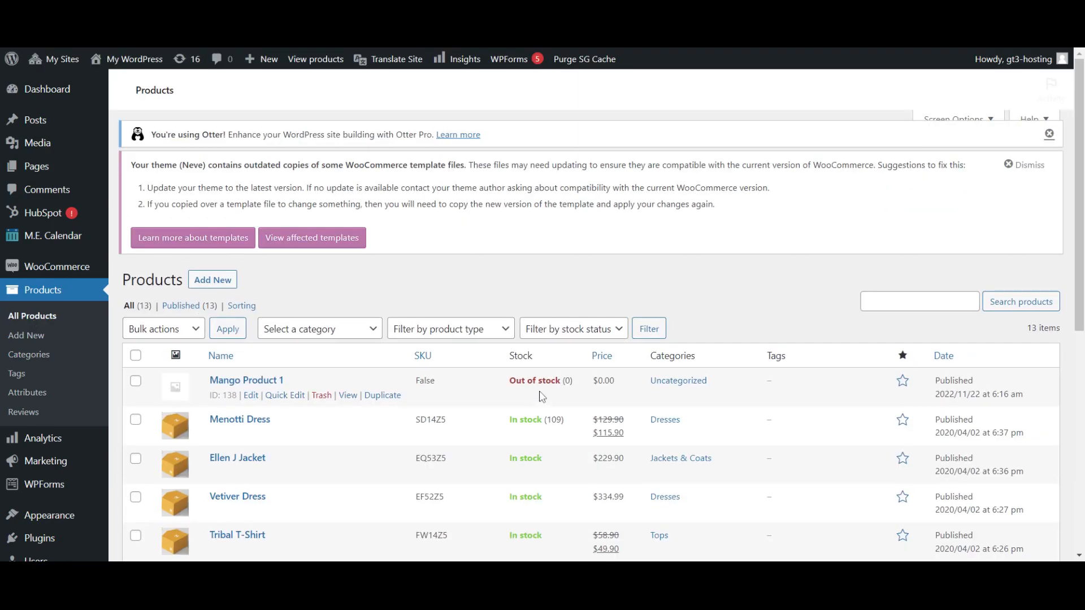
scroll("down", 3)
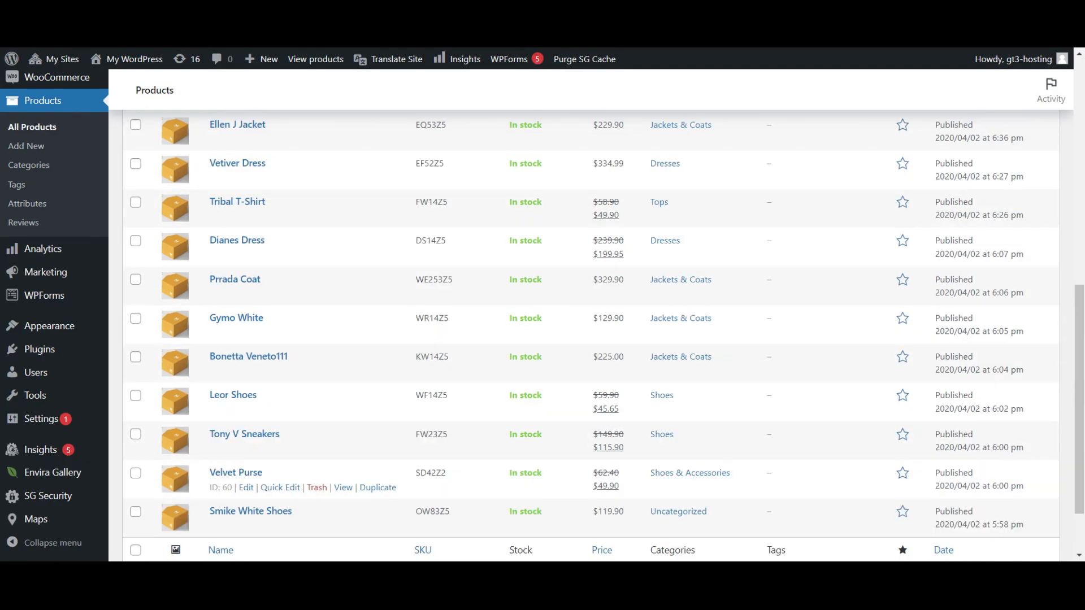
scroll("up", 3)
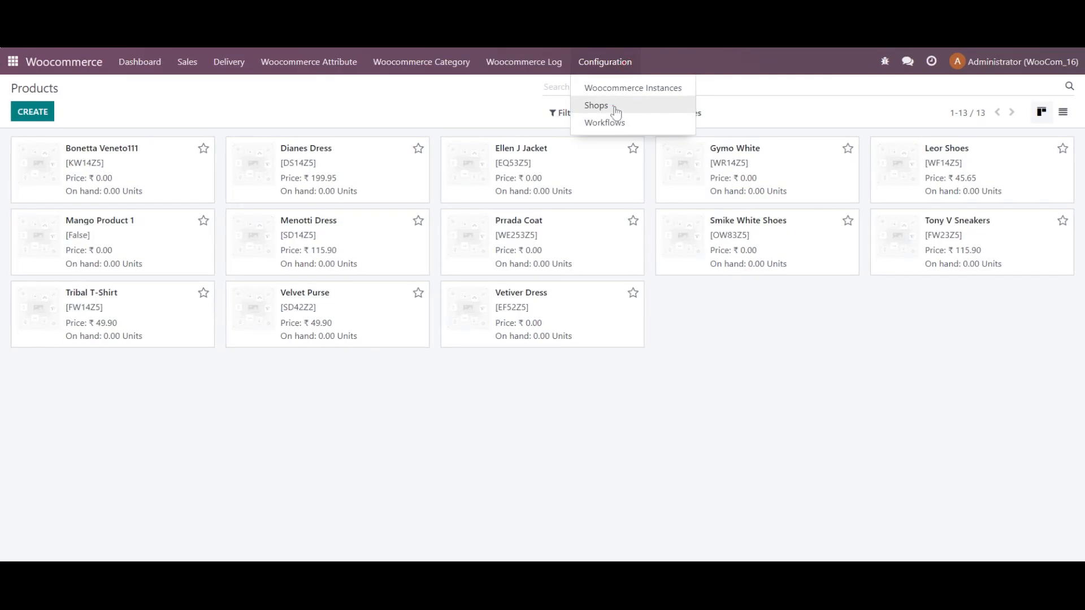
- Import inventory from the WooCommerce shop's Initial Synchronization actions
left_click(595, 105)
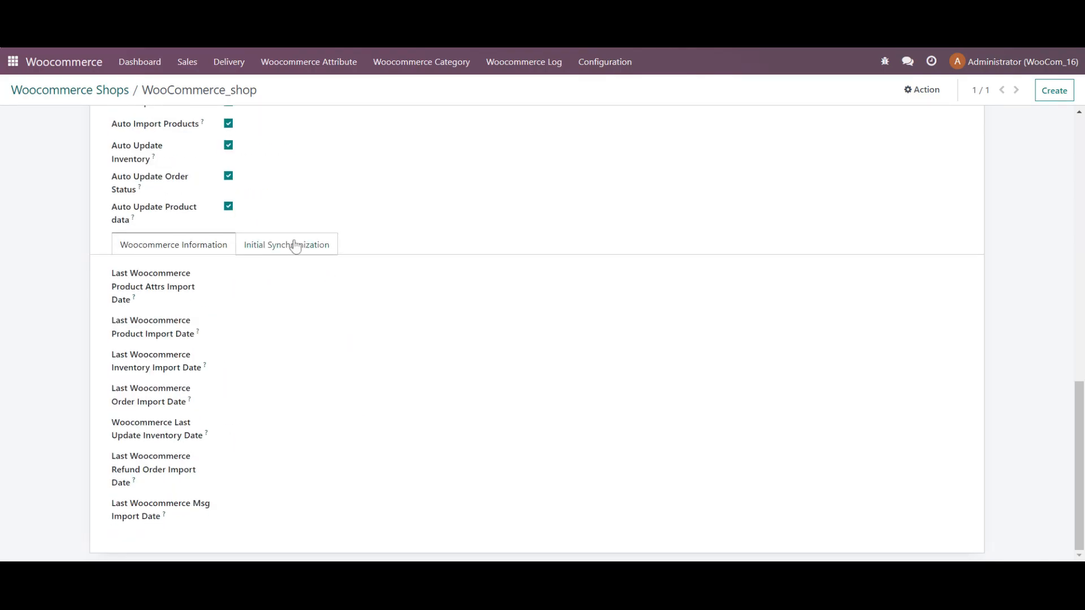
left_click(287, 244)
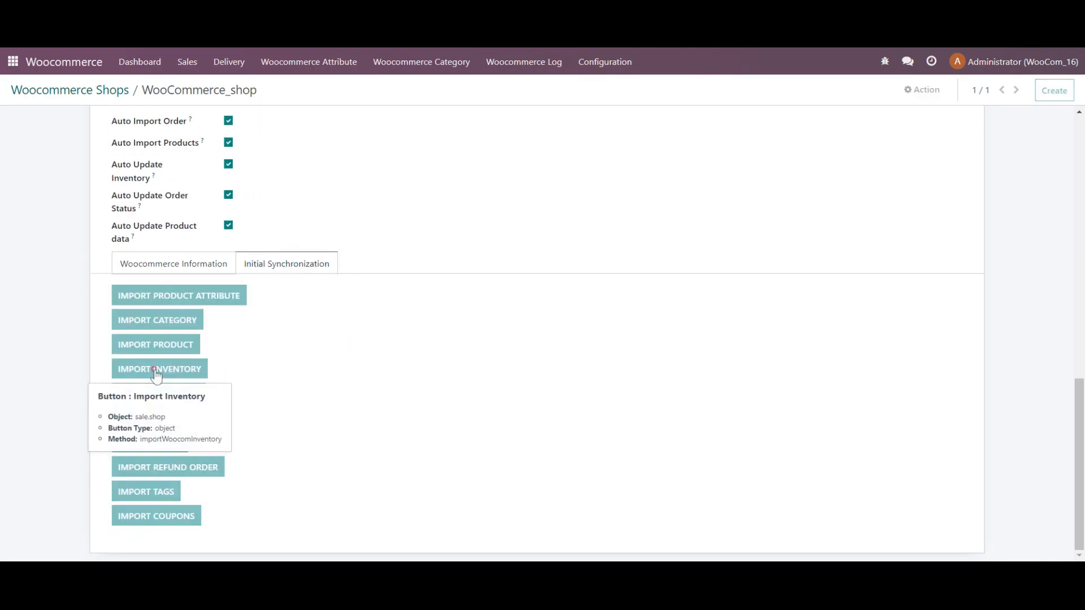
left_click(160, 369)
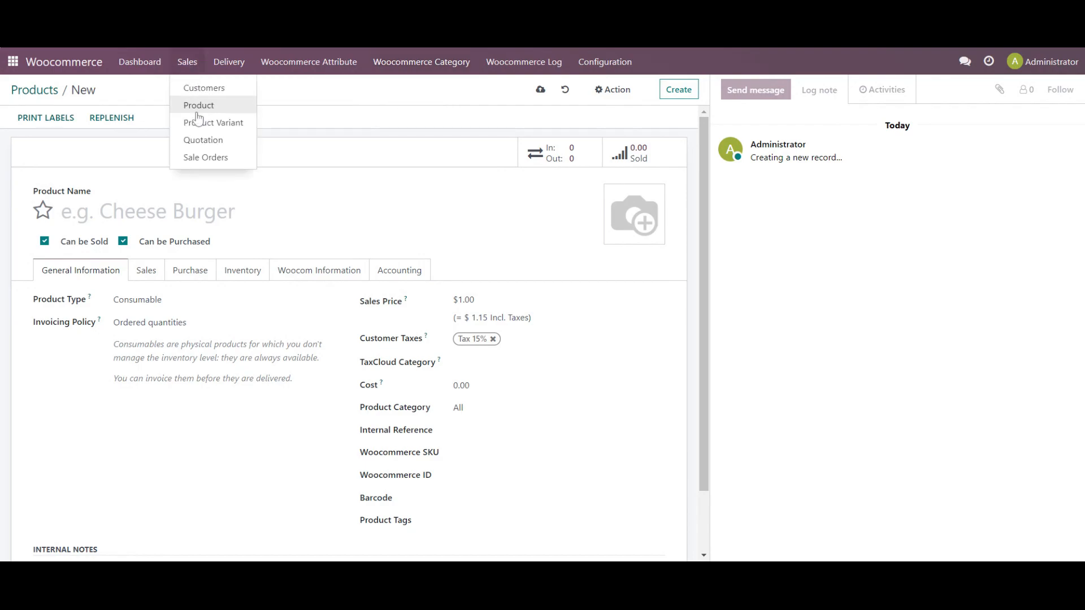
- Name the new product 'Test Woo'
left_click(297, 110)
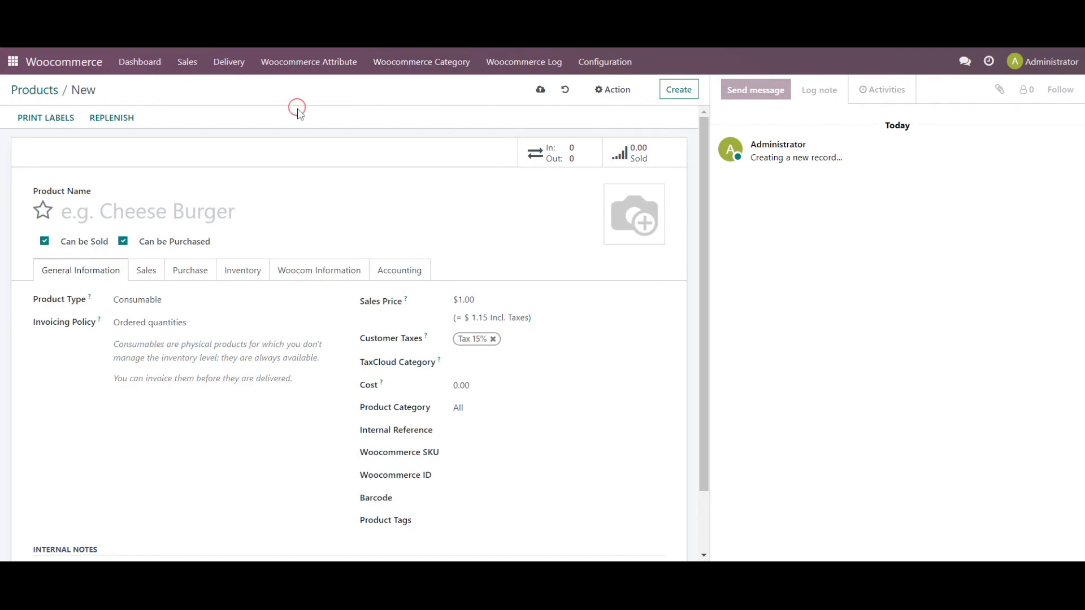
left_click(147, 212)
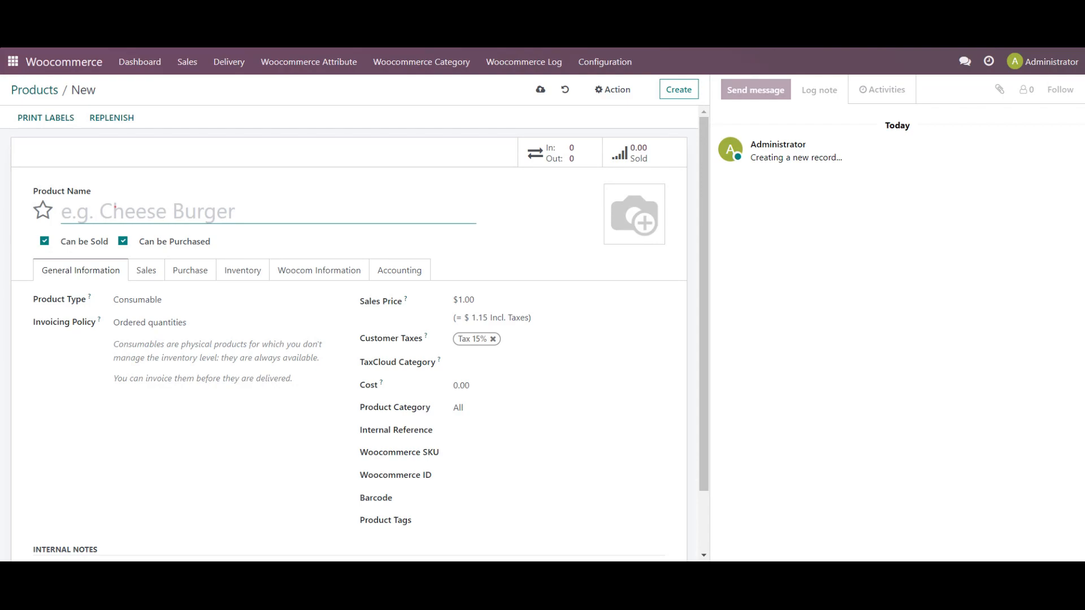
type("Test Woo")
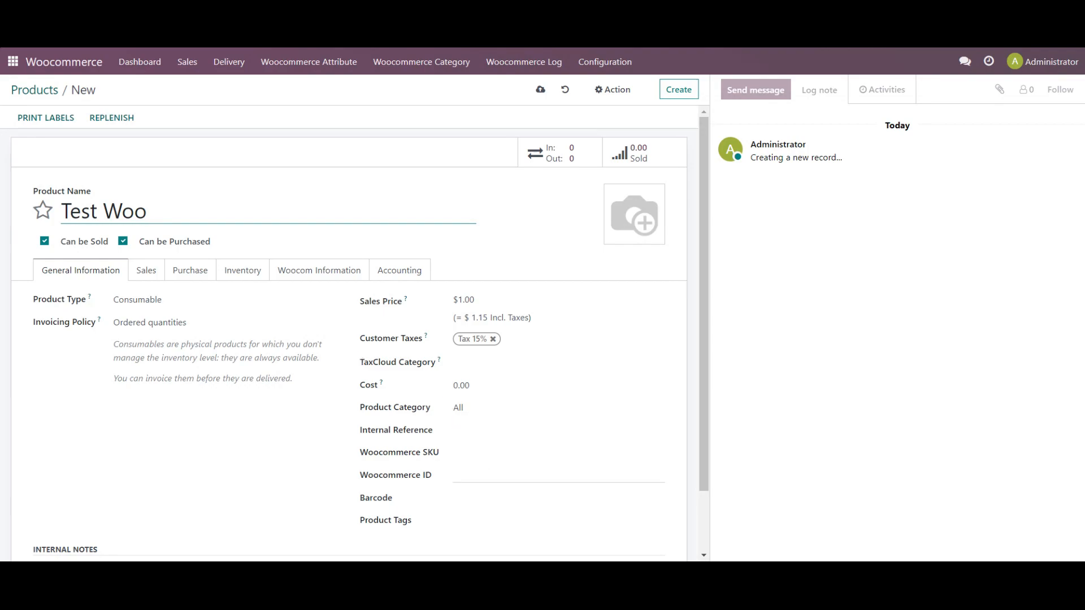
- Add tag GT, set WooCommerce category Uncategorized, and save the product
left_click(319, 270)
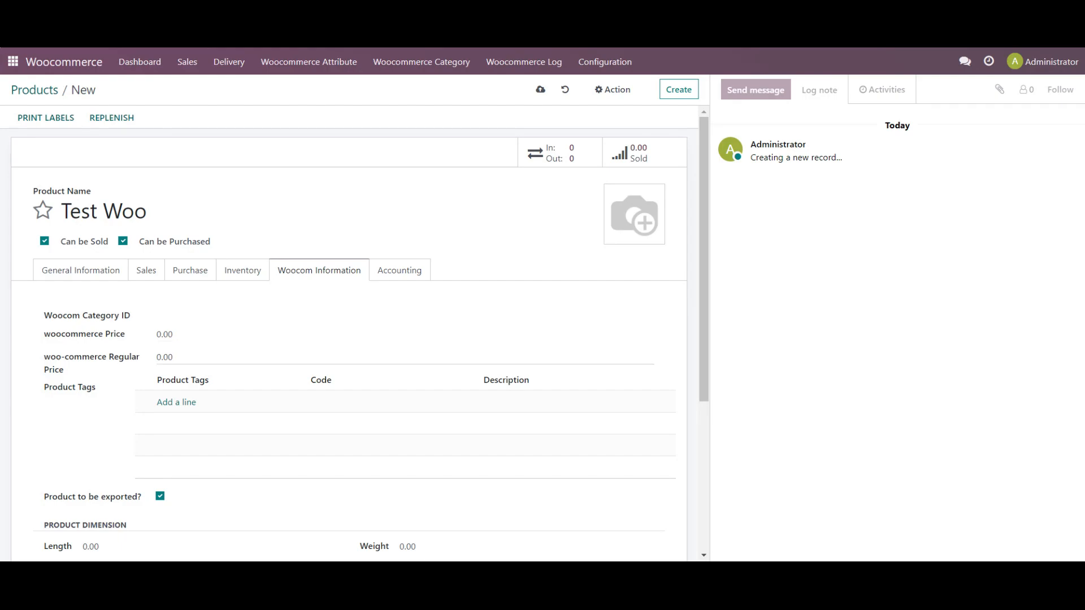
left_click(176, 402)
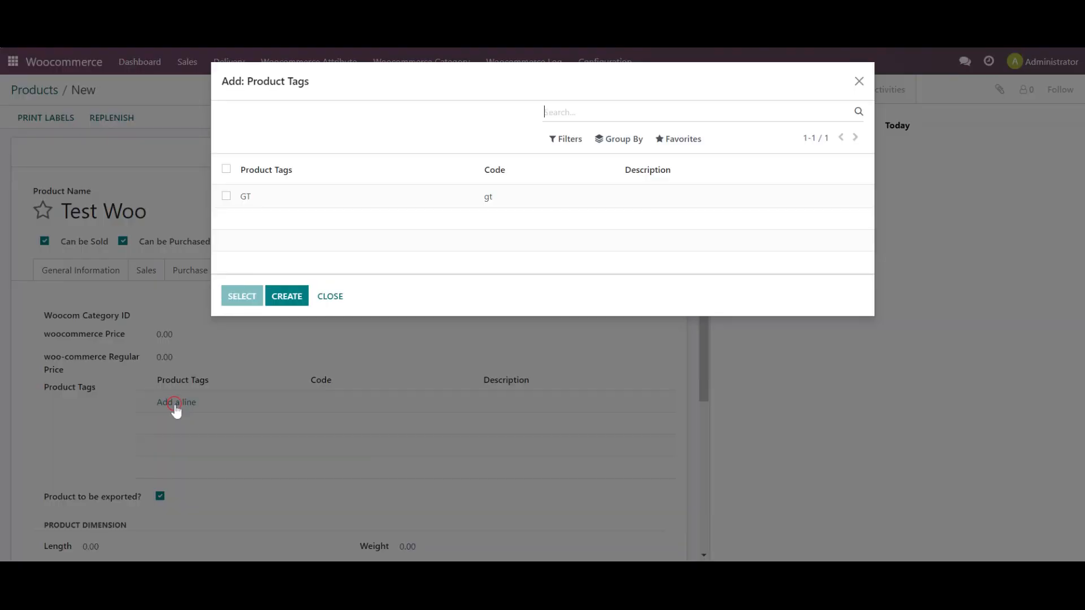
left_click(245, 196)
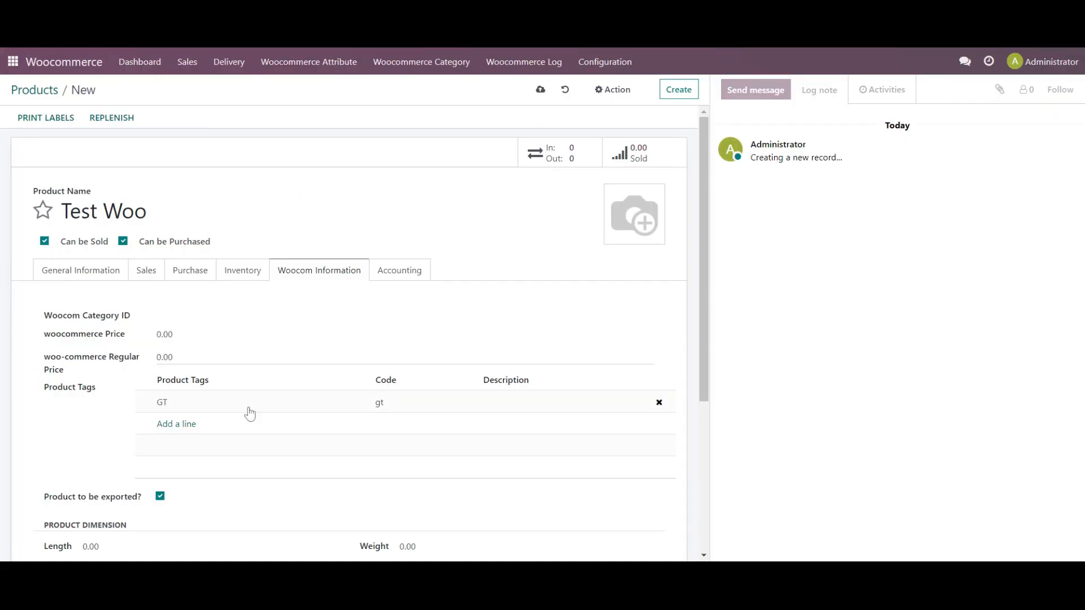
scroll("down", 3)
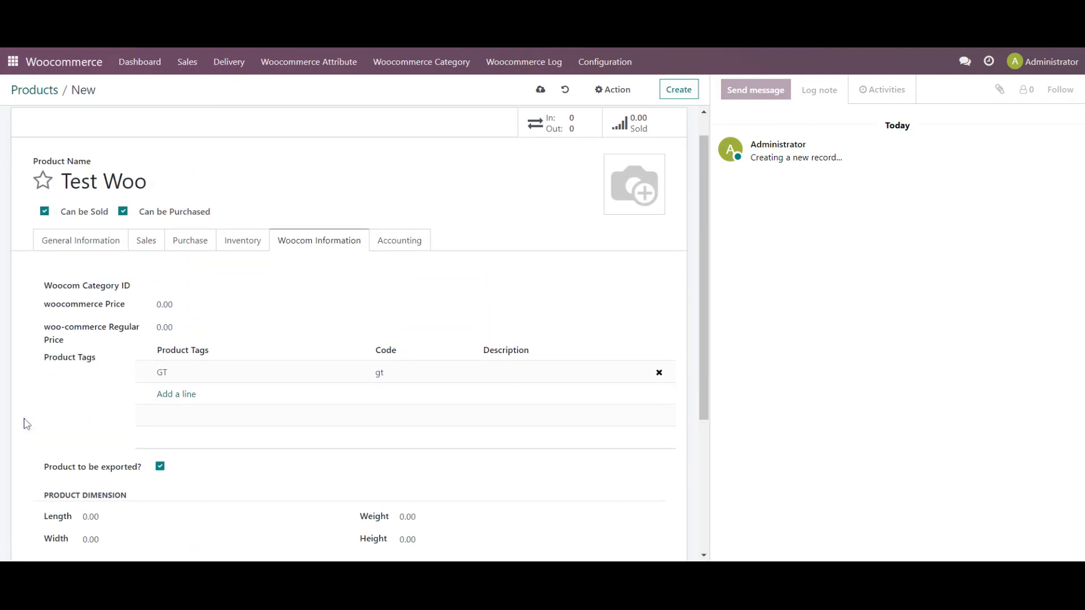
left_click(335, 303)
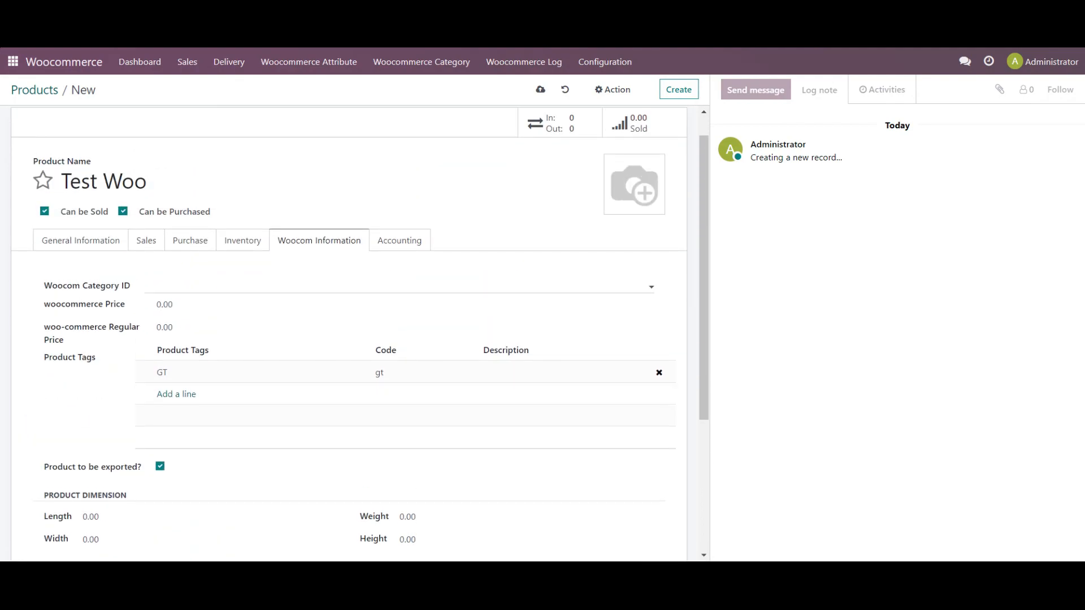
type("un")
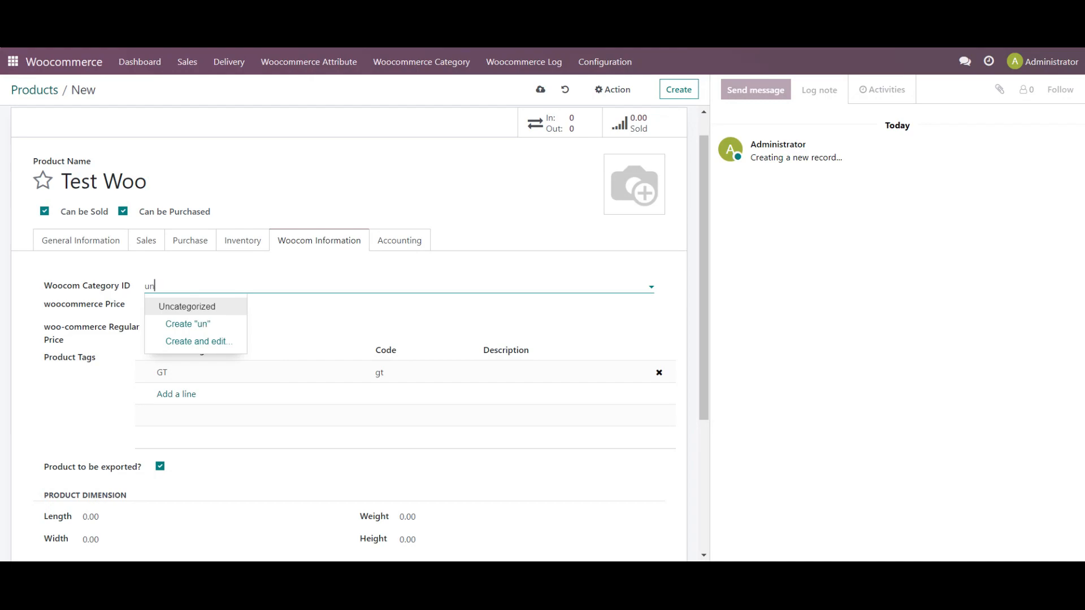
left_click(187, 306)
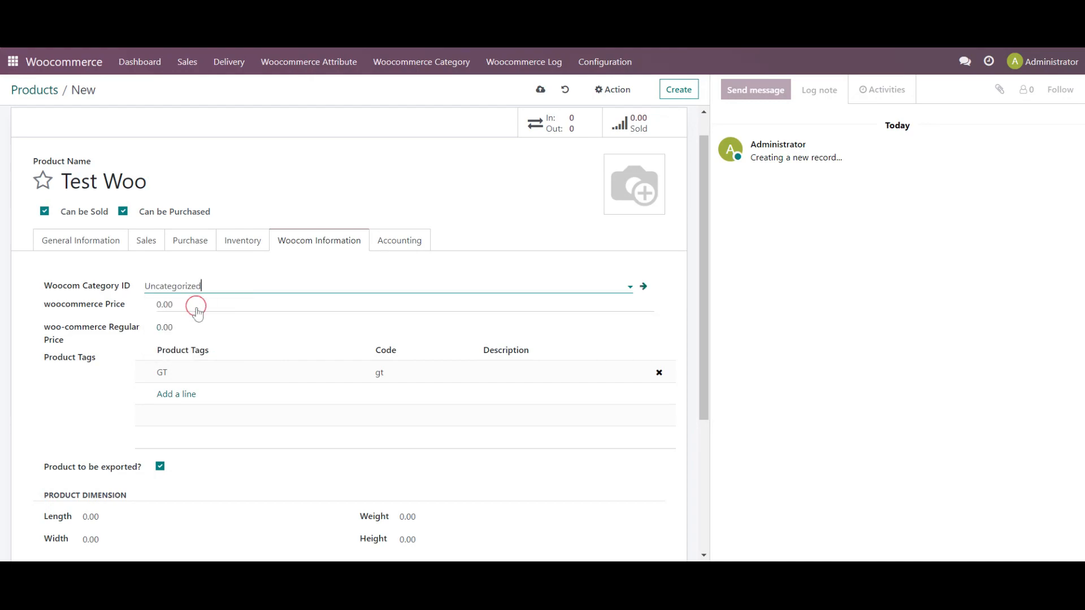
mouse_move(540, 90)
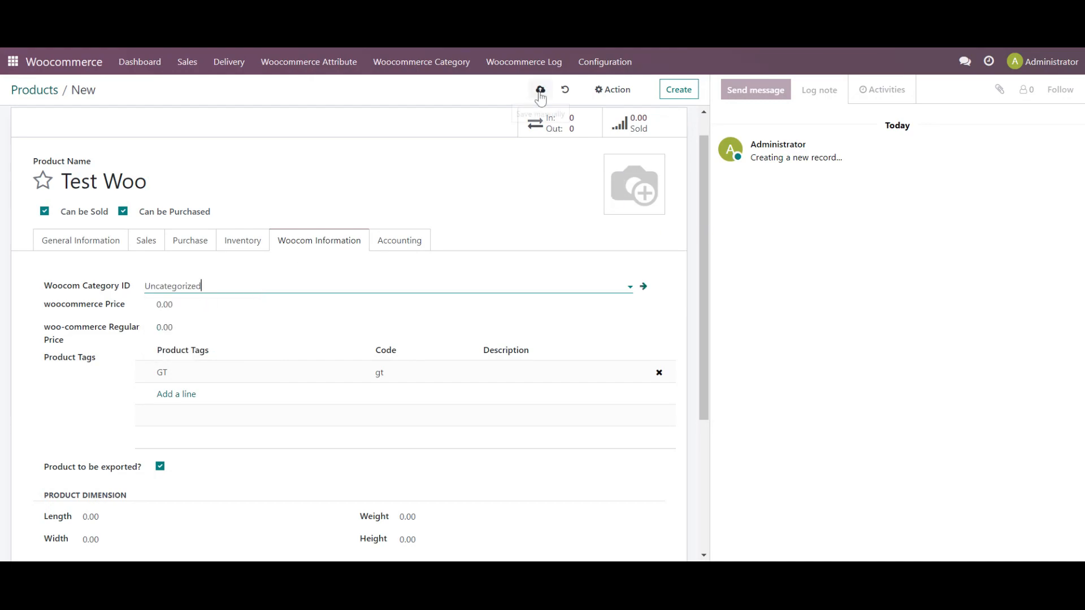
left_click(539, 89)
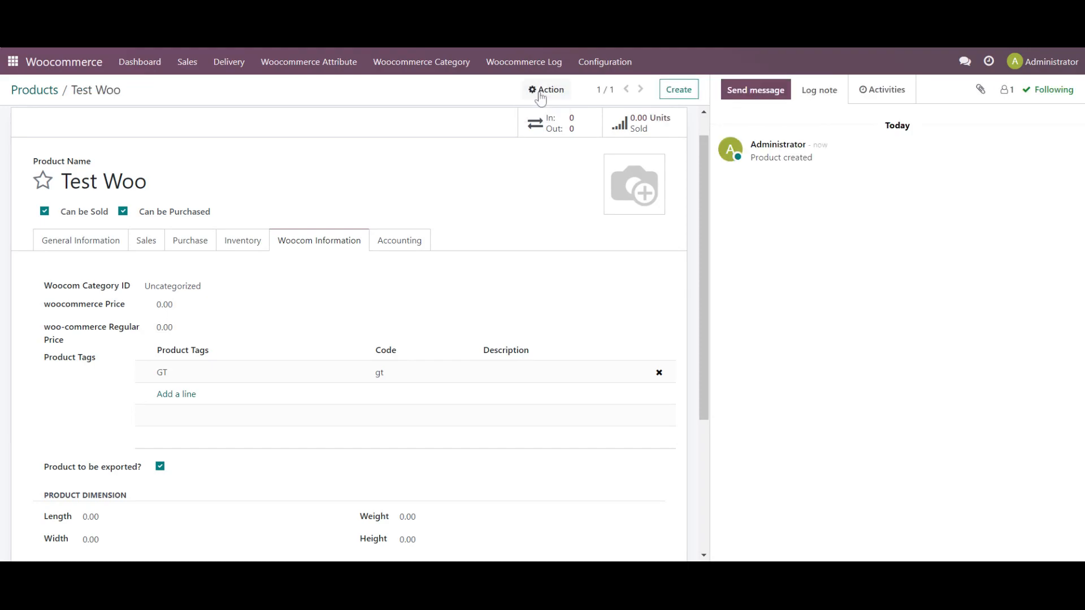
mouse_move(145, 64)
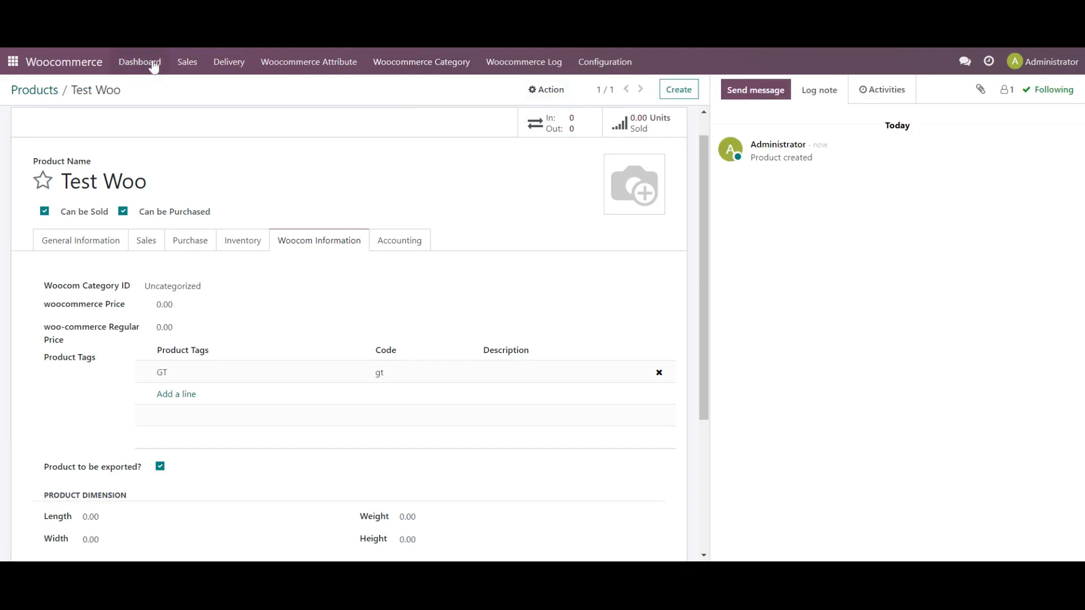
left_click(139, 61)
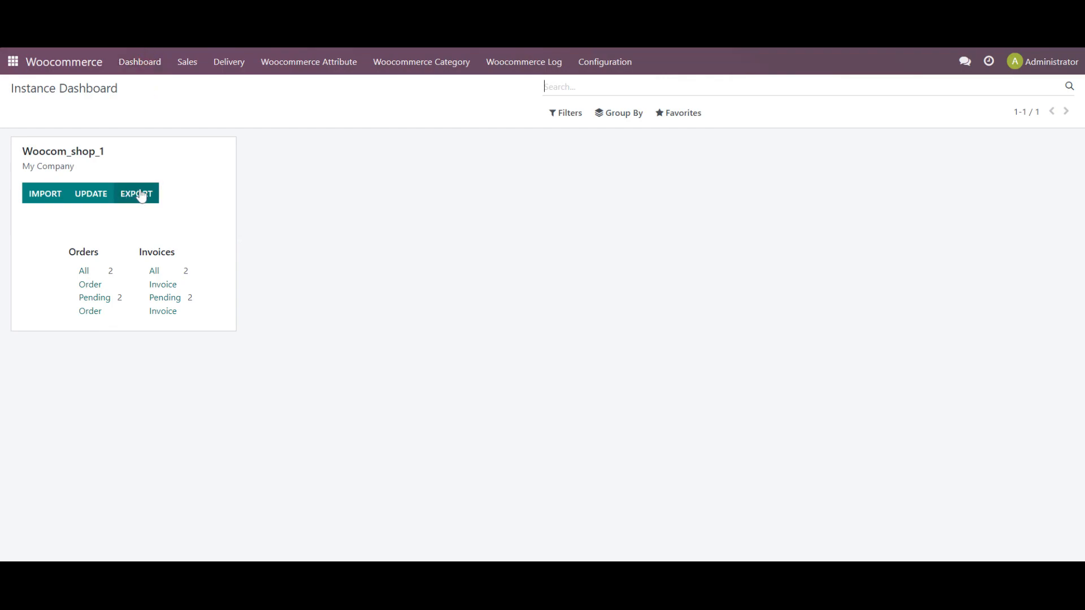
- Export products to Woocom_shop_1 from the Instance Dashboard
left_click(136, 193)
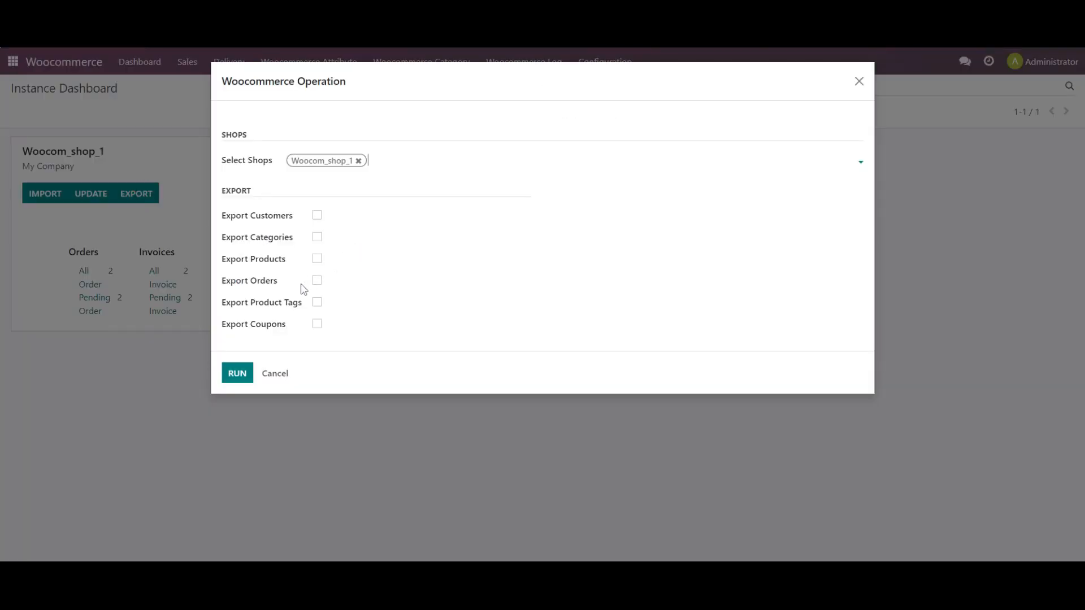
left_click(316, 258)
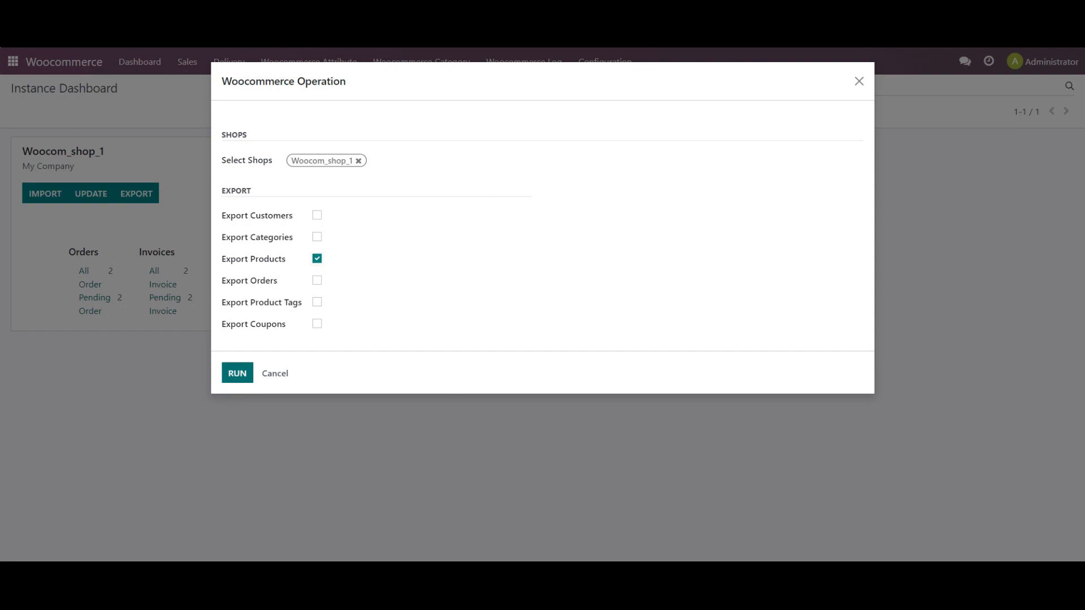
left_click(237, 373)
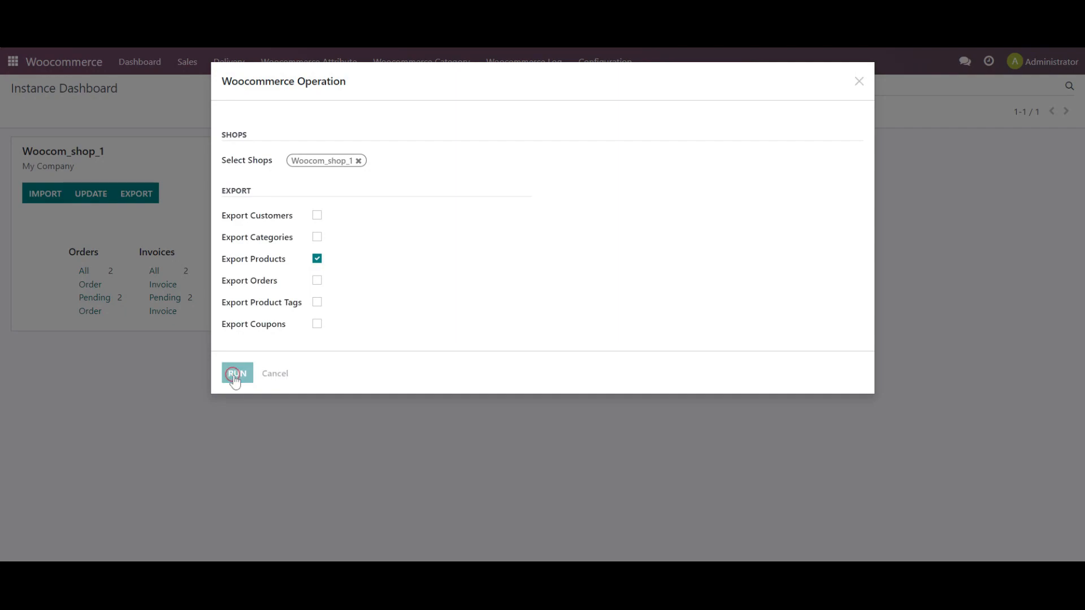
left_click(238, 373)
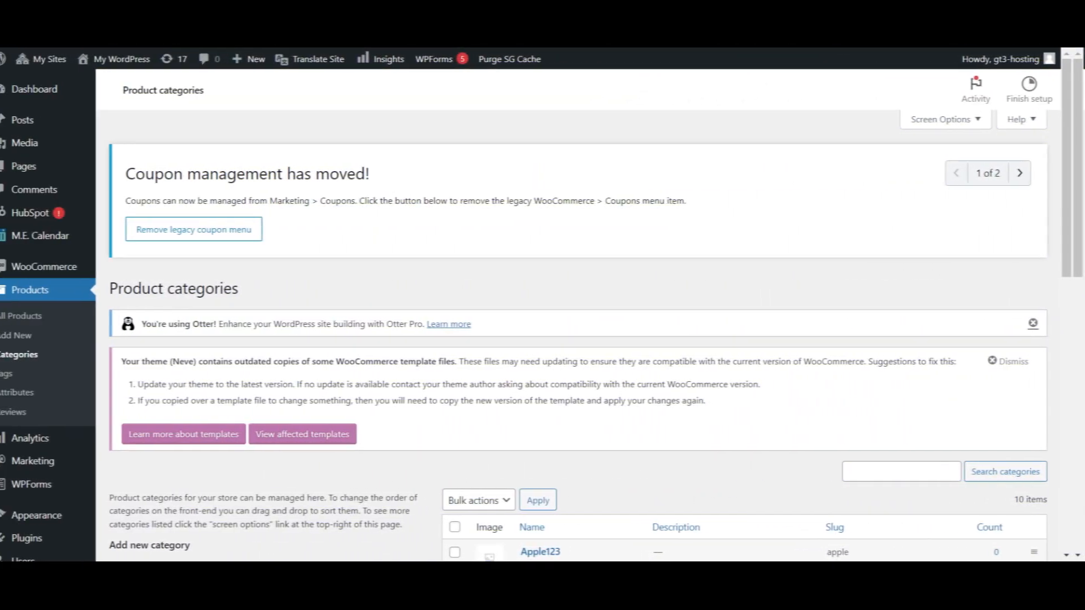
- Open Products > All Products in the WordPress WooCommerce admin
left_click(31, 315)
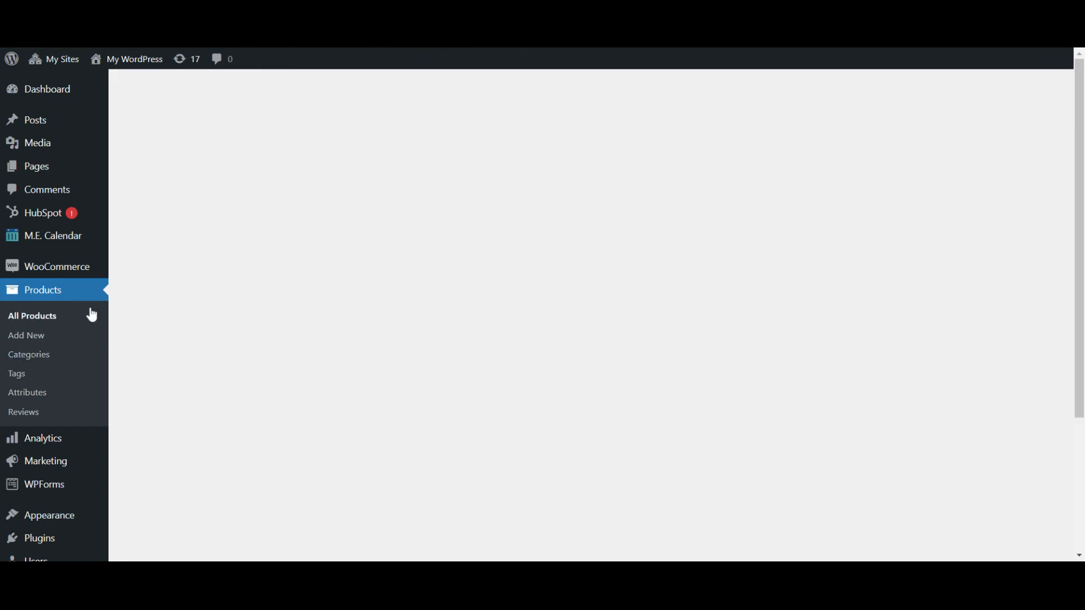
left_click(32, 316)
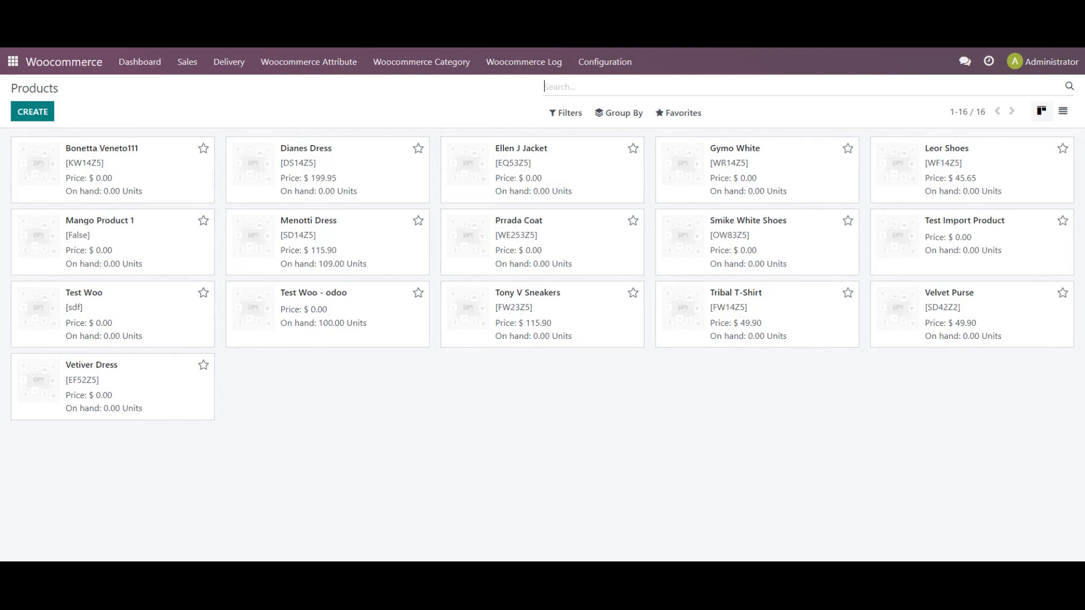
mouse_move(113, 313)
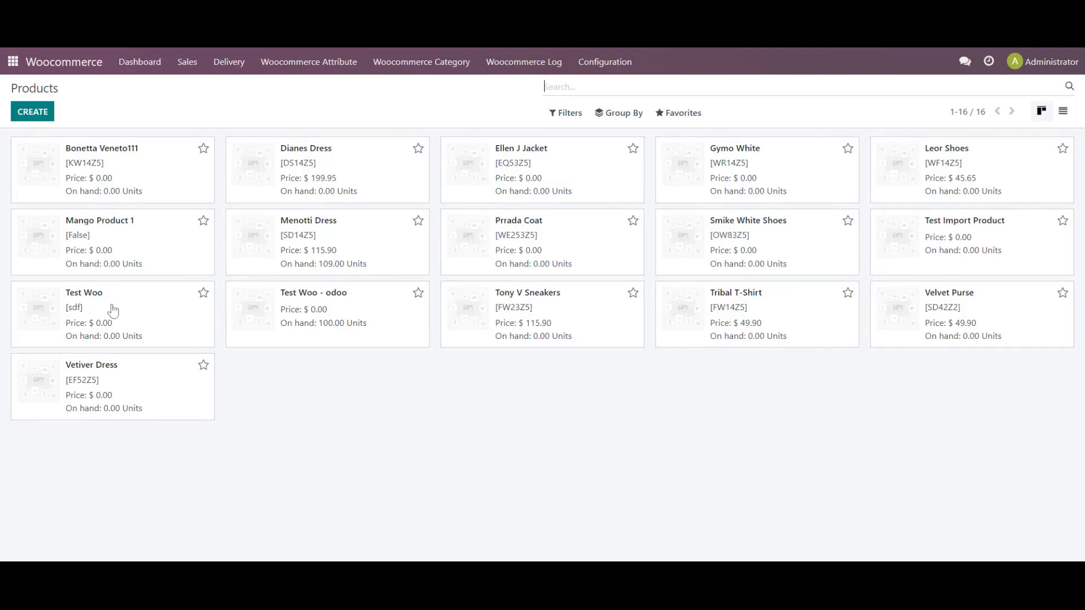
- Rename the Test Woo product to 'Test Woo 00001' and save it
left_click(84, 292)
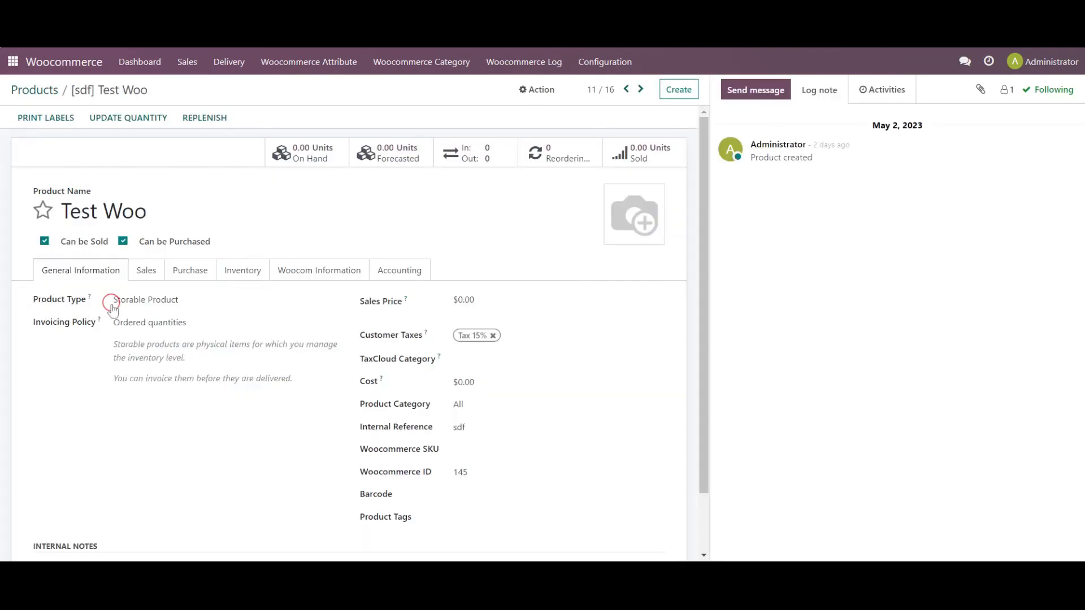
left_click(103, 211)
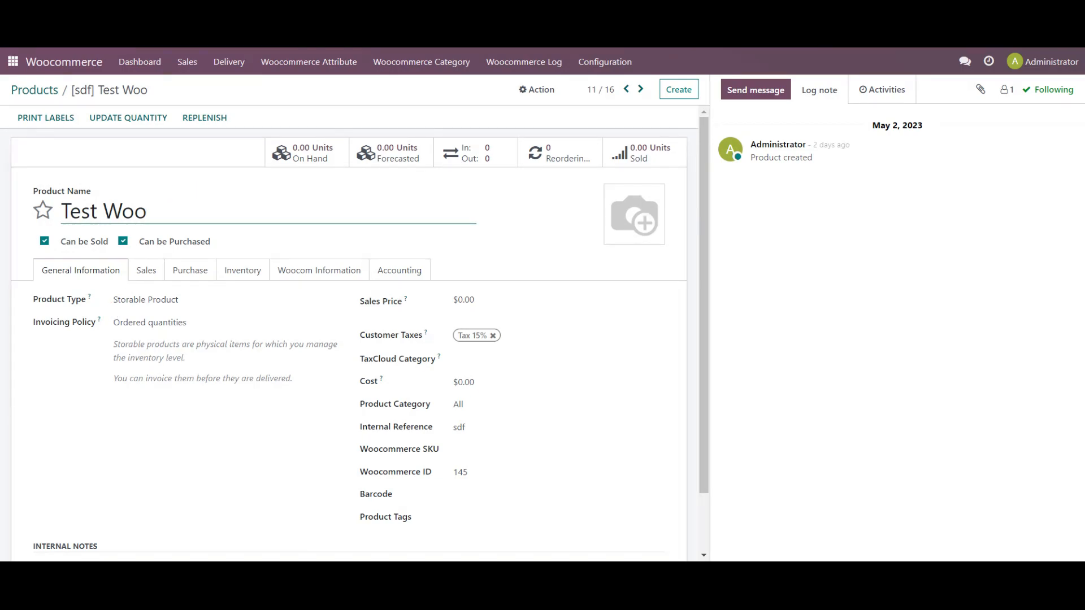
type("000")
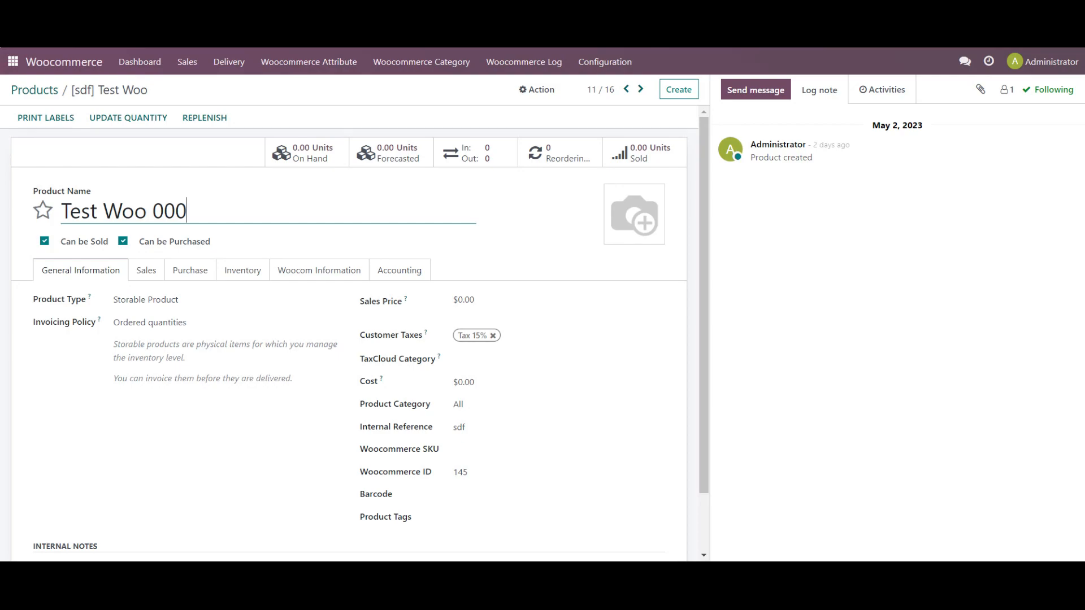
type("1")
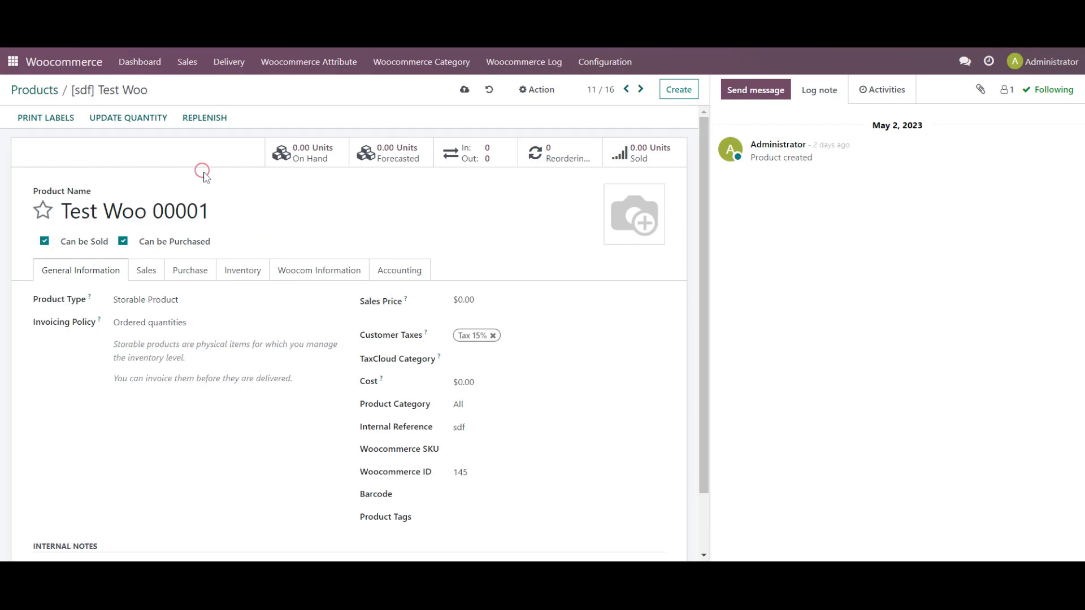
mouse_move(464, 90)
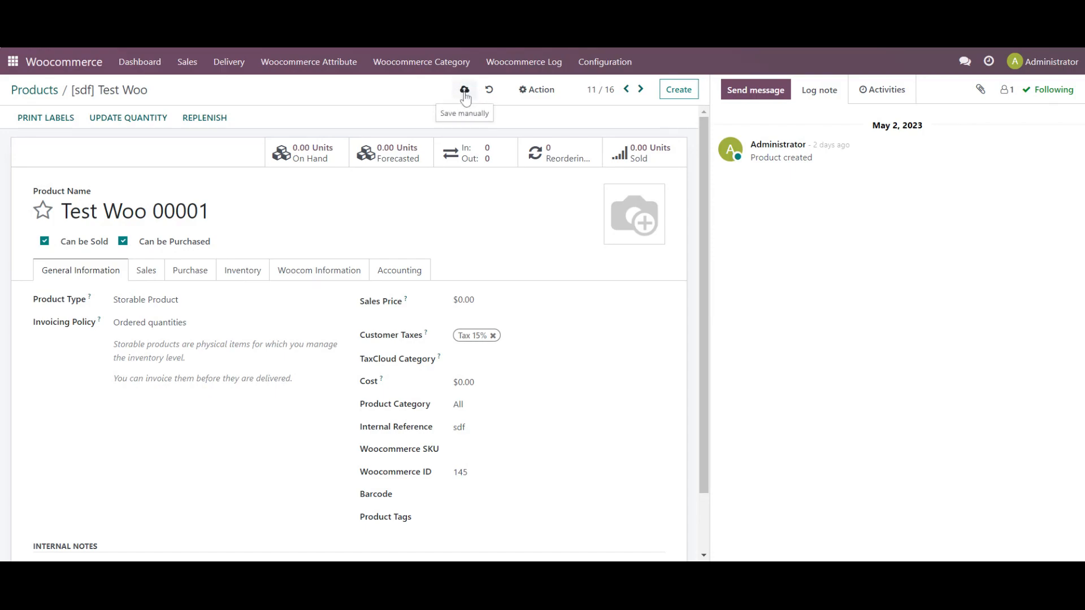
left_click(464, 90)
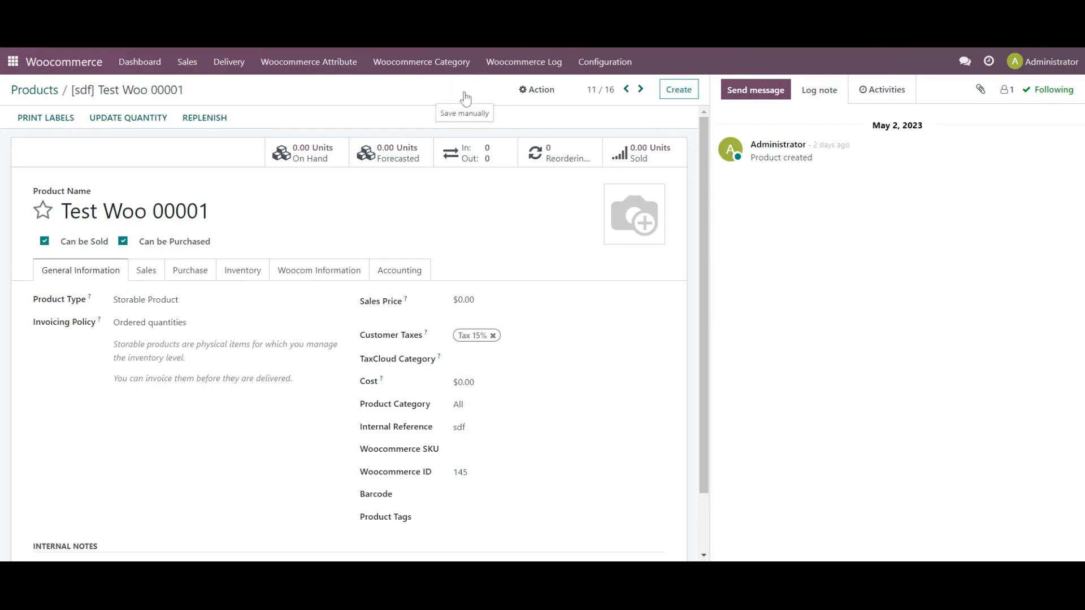
mouse_move(131, 66)
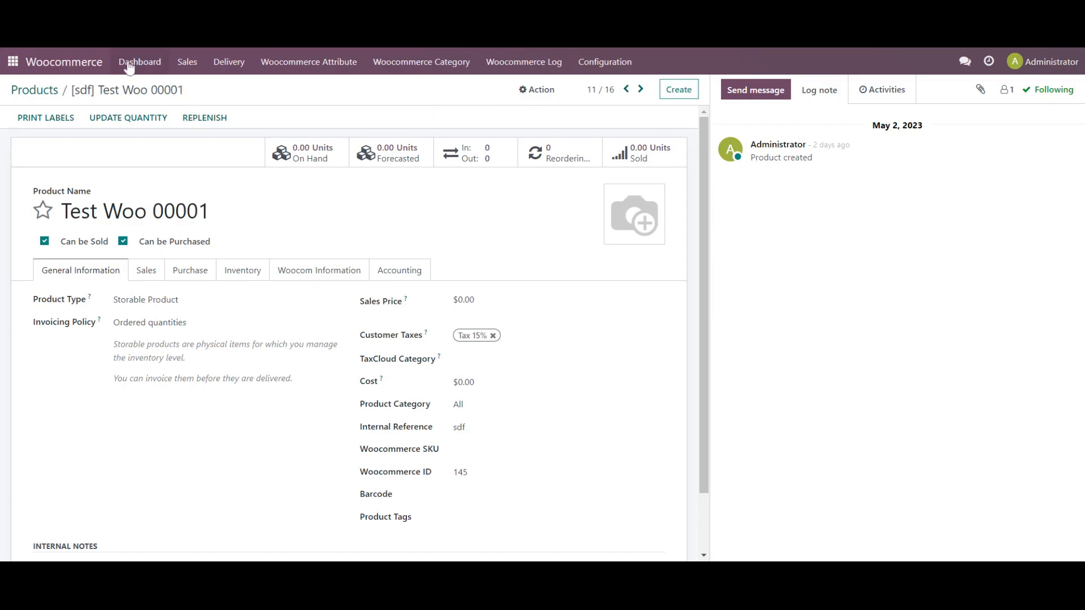
- Run an Update Product Data operation for Woocom_shop_1 from the Instance Dashboard
left_click(140, 62)
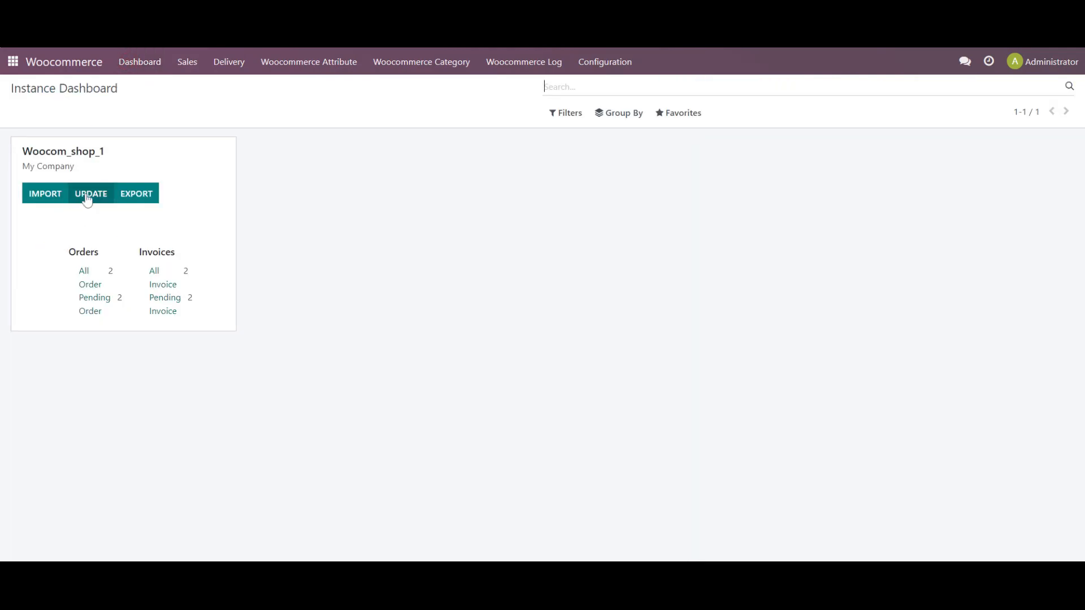
left_click(90, 193)
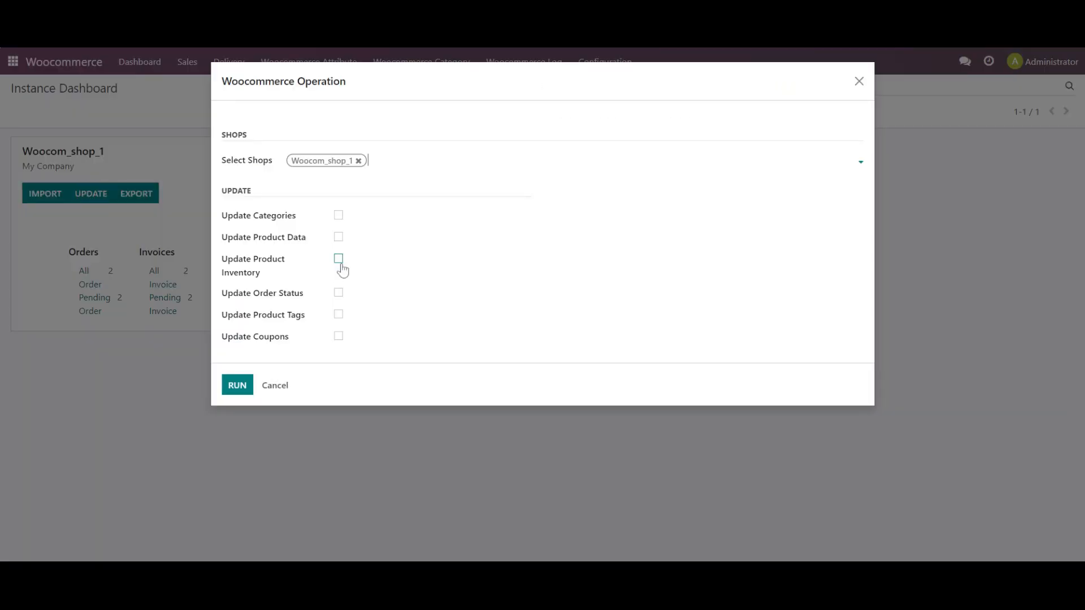
left_click(338, 237)
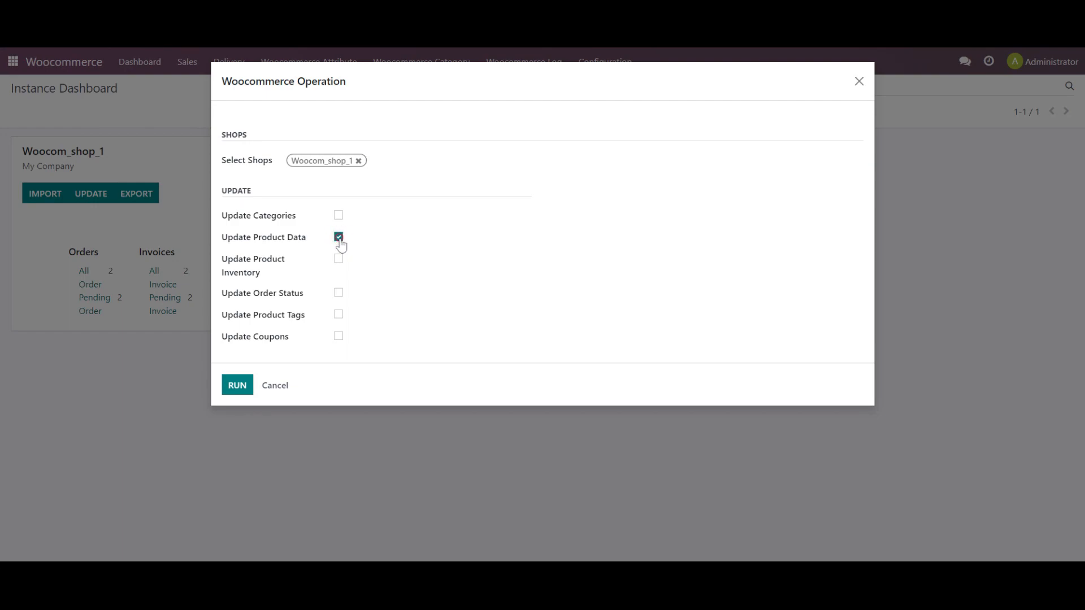
left_click(237, 385)
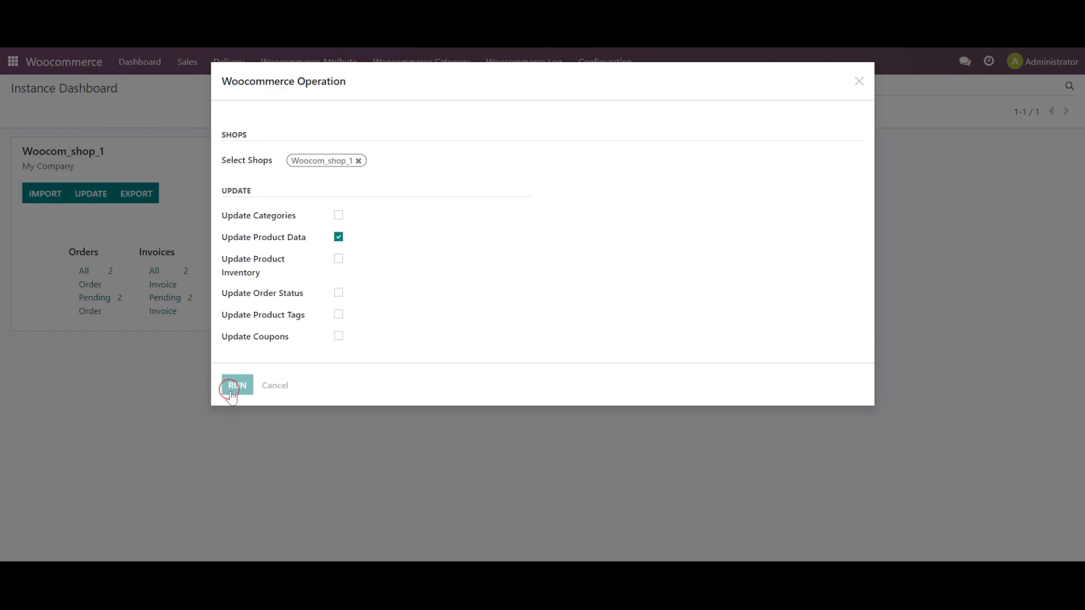
left_click(237, 385)
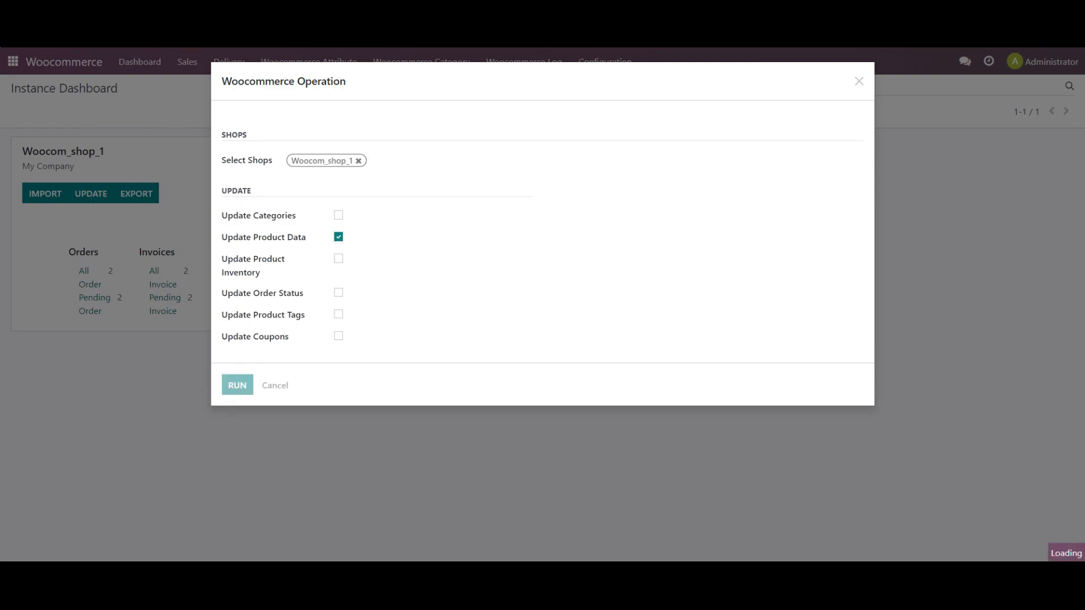
left_click(237, 385)
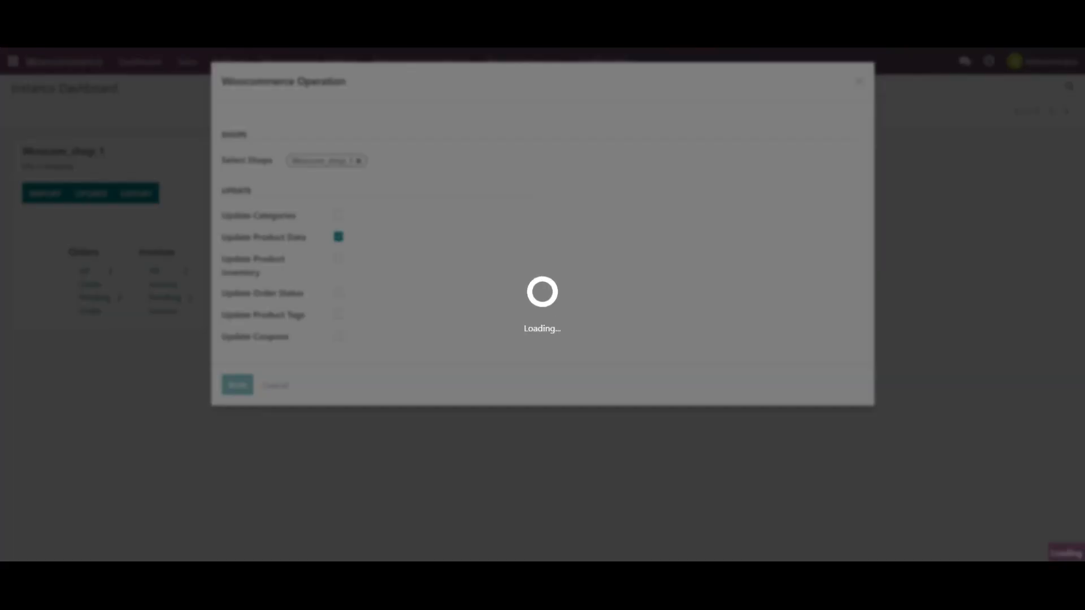
left_click(237, 385)
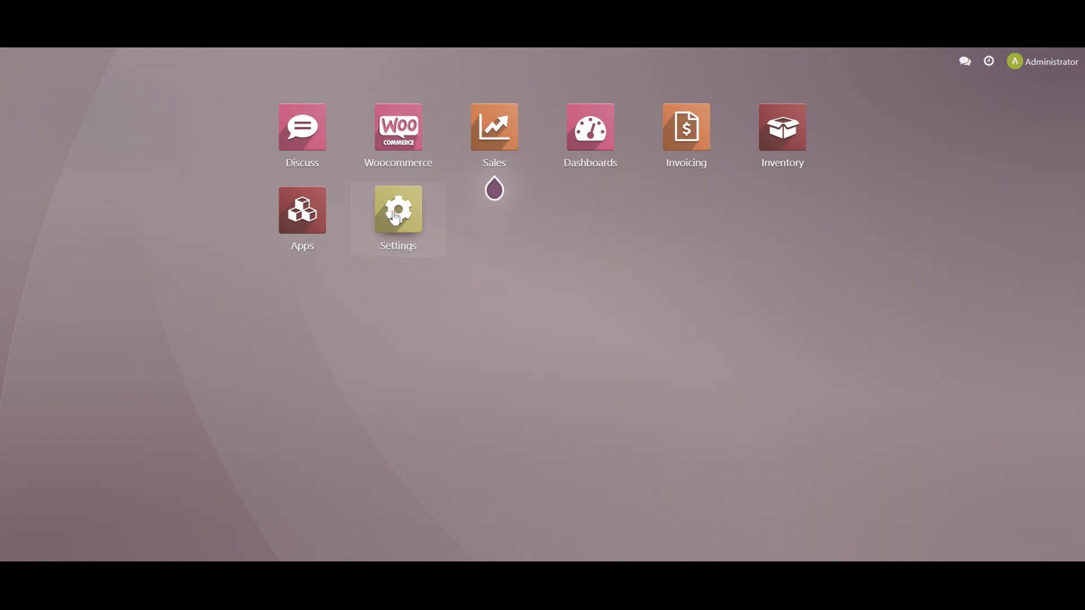
- Open Settings and scroll down to the developer mode activation option
left_click(397, 208)
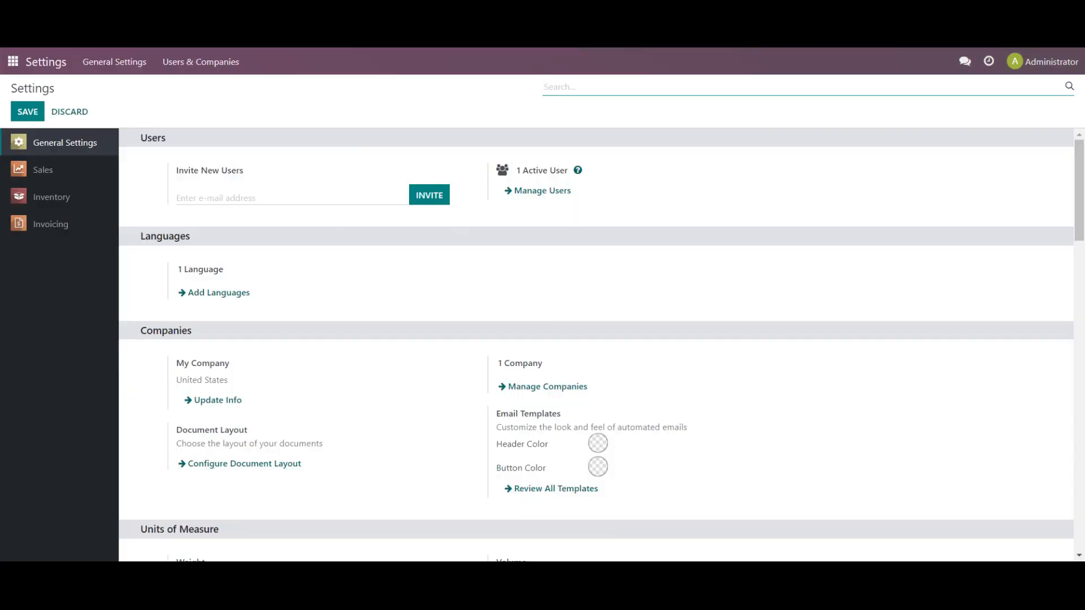
scroll("down", 3)
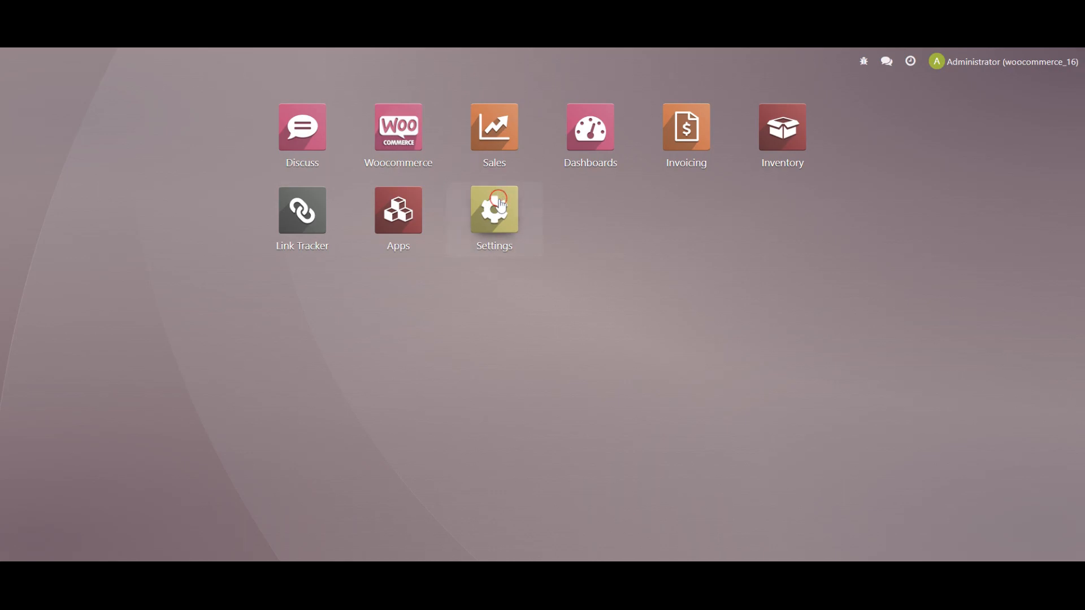
- Open Technical > Automation > Scheduled Actions to view the WooCommerce import jobs
left_click(494, 210)
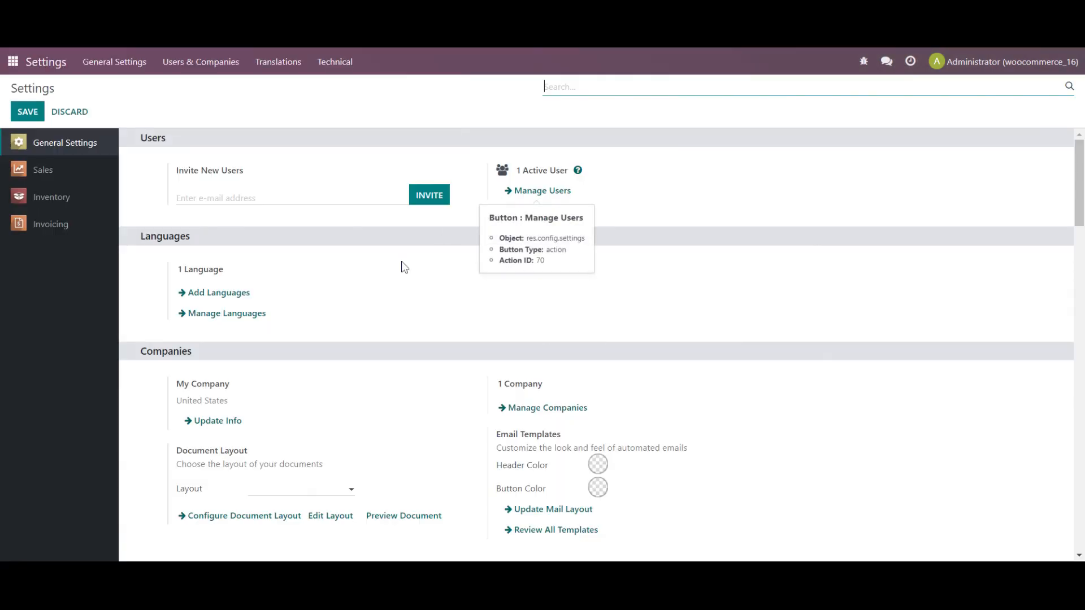
left_click(334, 62)
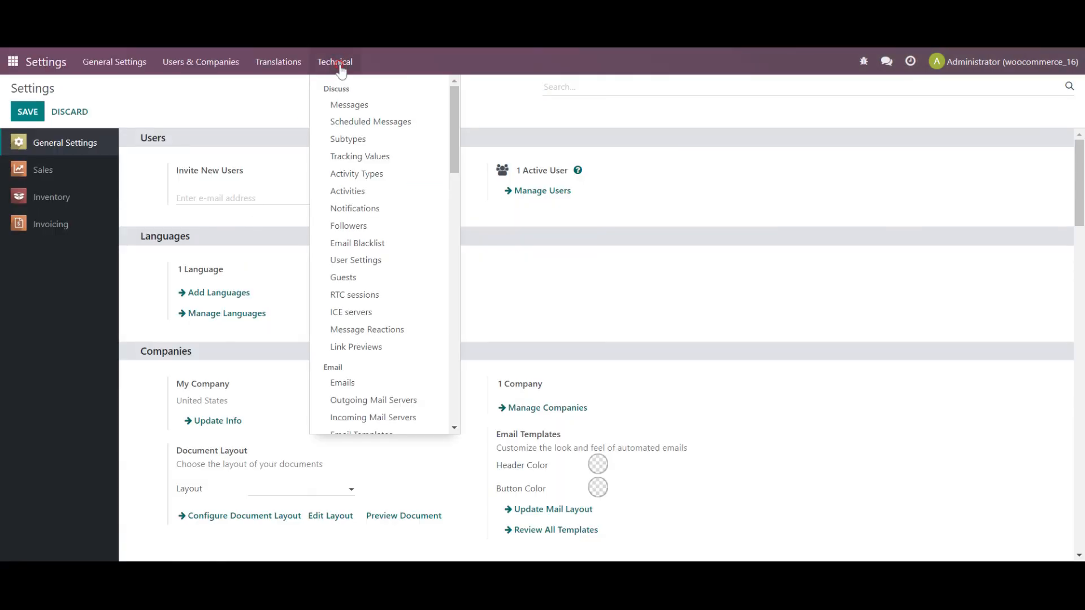
scroll("down", 3)
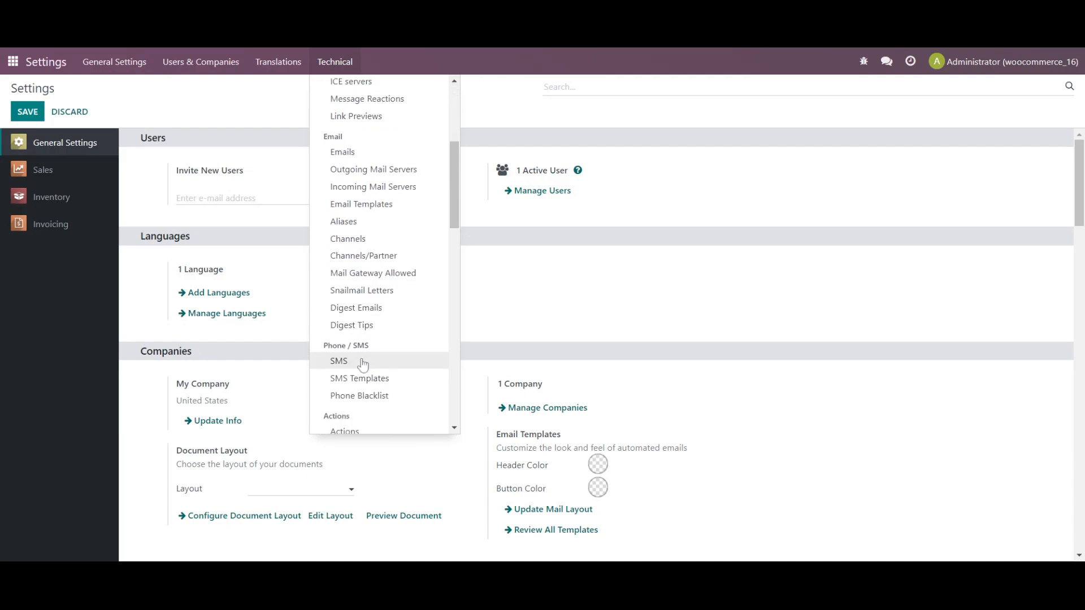
scroll("down", 3)
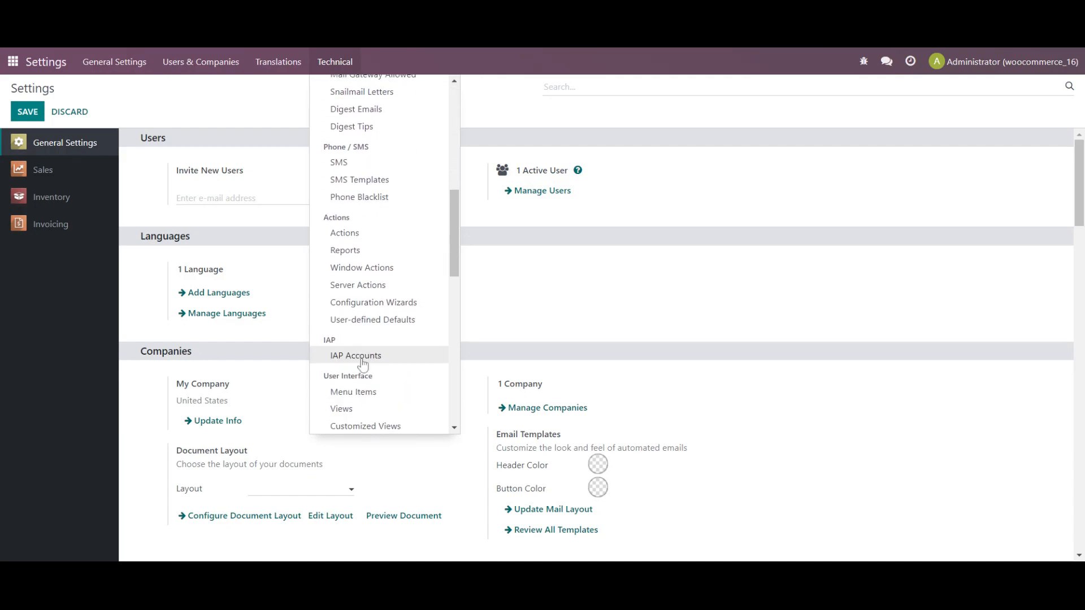
scroll("down", 3)
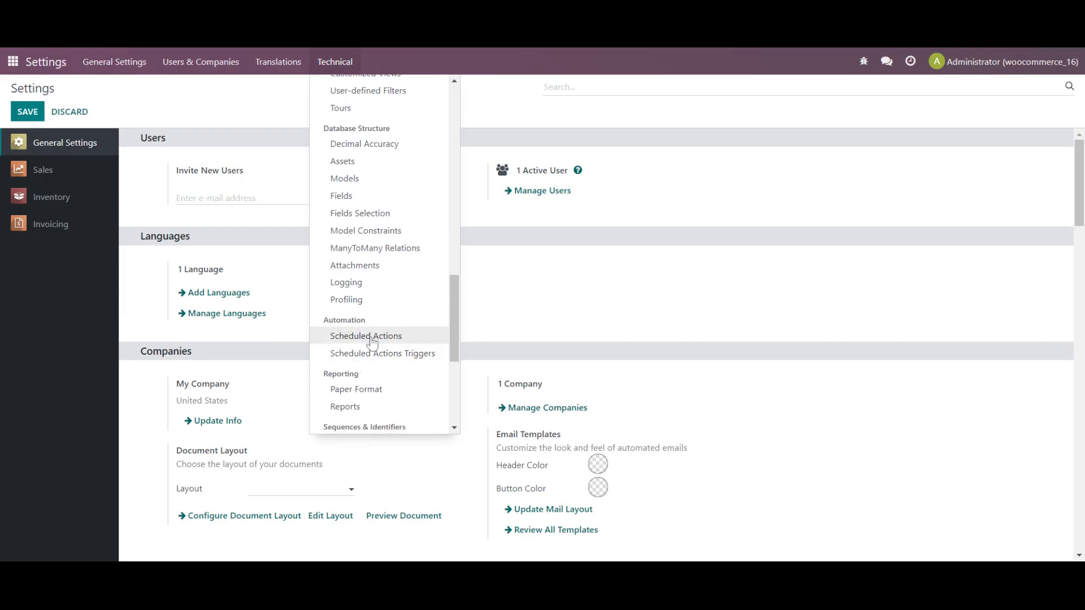
left_click(366, 336)
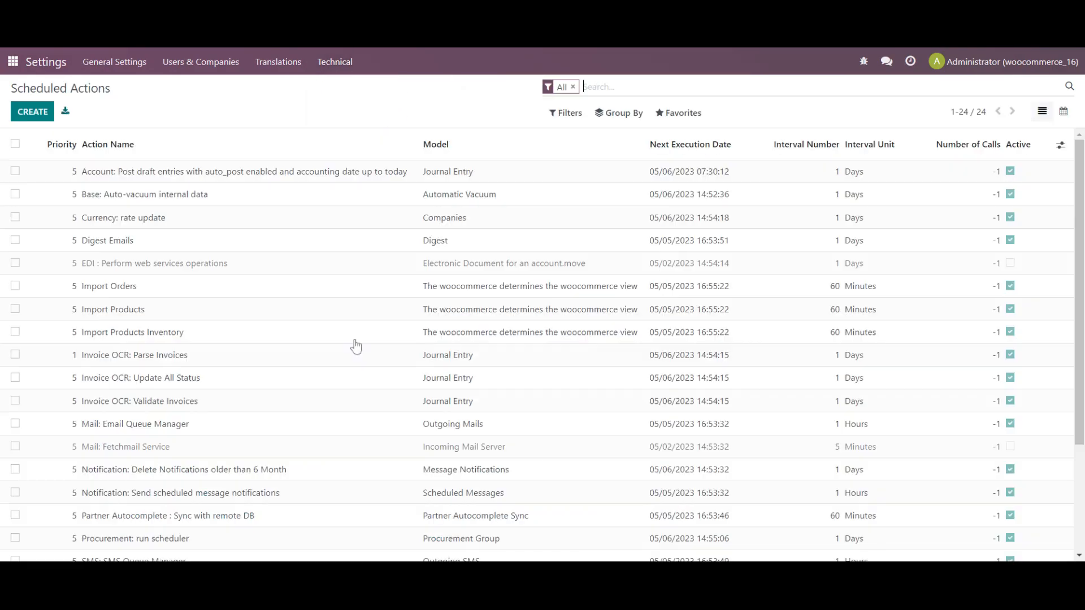
mouse_move(666, 360)
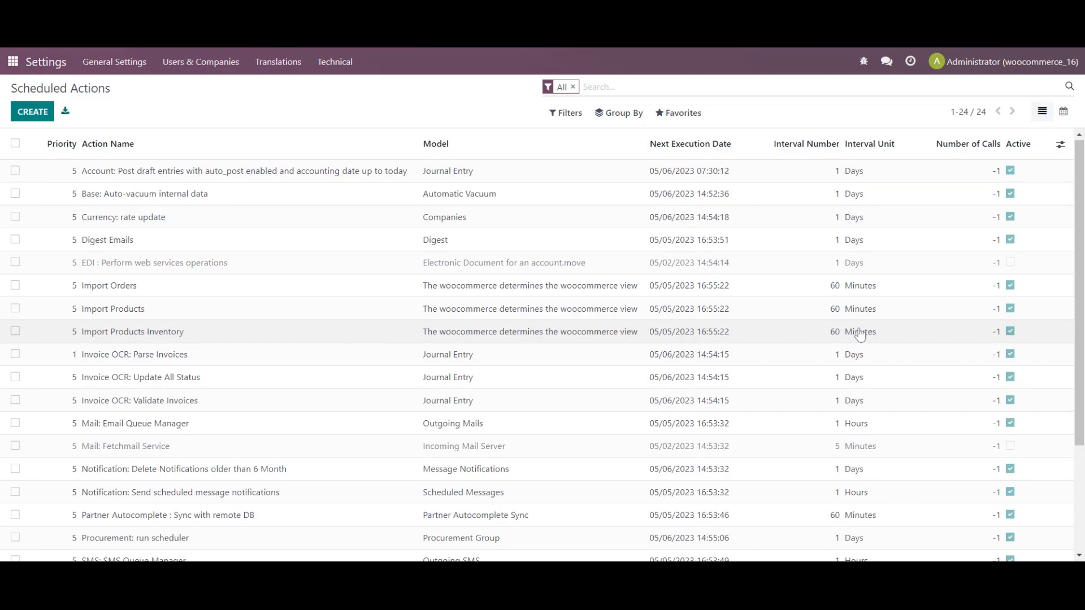
scroll("down", 3)
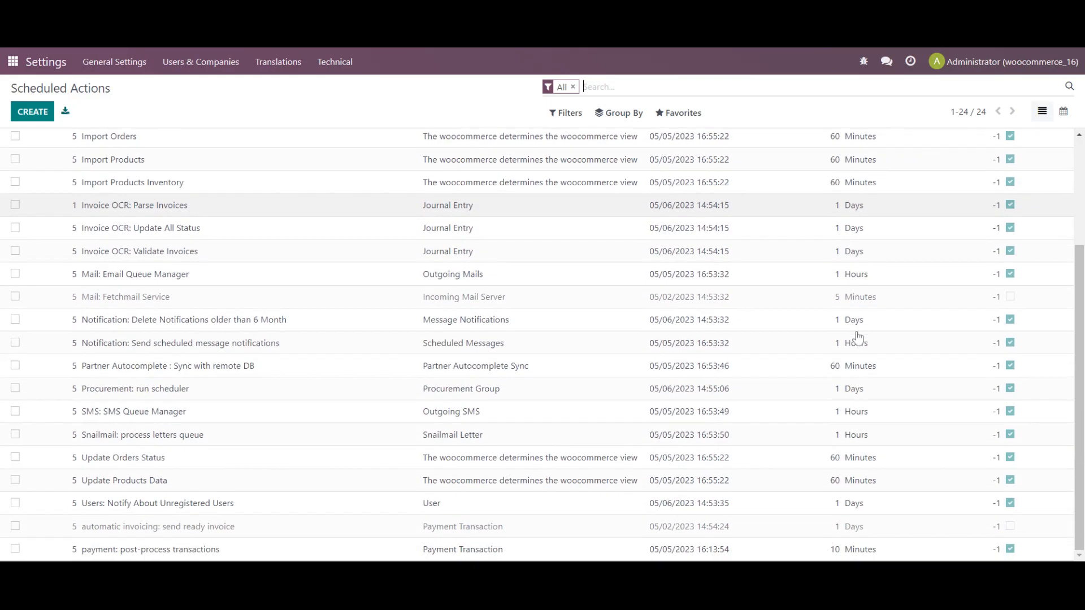
mouse_move(843, 485)
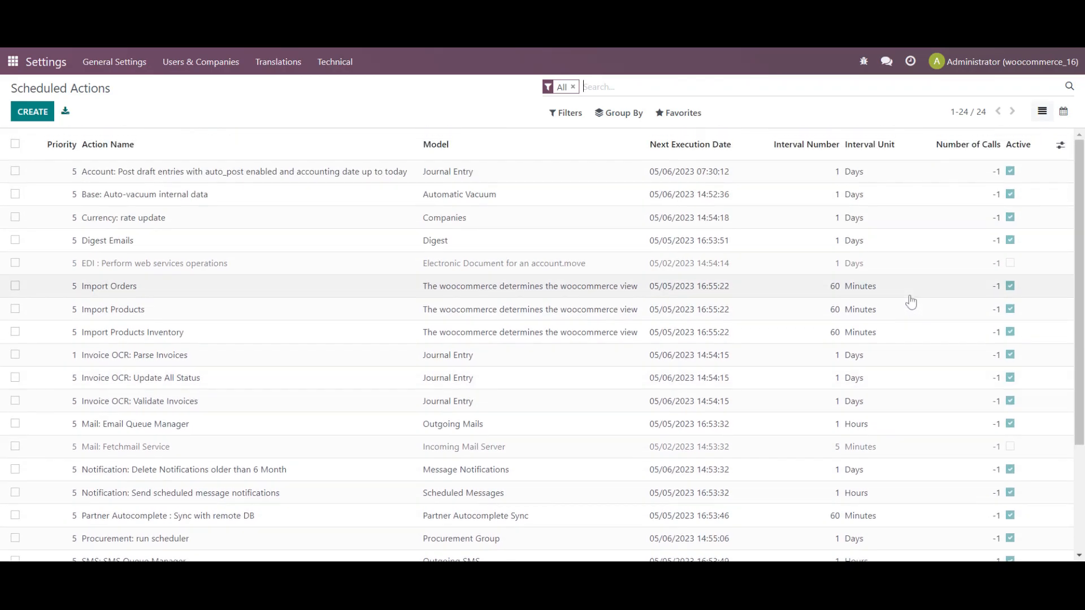
mouse_move(911, 301)
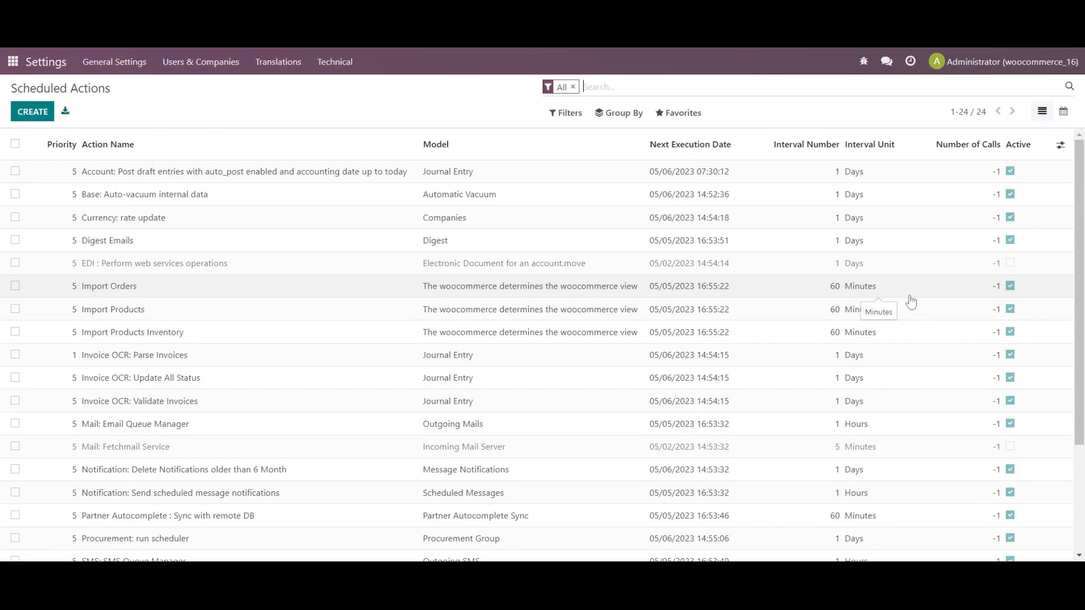